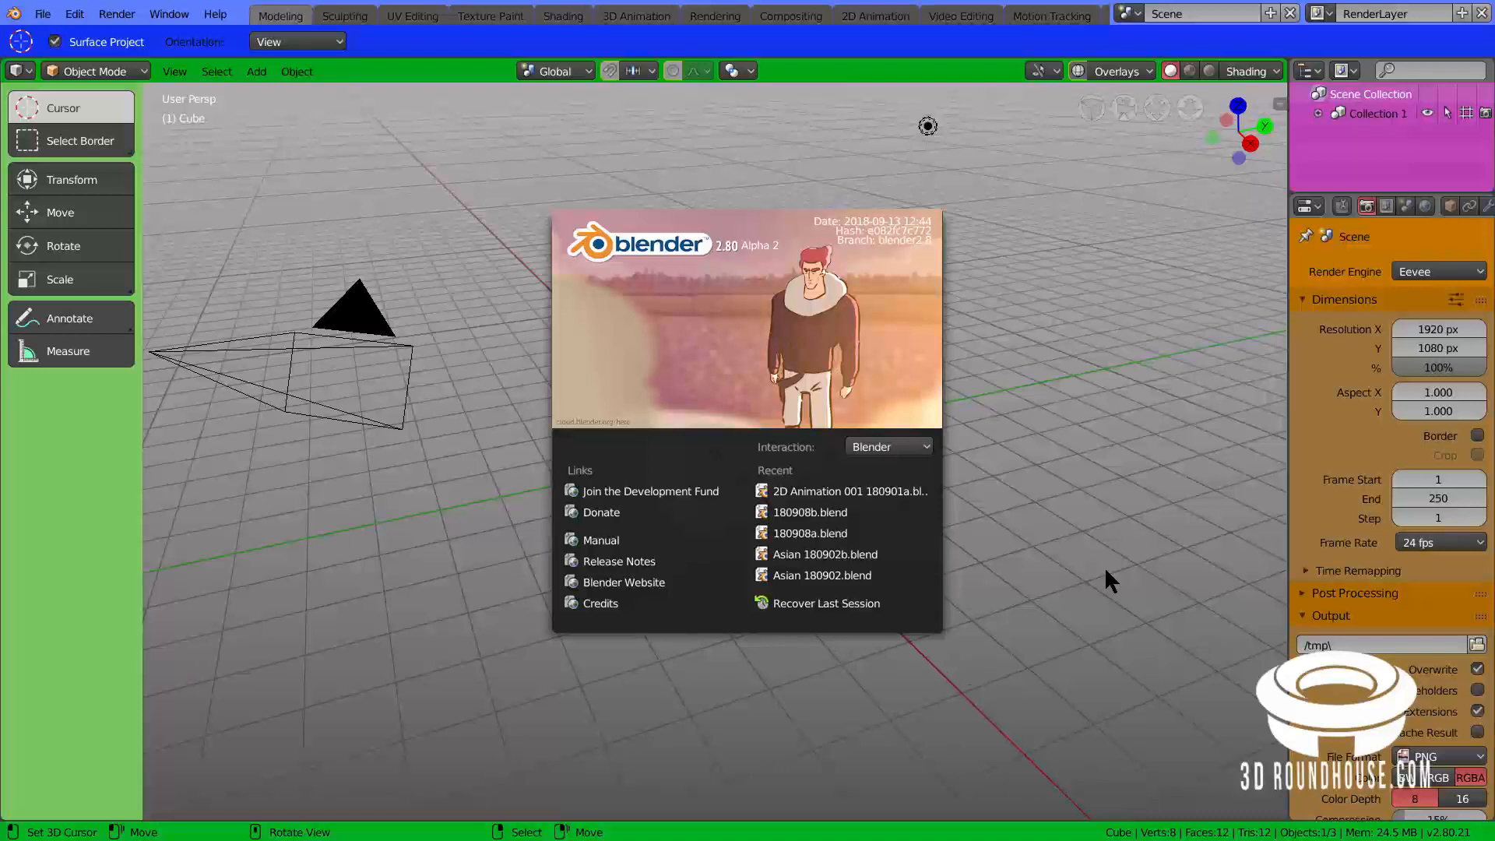
mouse_move(1119, 582)
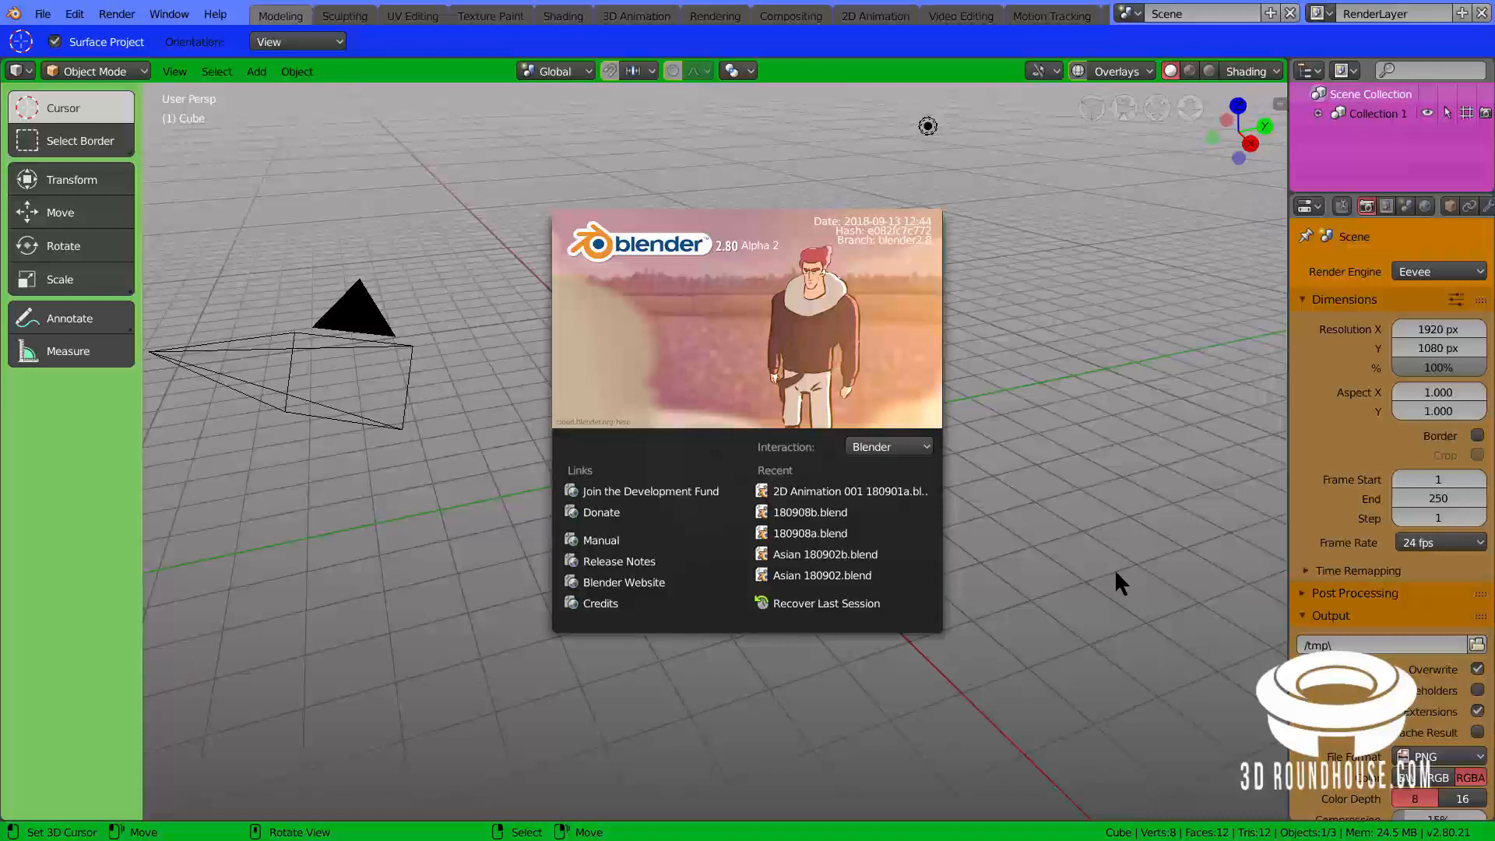
mouse_move(753, 264)
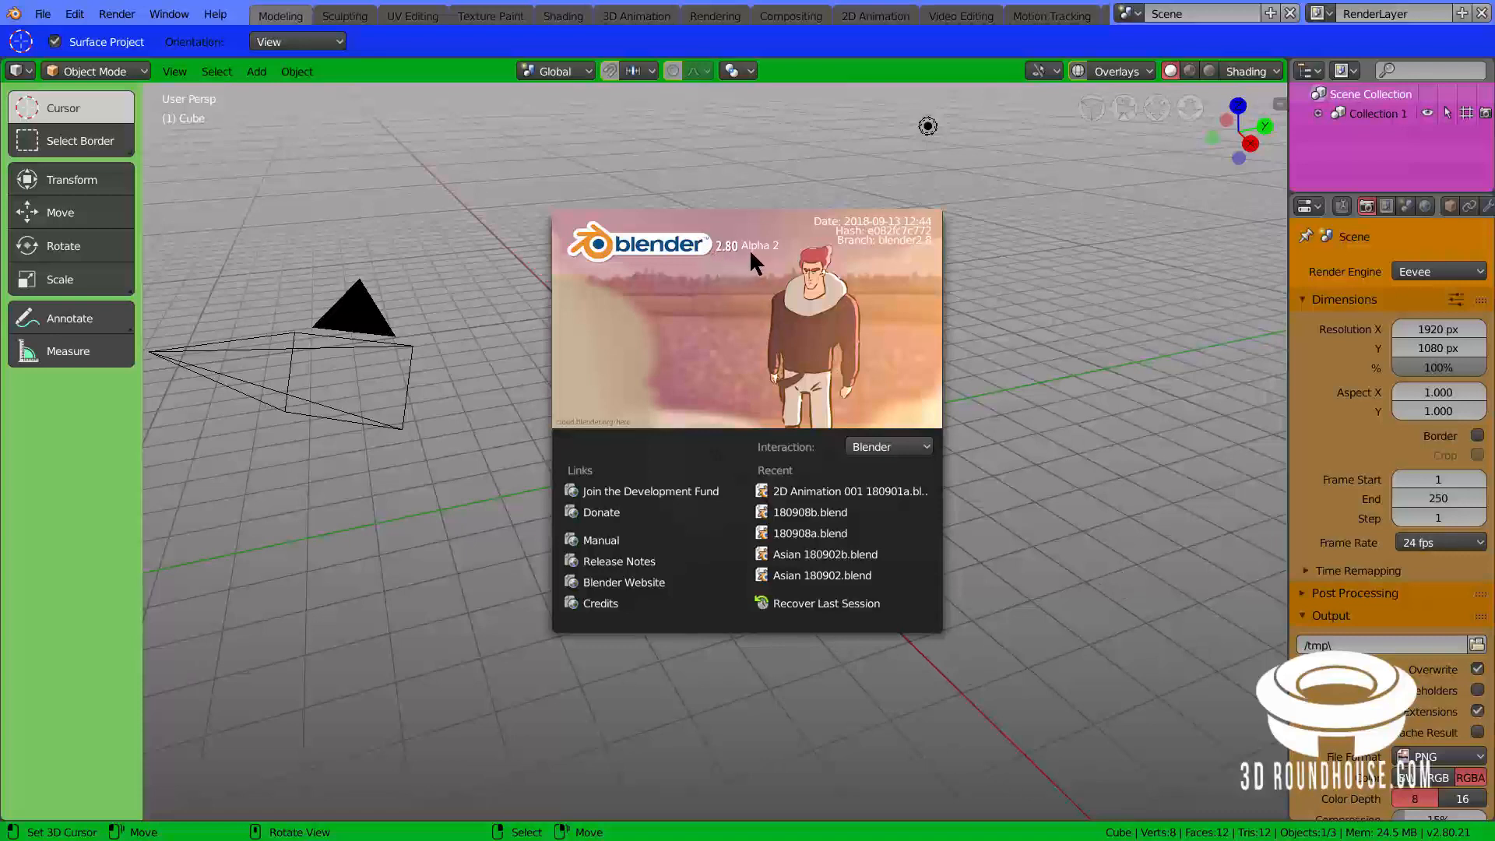
mouse_move(768, 267)
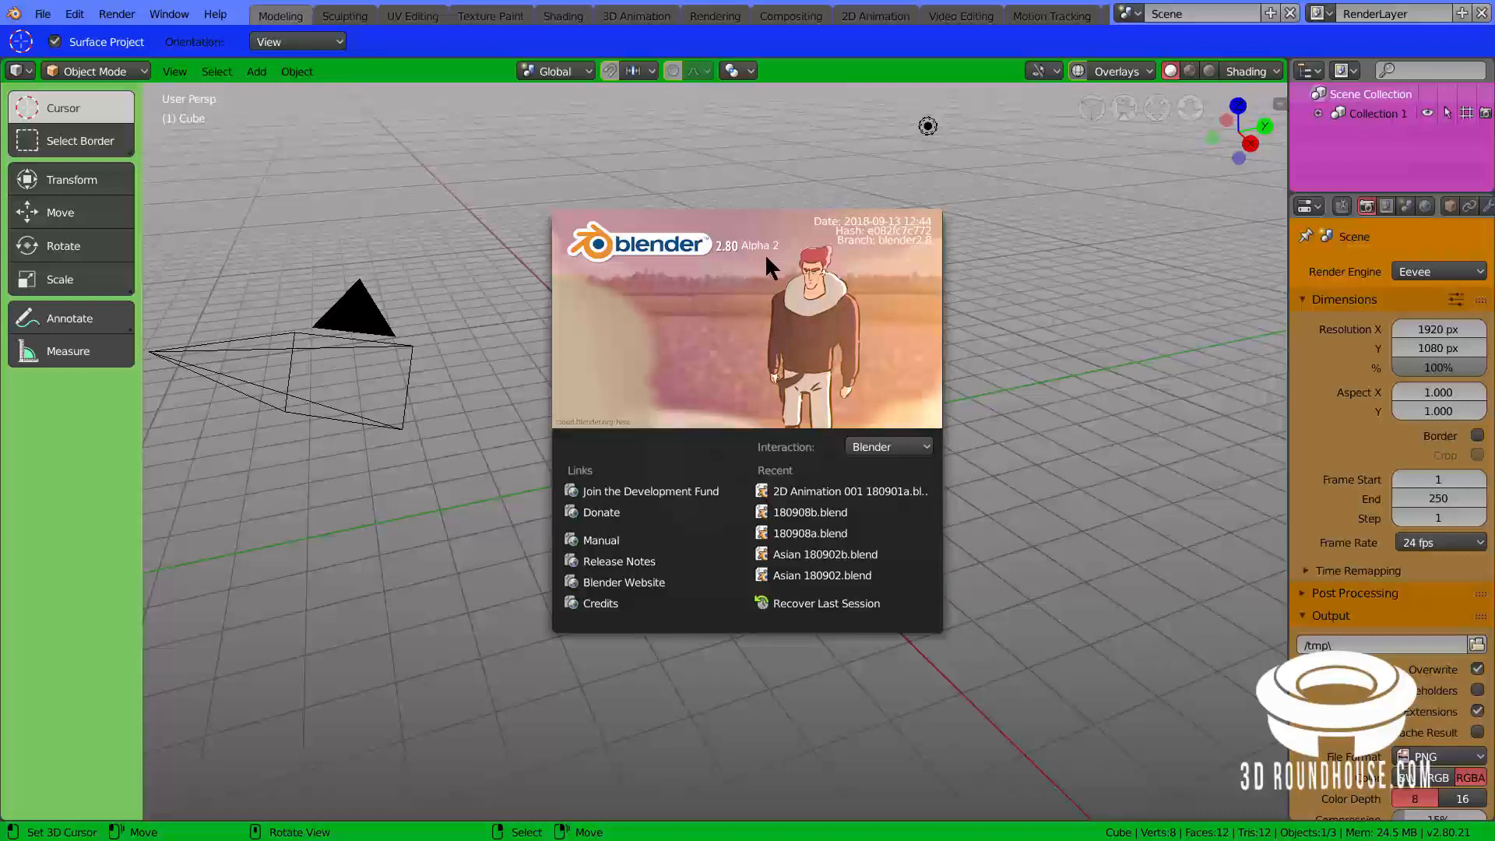
mouse_move(780, 267)
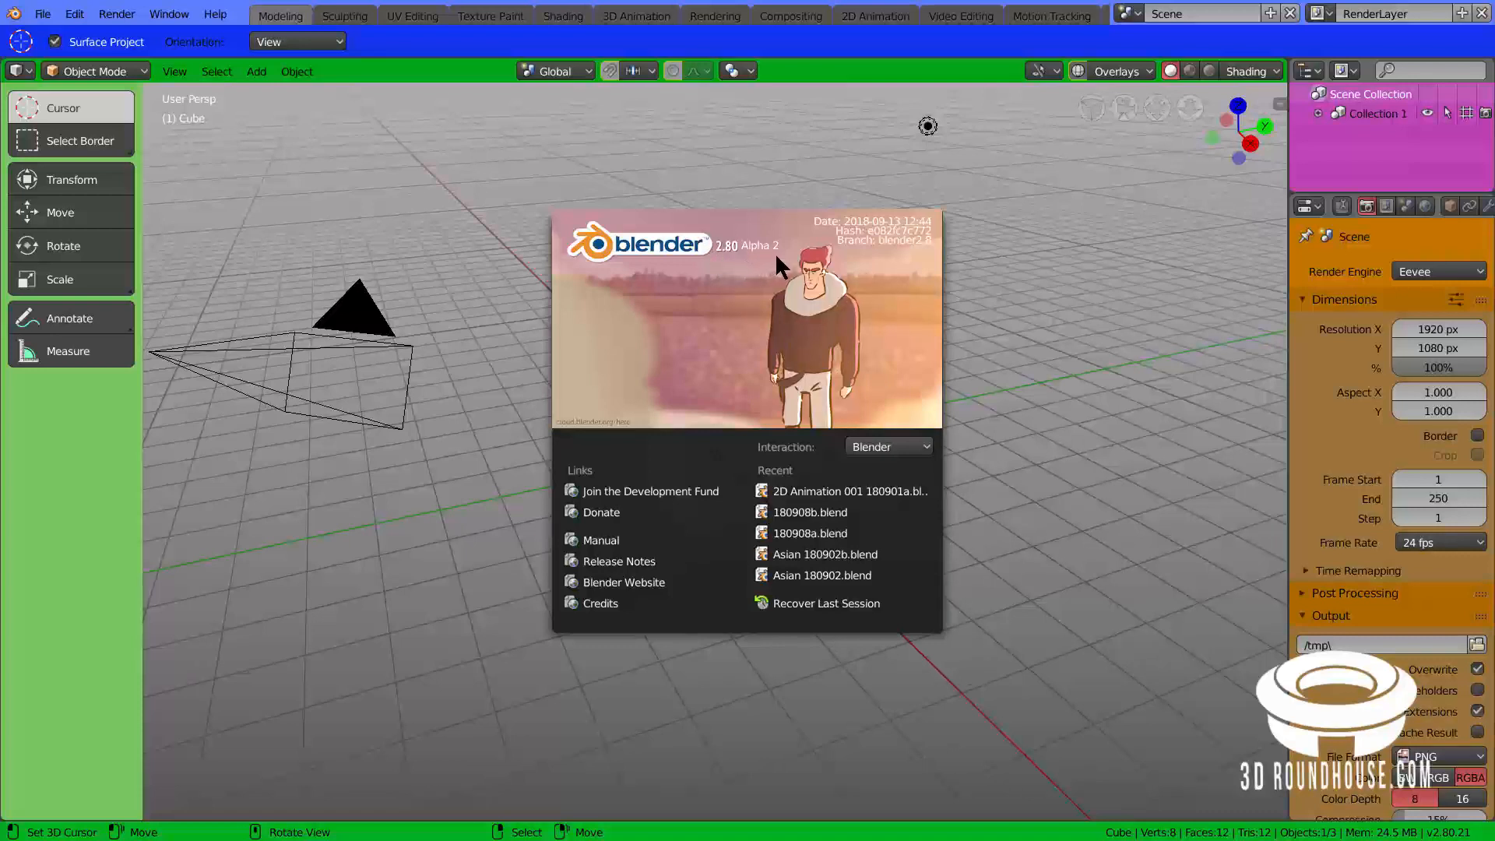
mouse_move(781, 267)
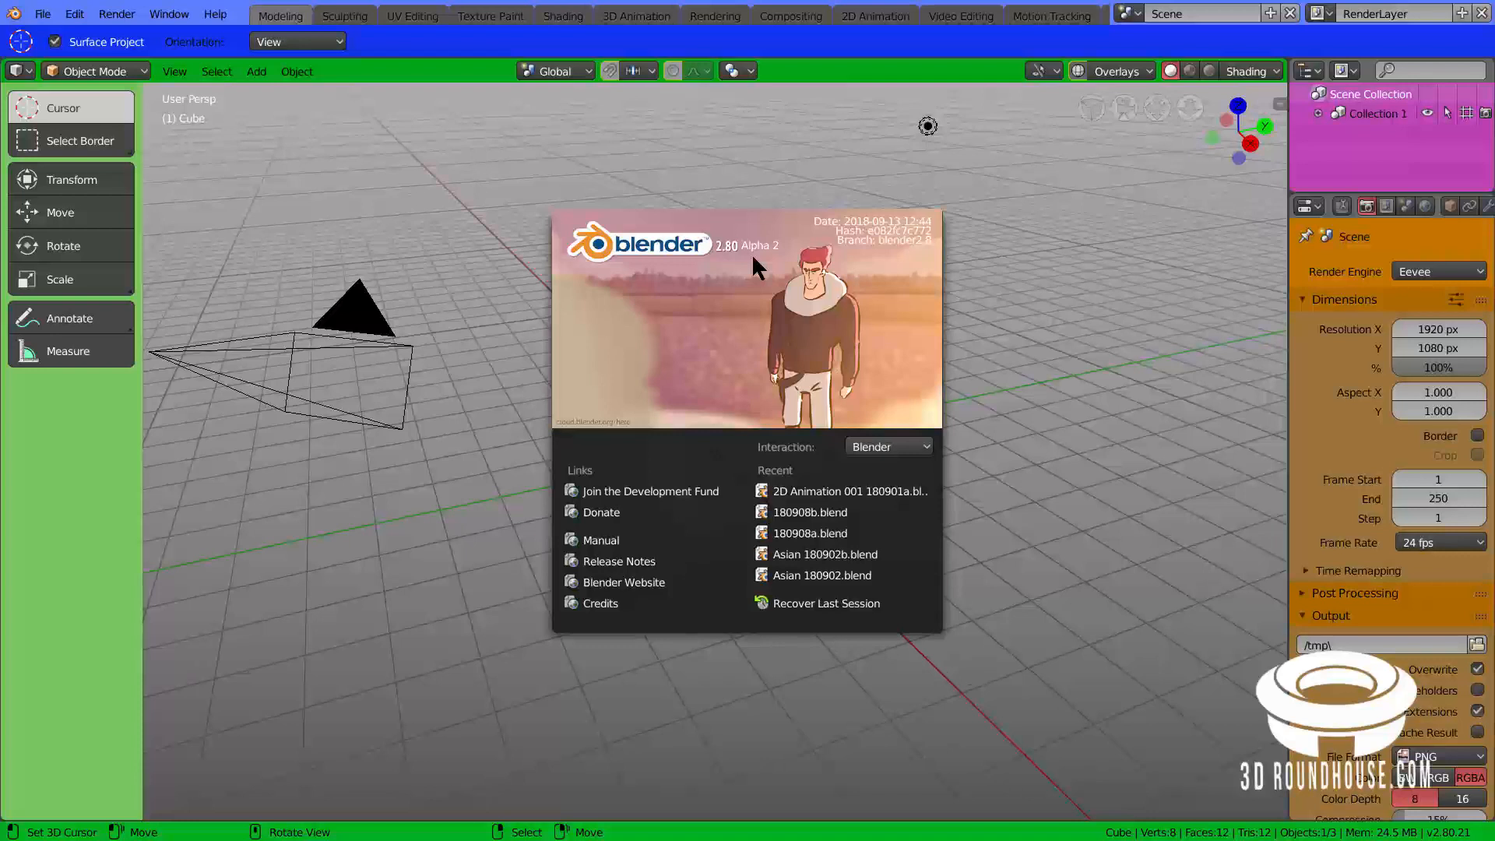
mouse_move(582, 454)
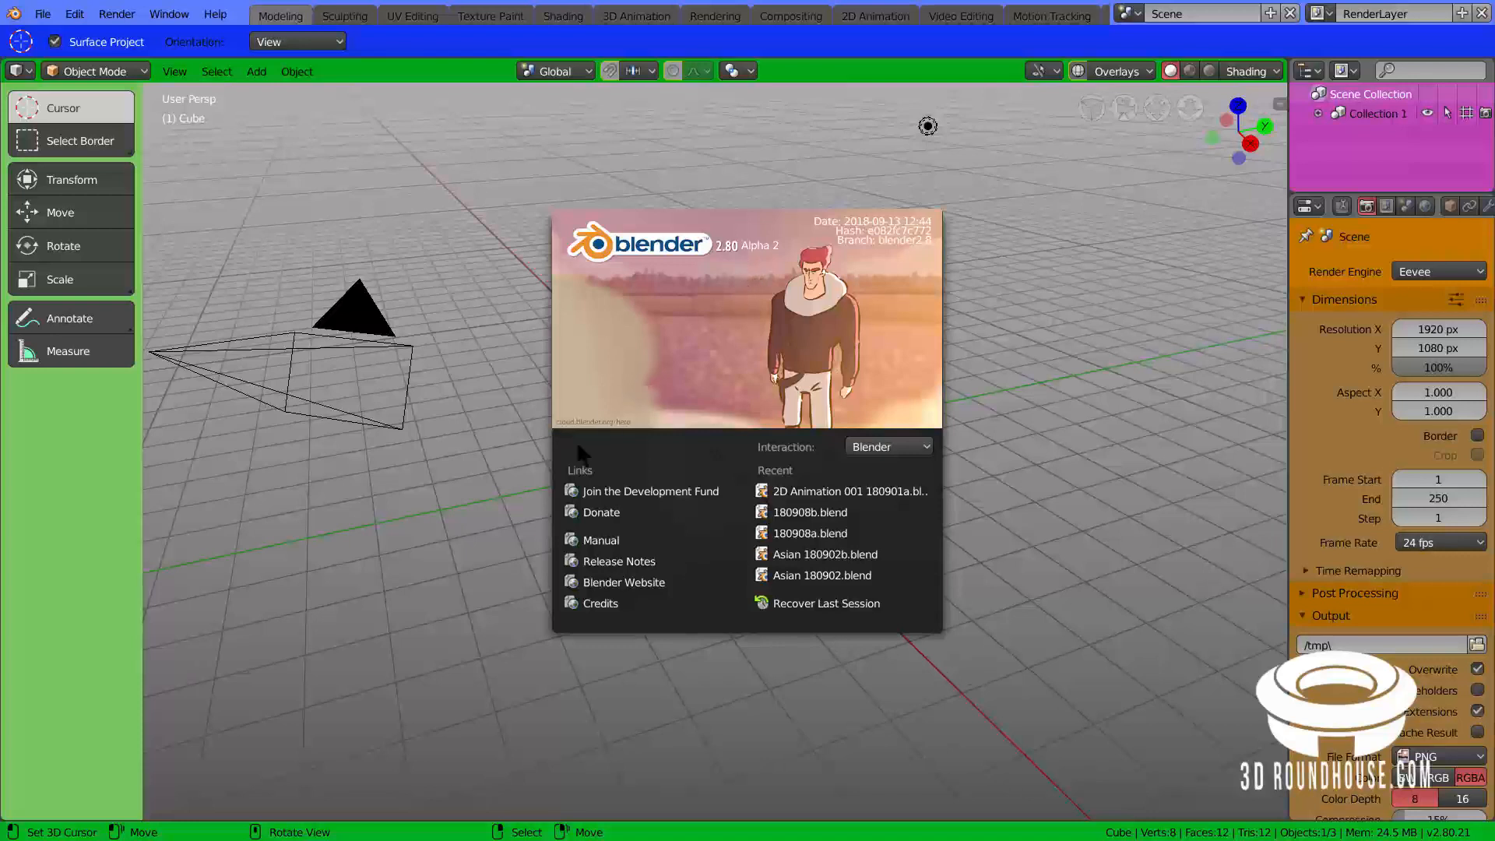
mouse_move(462, 454)
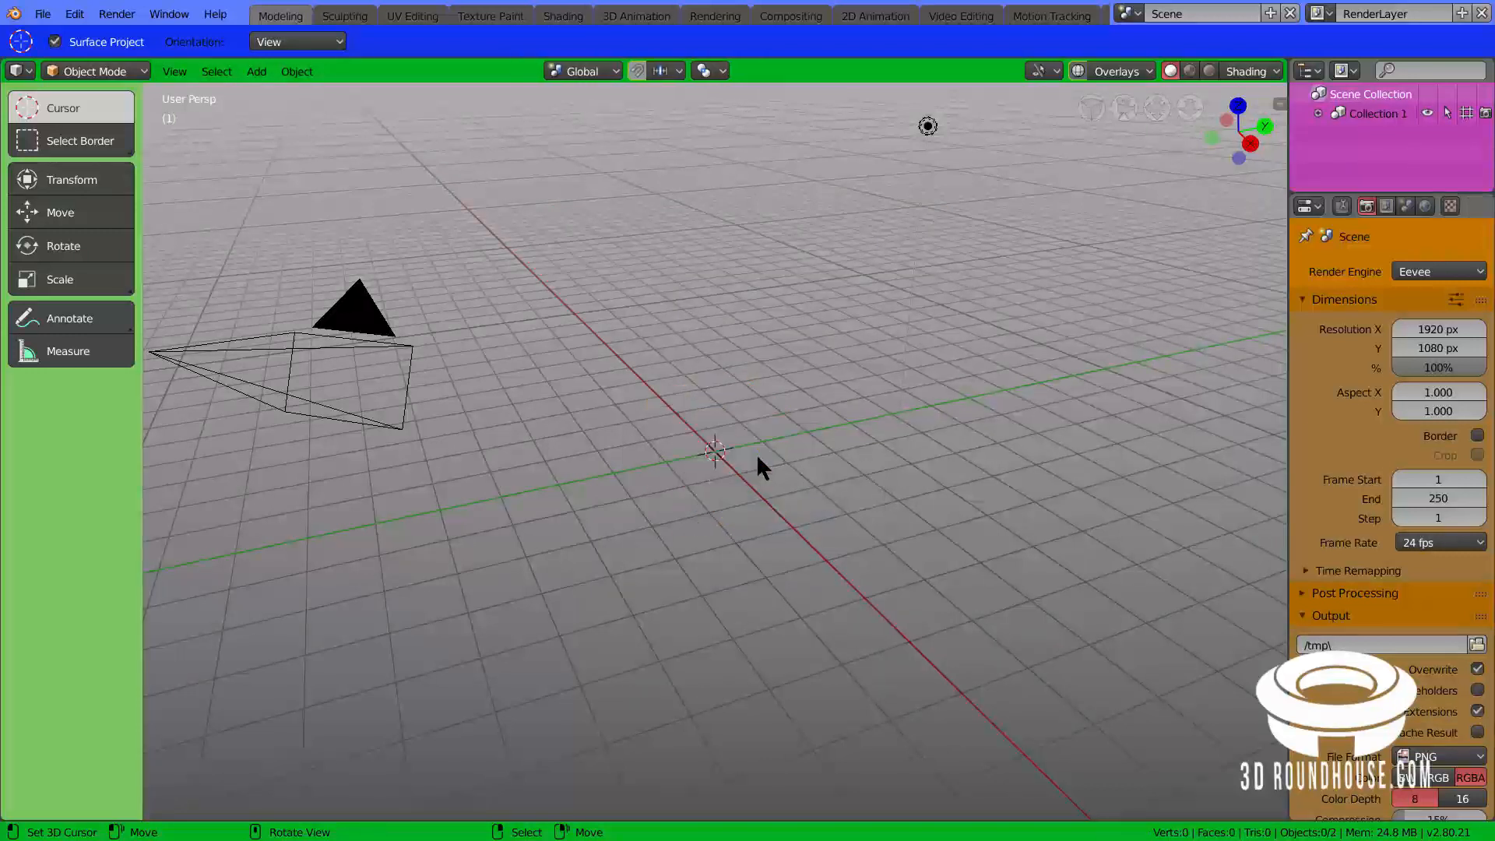
Step: Add a circle mesh with Triangle Fan fill and 90° X rotation
click(255, 72)
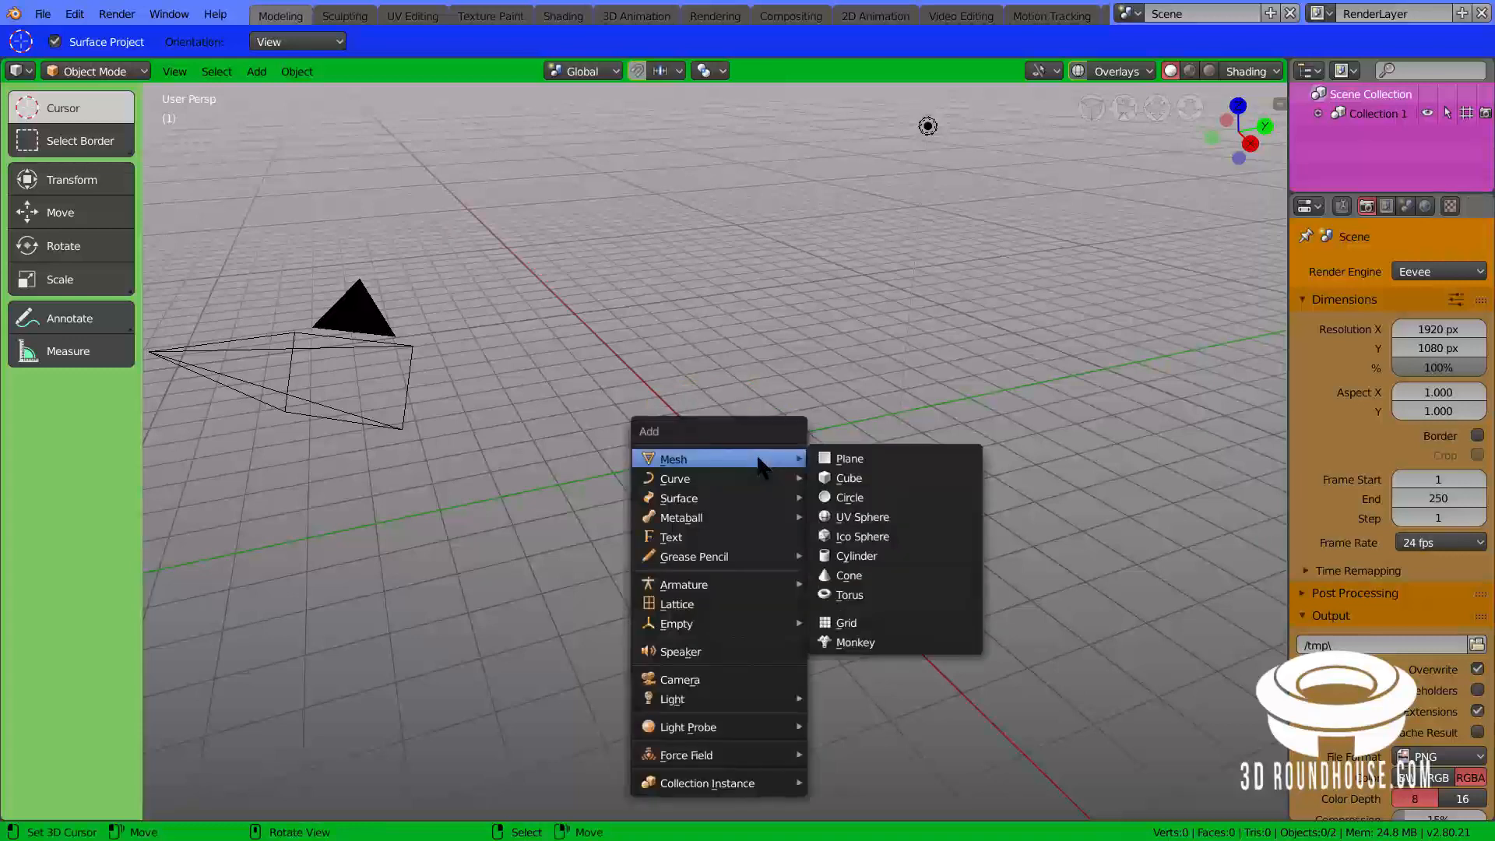
click(848, 497)
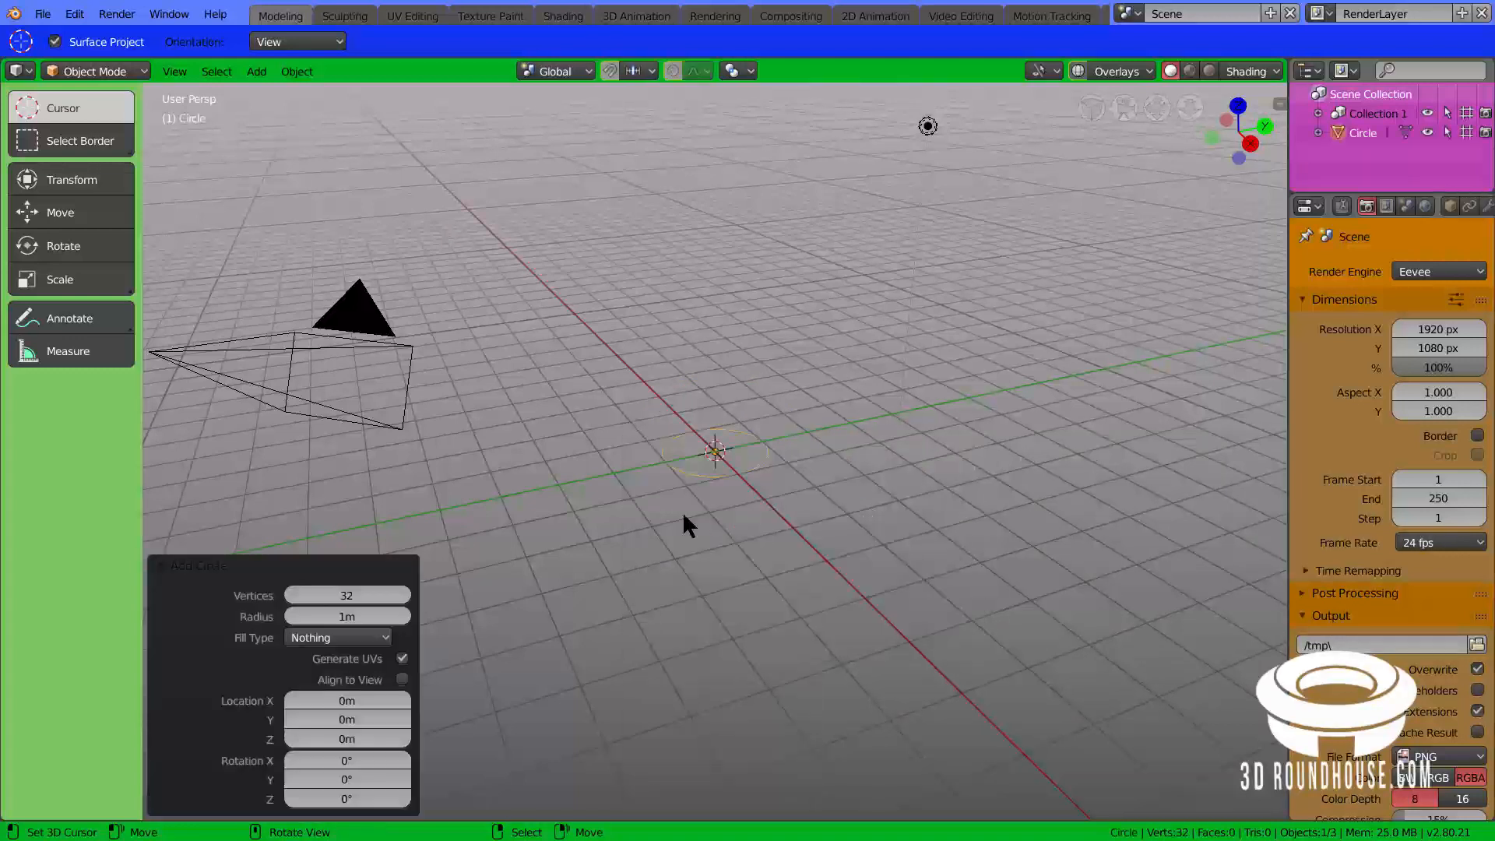
click(336, 637)
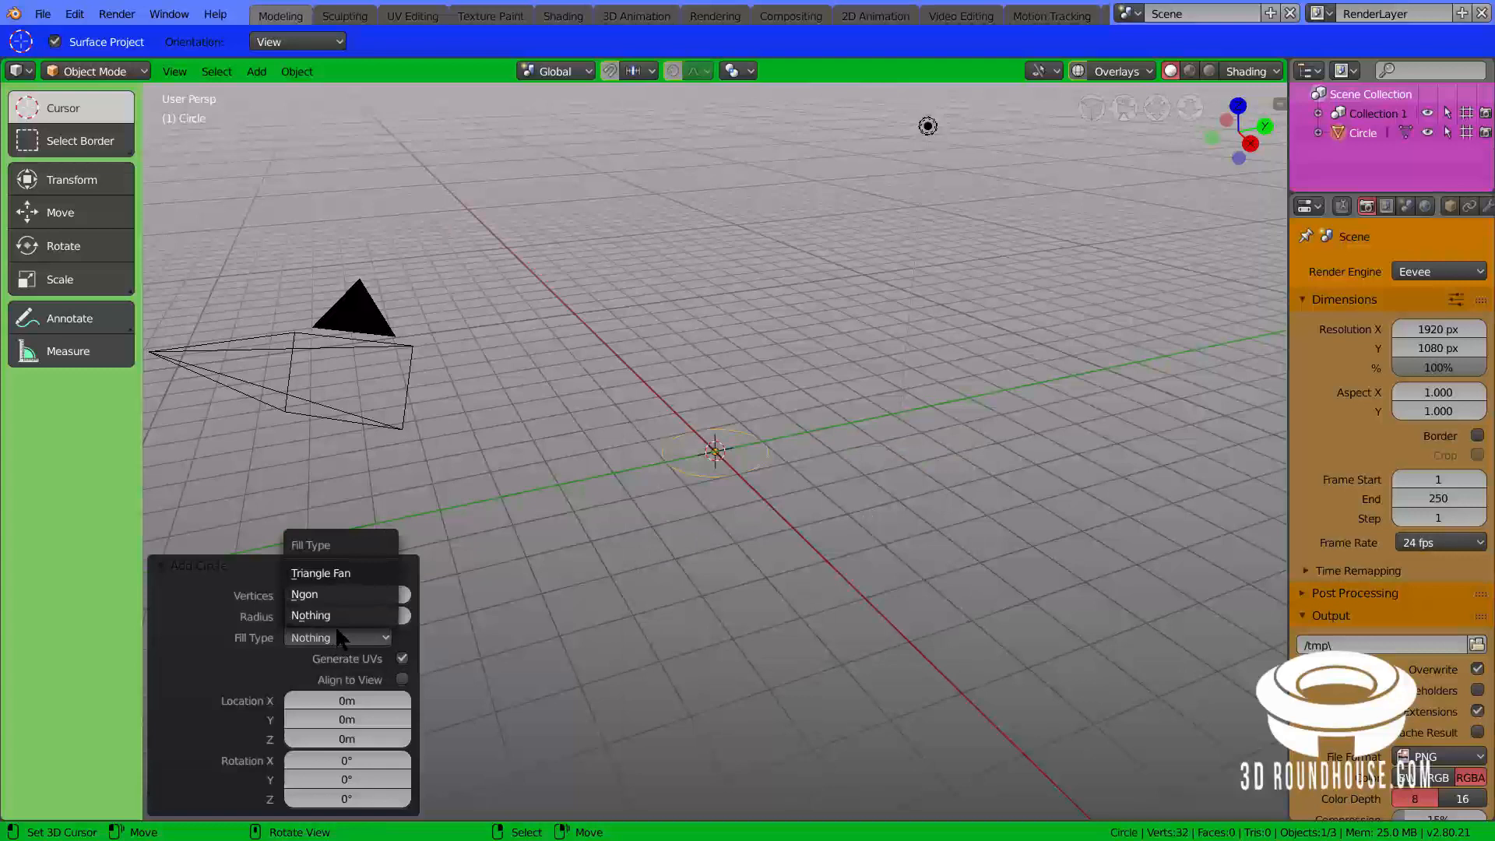
mouse_move(320, 572)
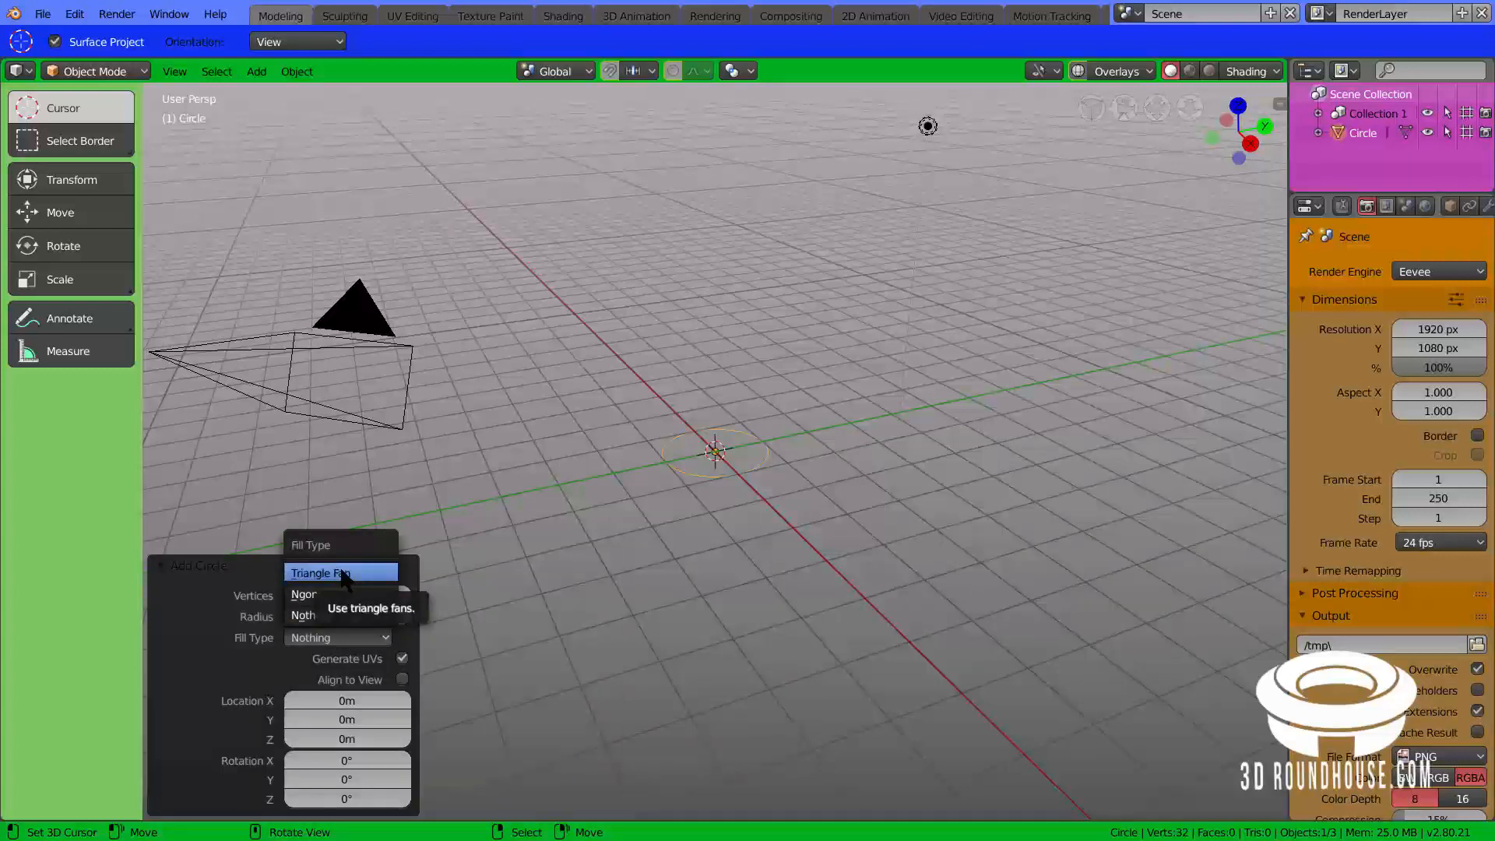
click(319, 573)
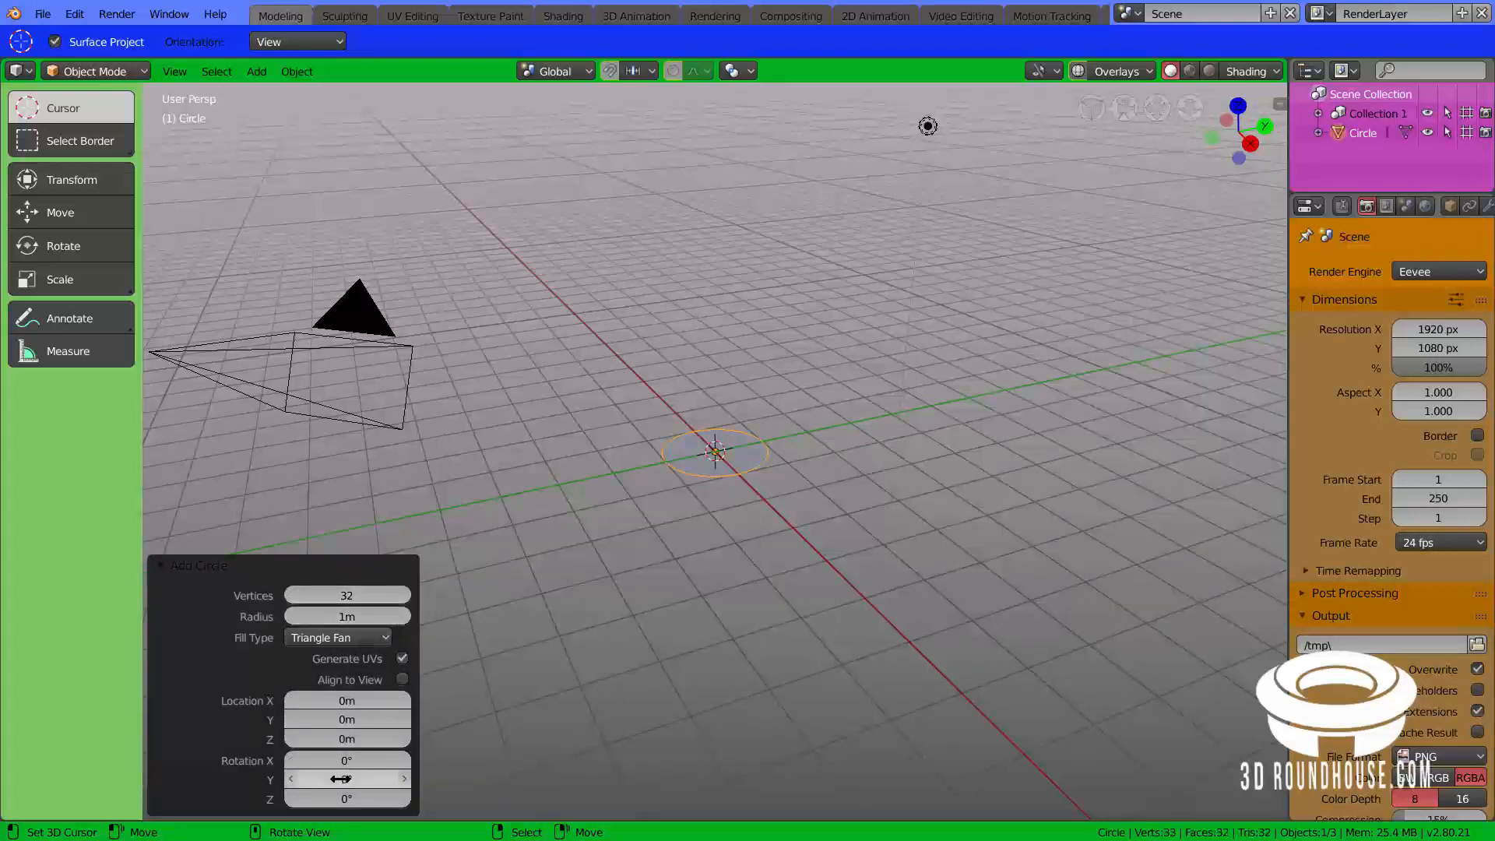
click(346, 760)
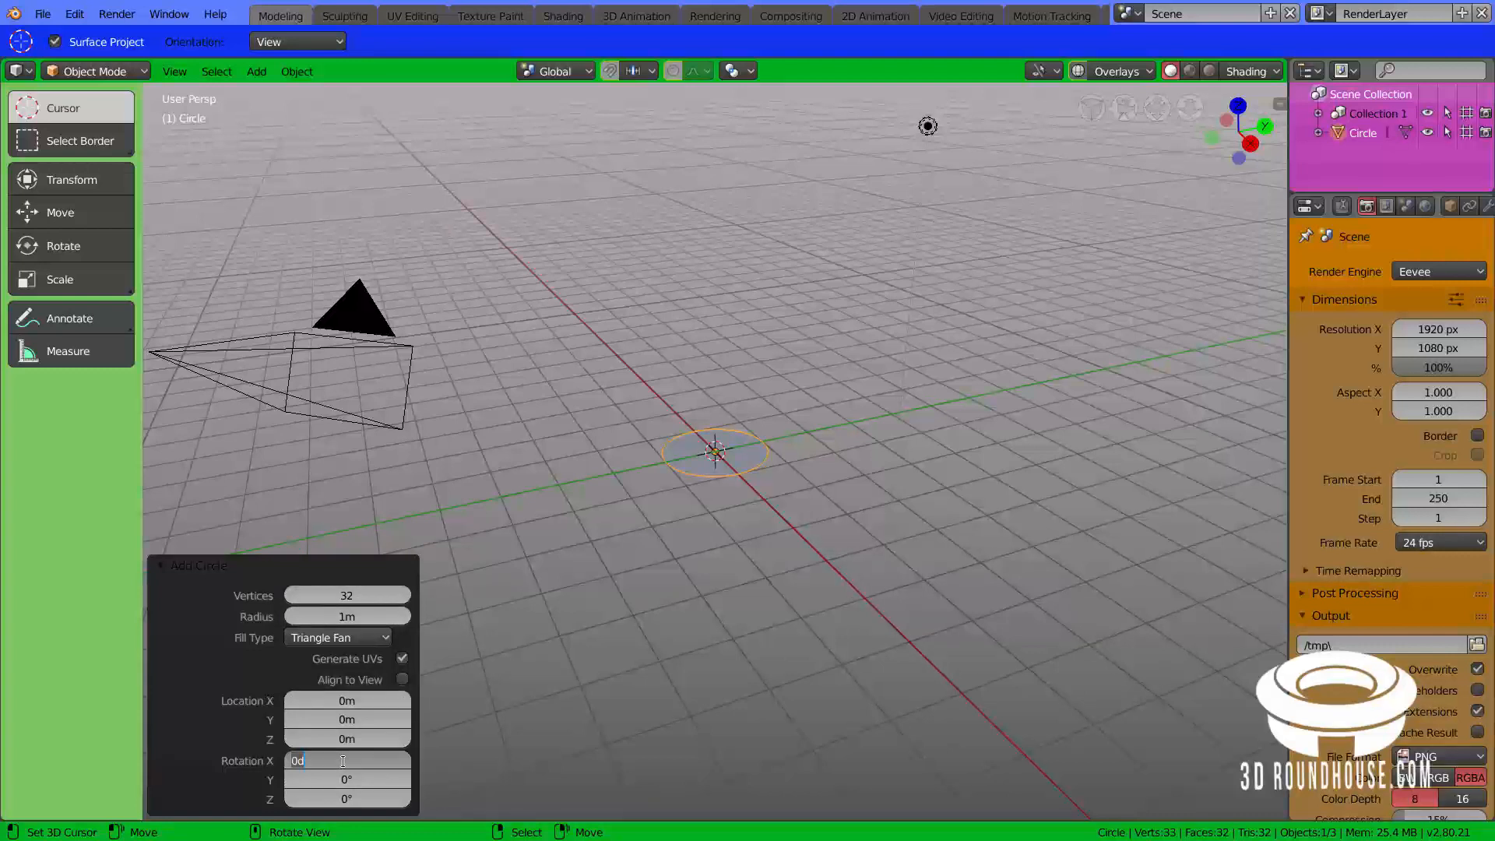
text(90°)
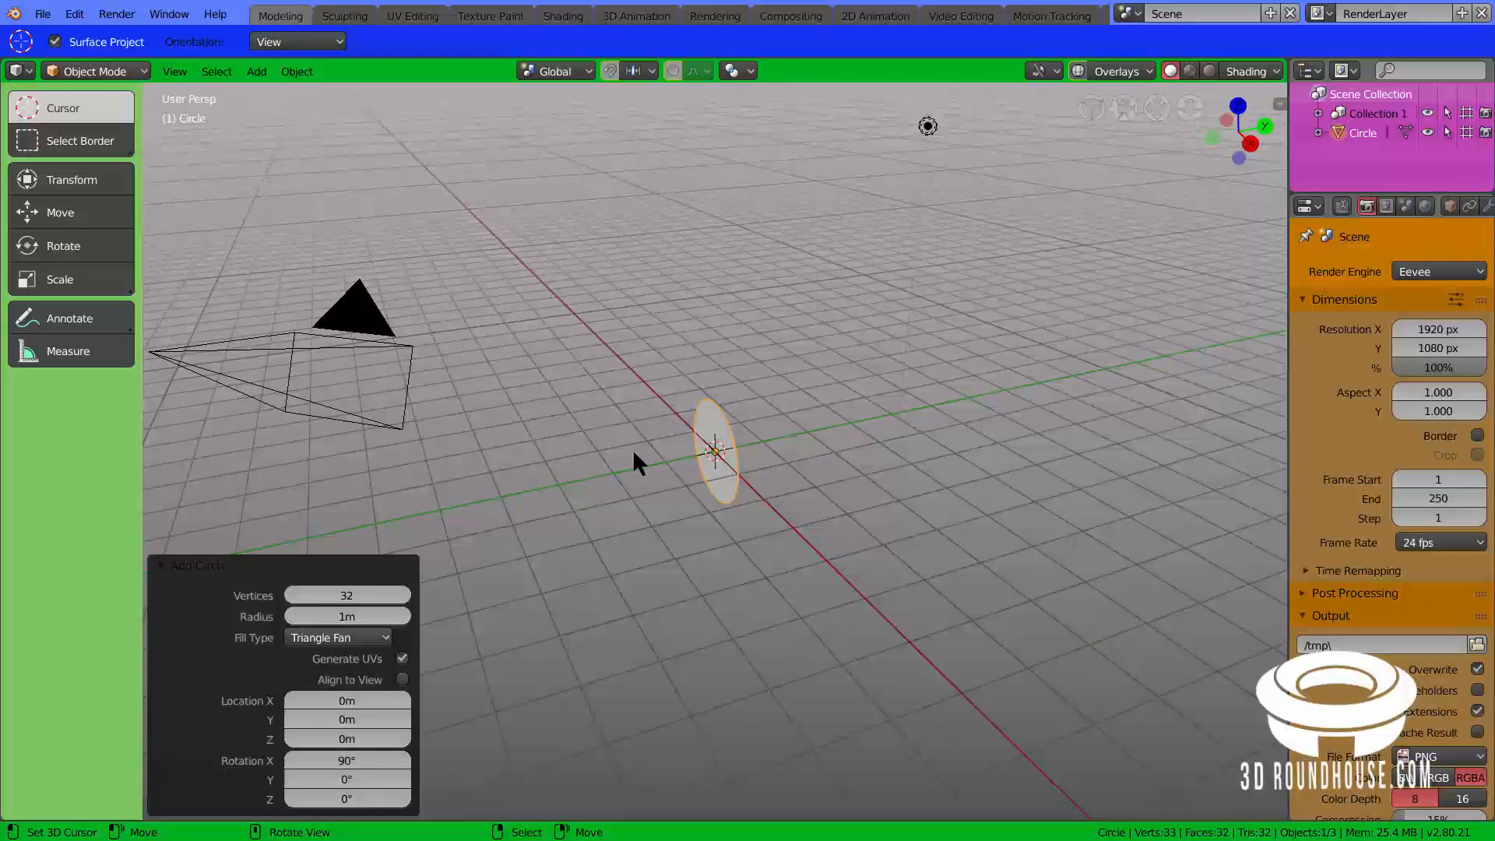
mouse_move(637, 496)
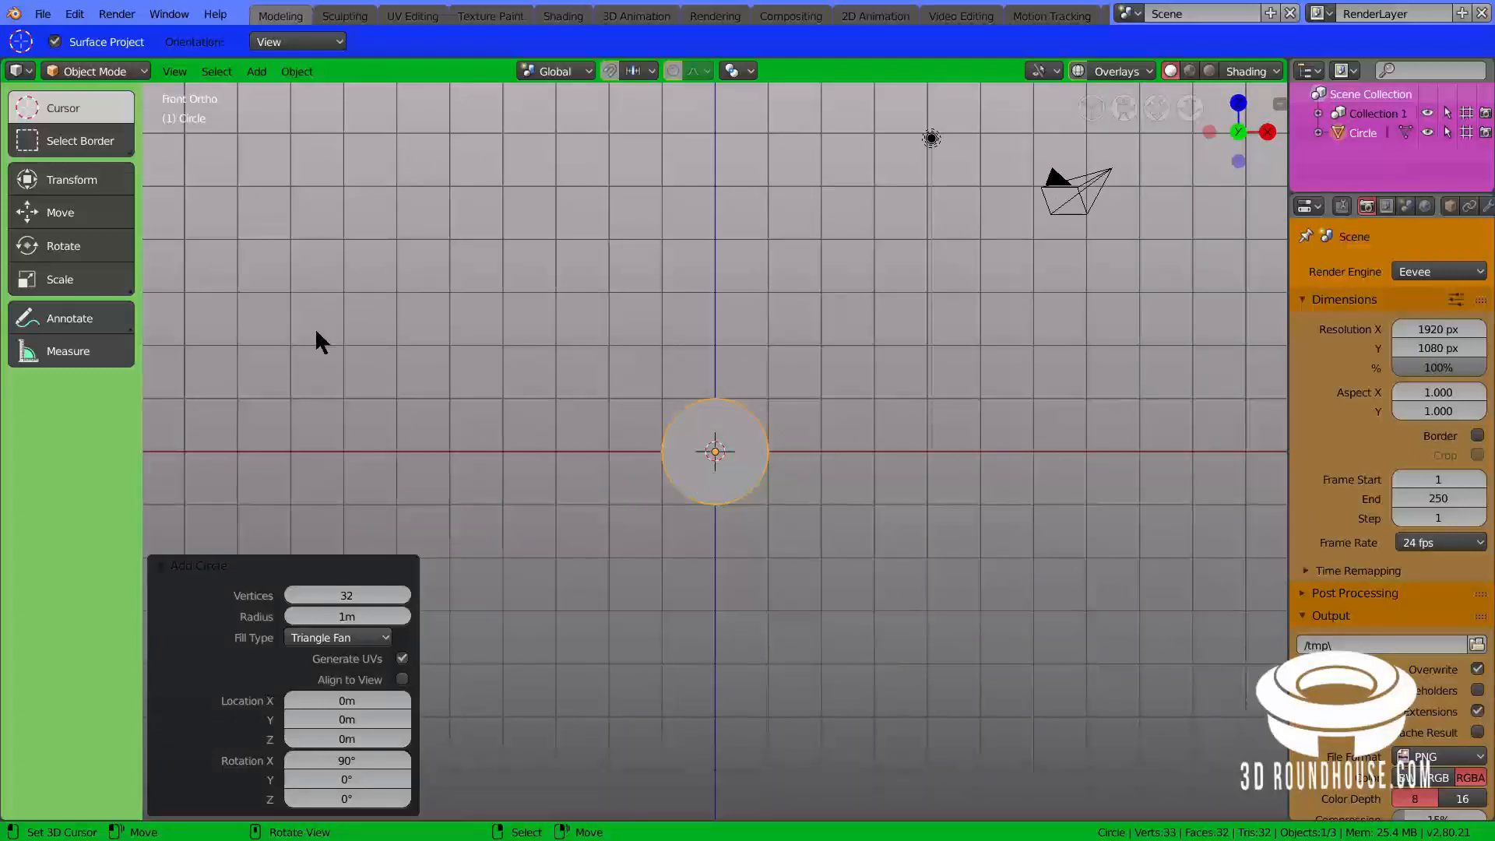
mouse_move(872, 367)
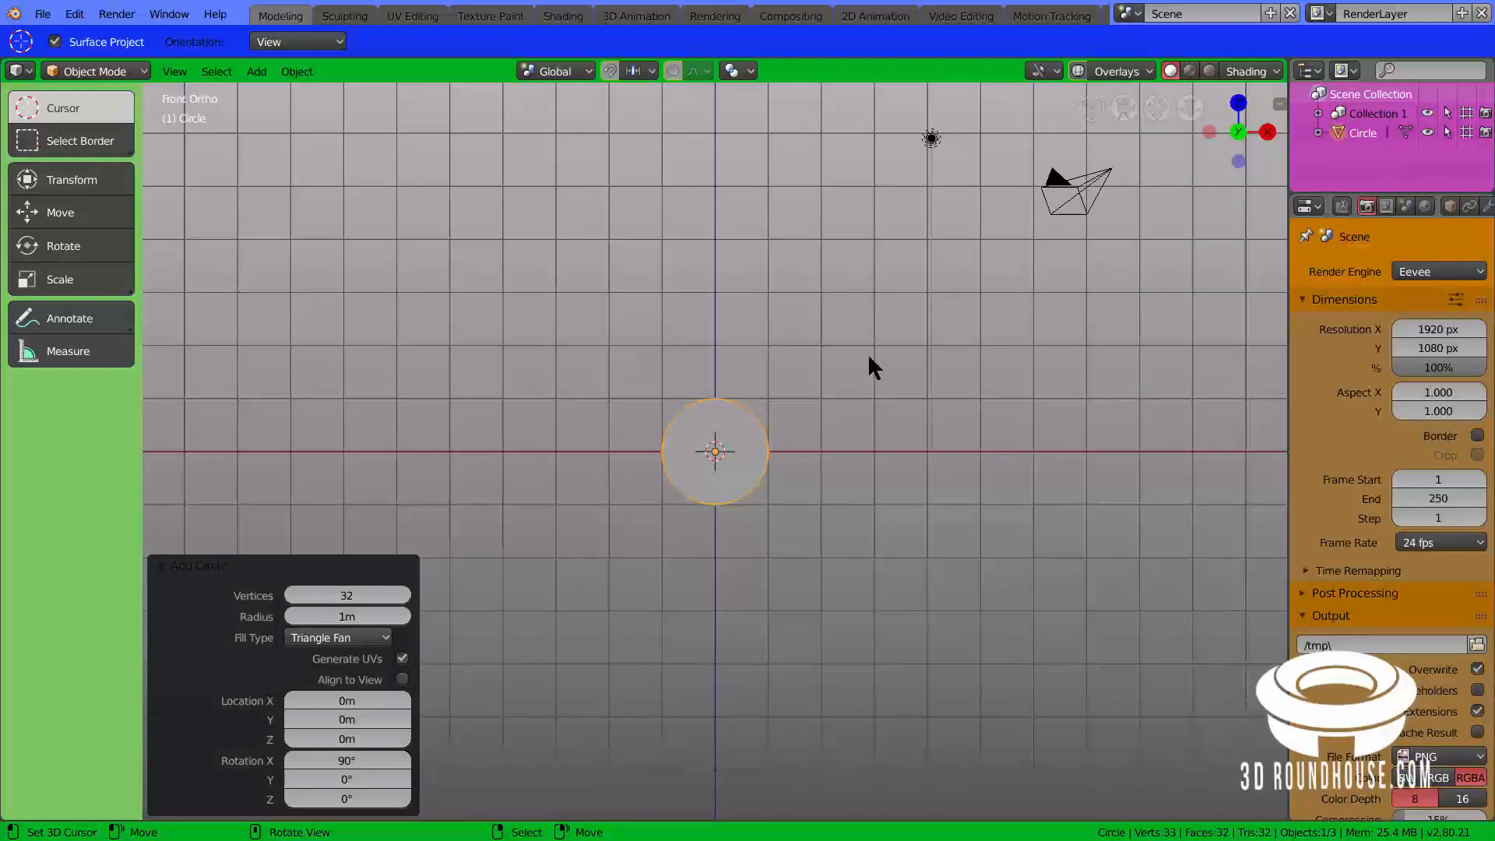
mouse_move(657, 408)
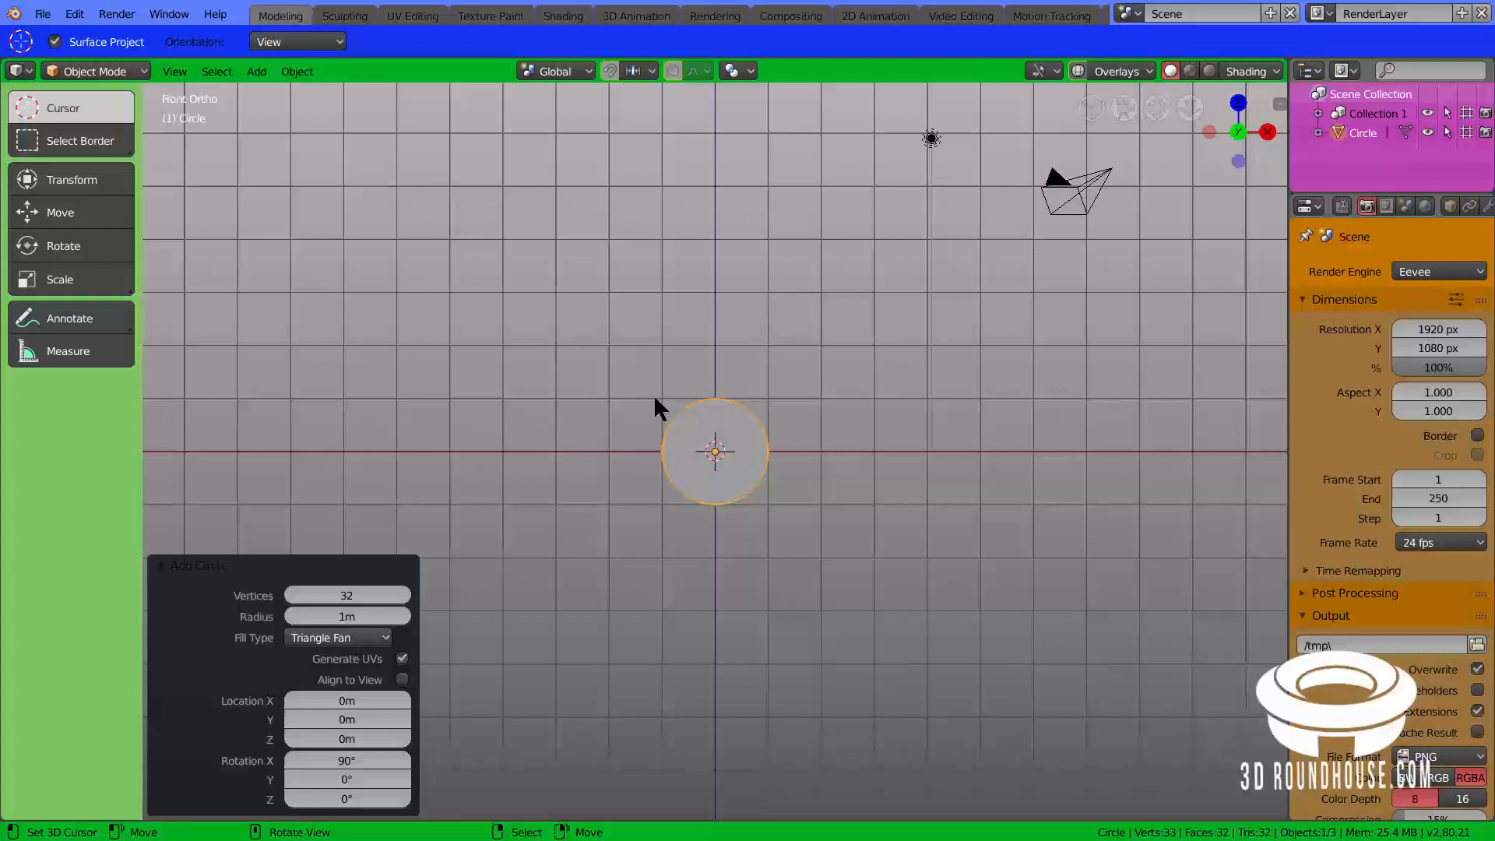
mouse_move(915, 471)
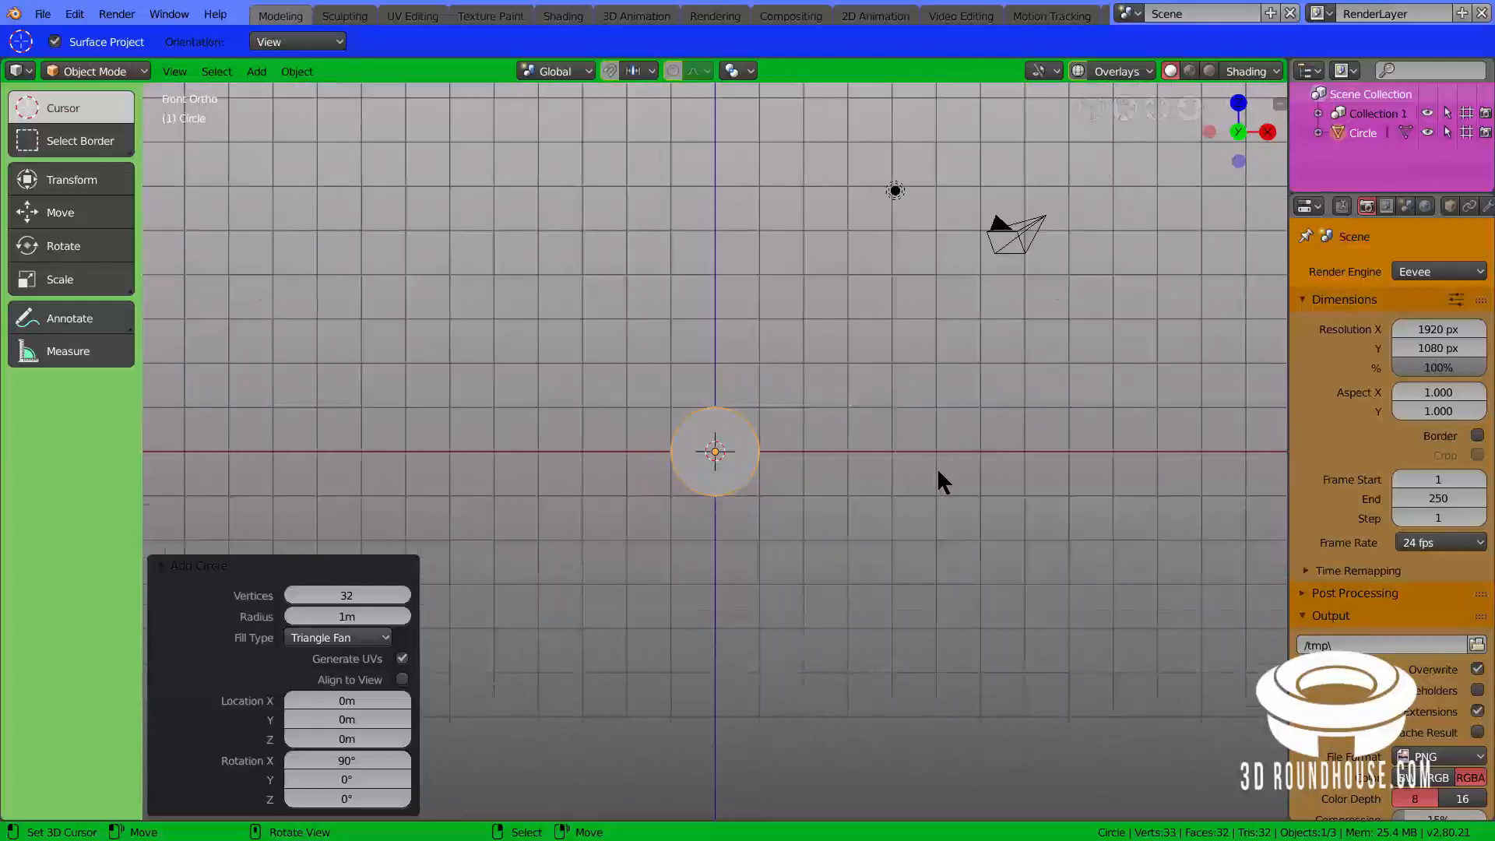
Step: Move the upright circle −10 m along X with the G grab tool
key(g)
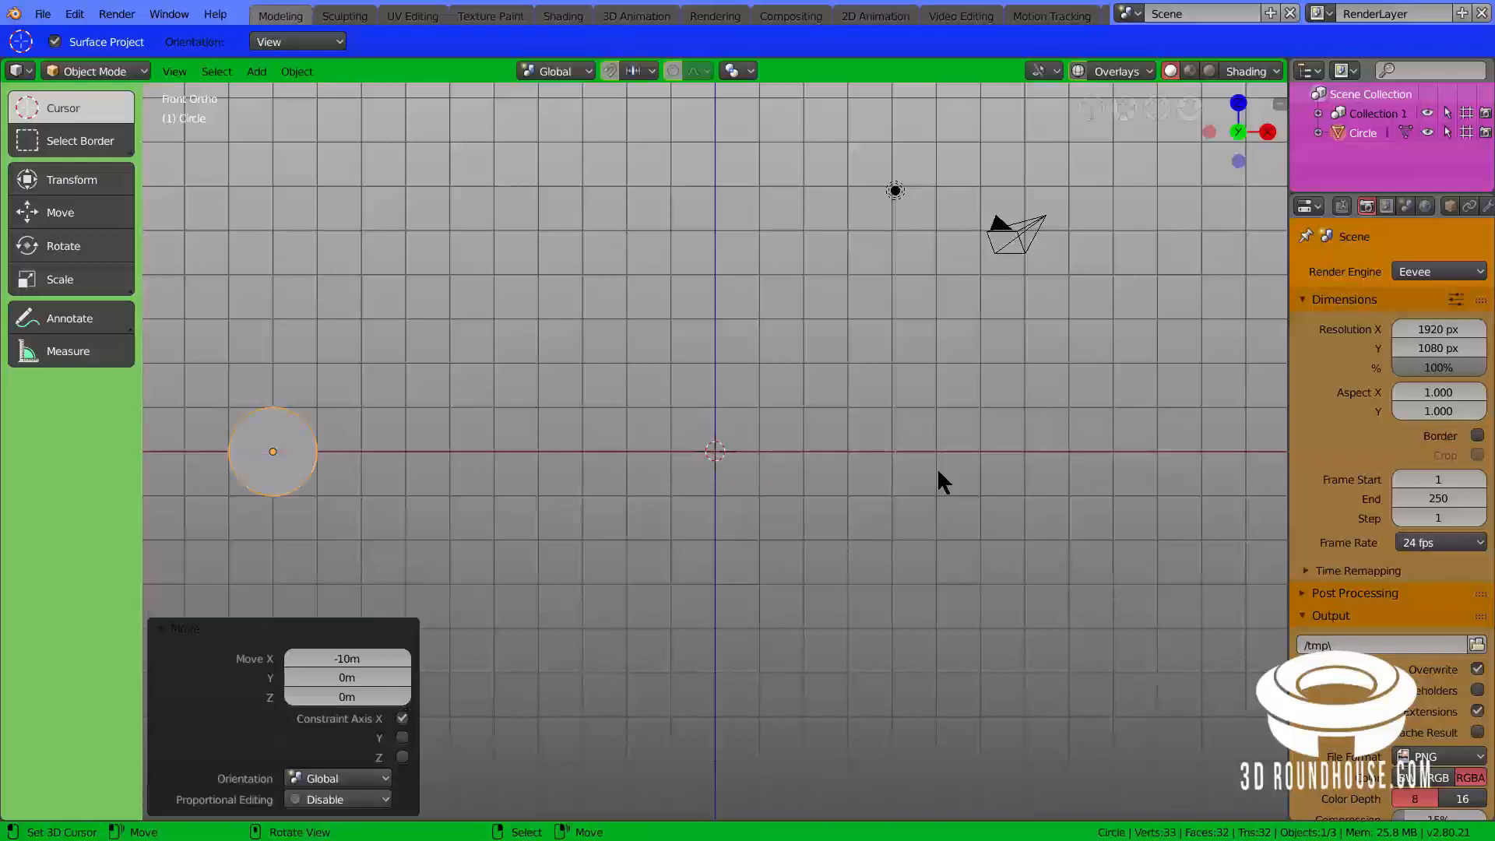
mouse_move(355, 160)
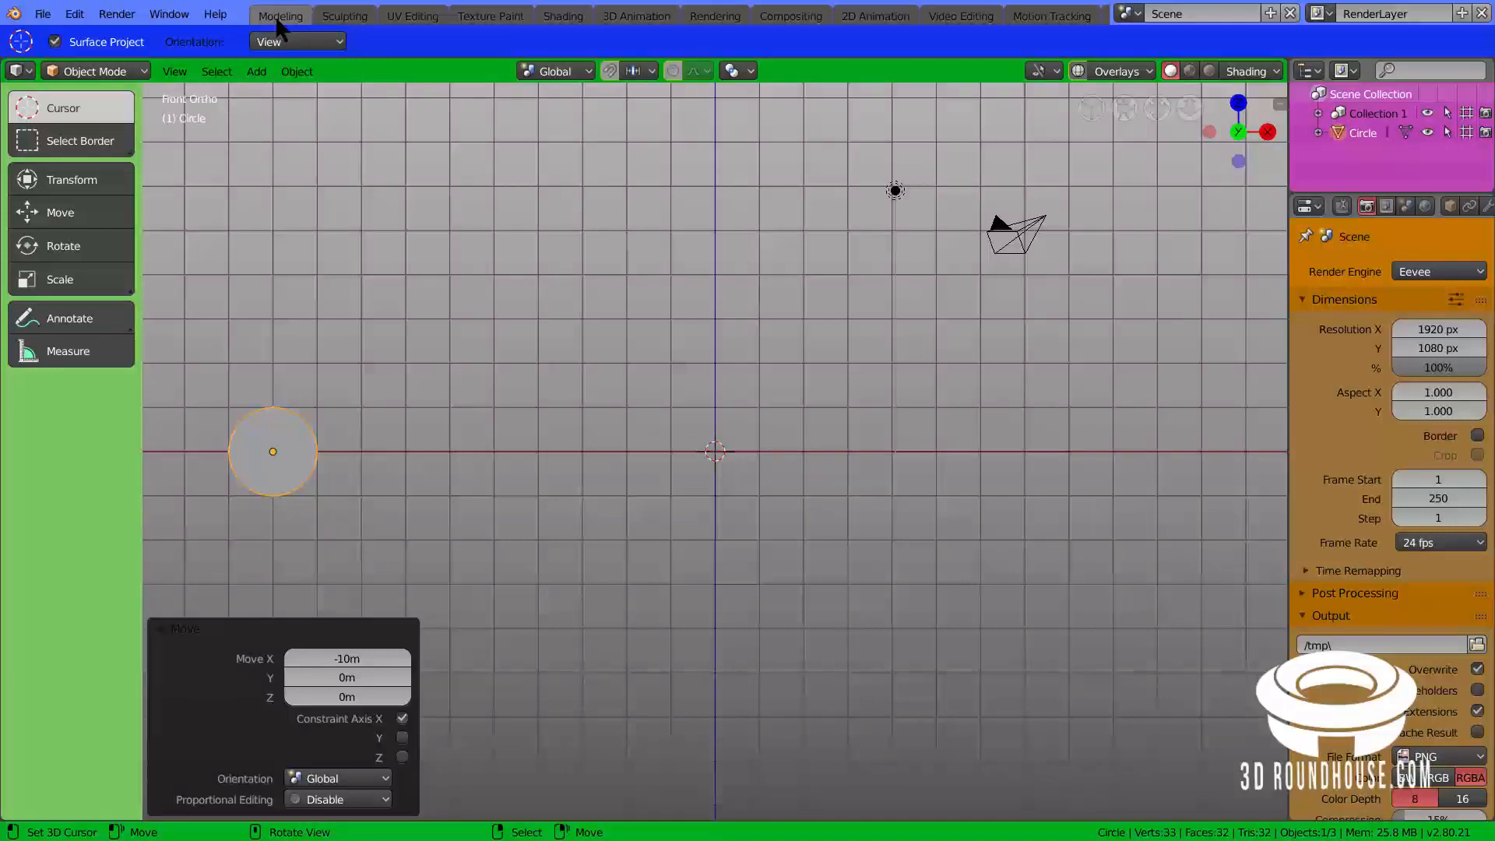
mouse_move(635, 16)
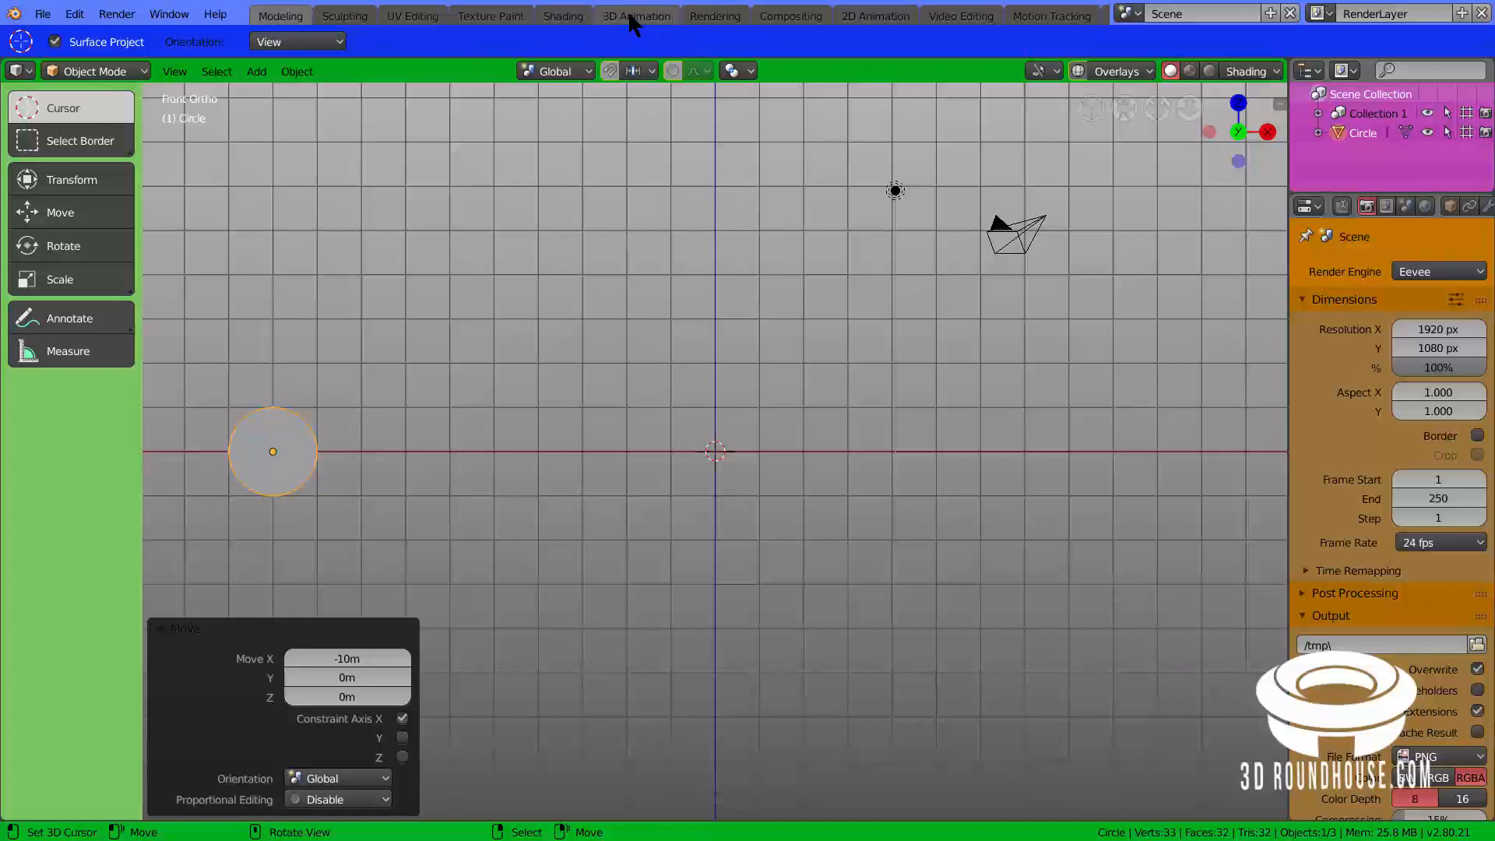
Step: Switch to the 3D Animation workspace
click(636, 16)
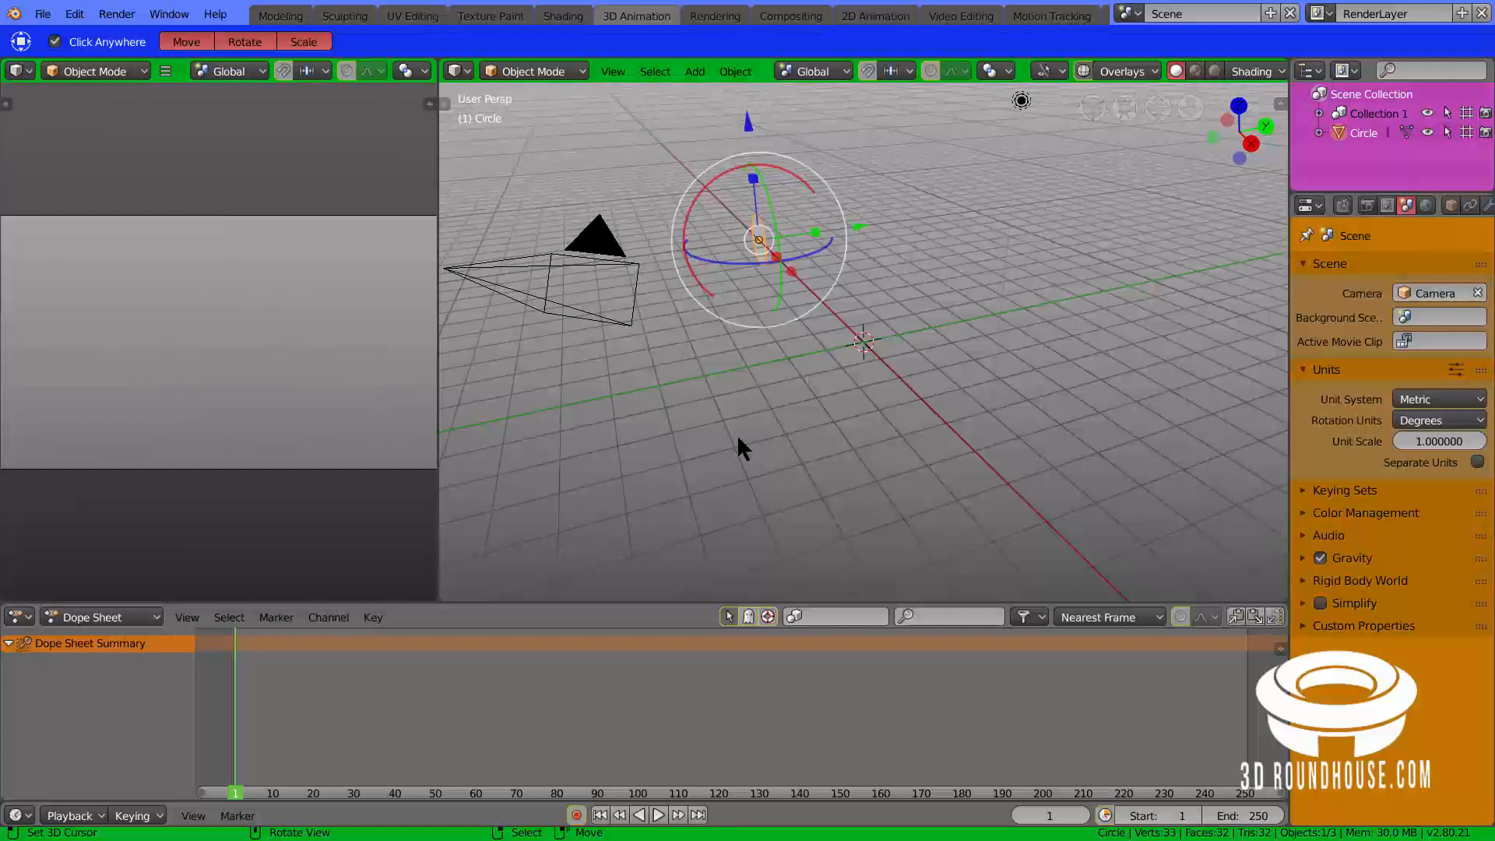
mouse_move(846, 393)
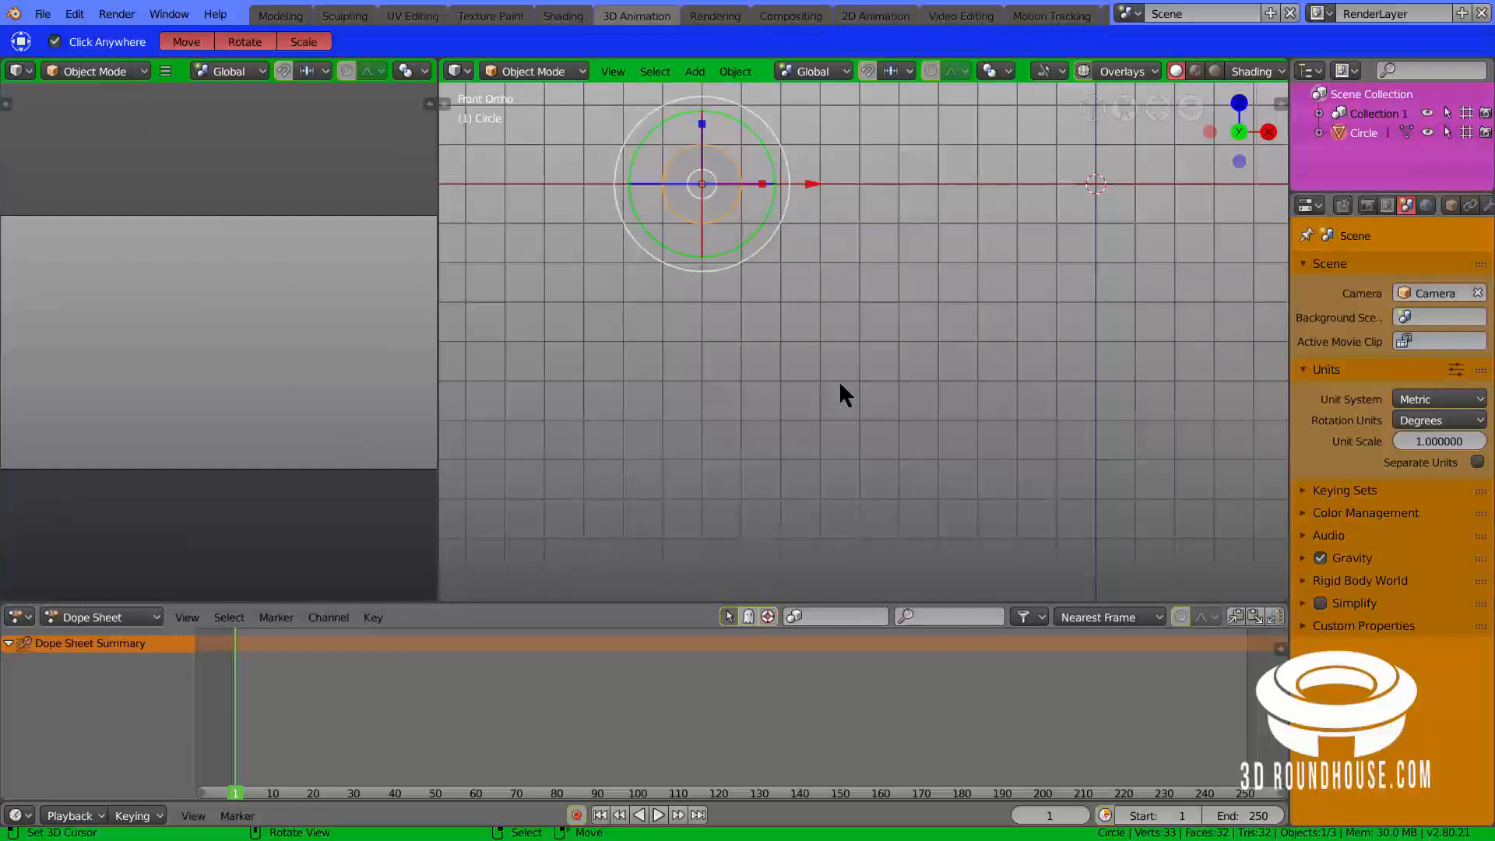
mouse_move(515, 157)
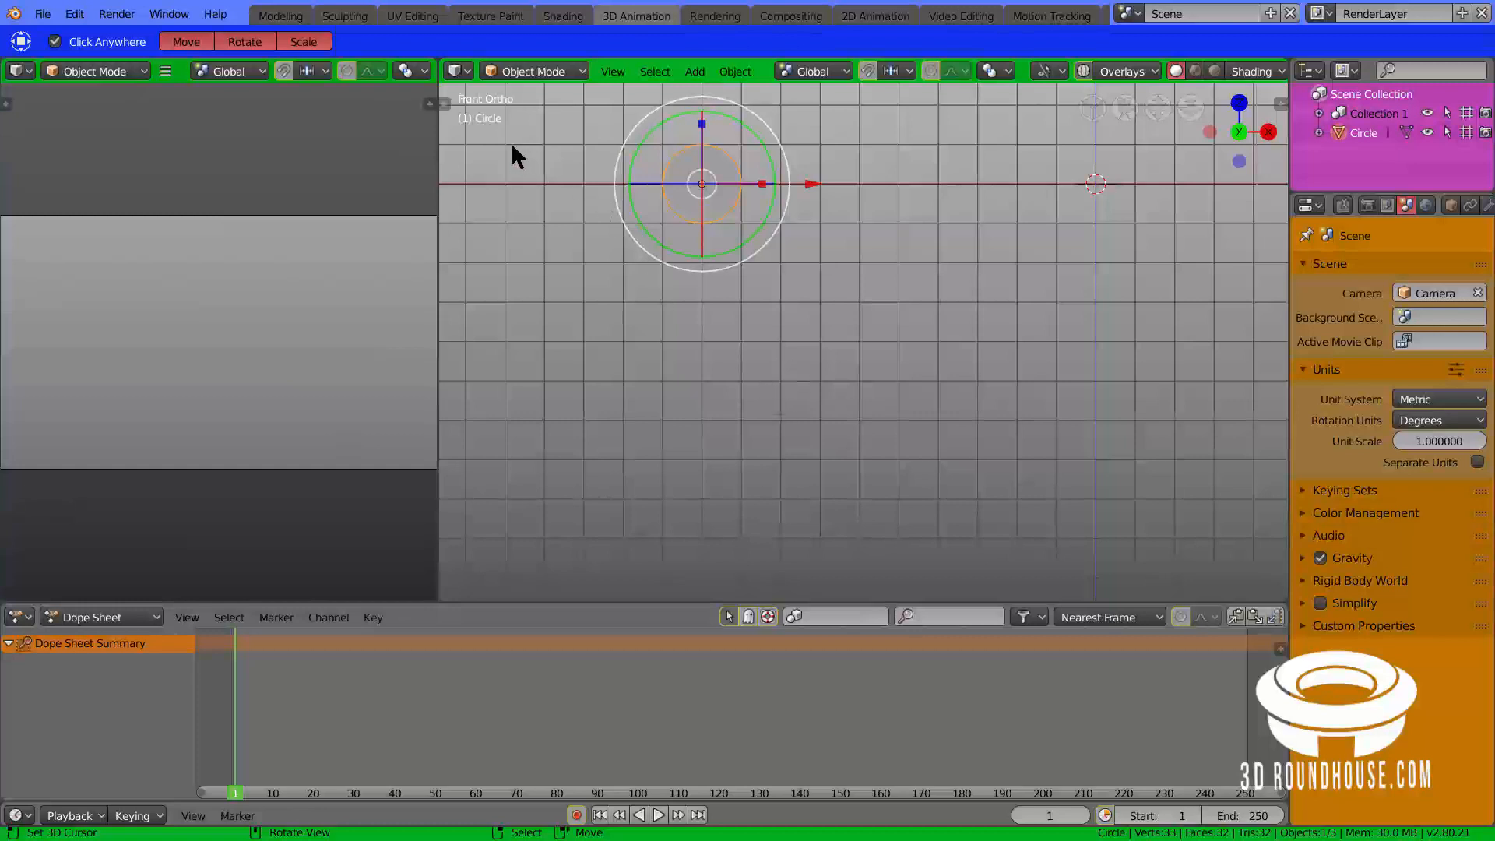
mouse_move(638, 358)
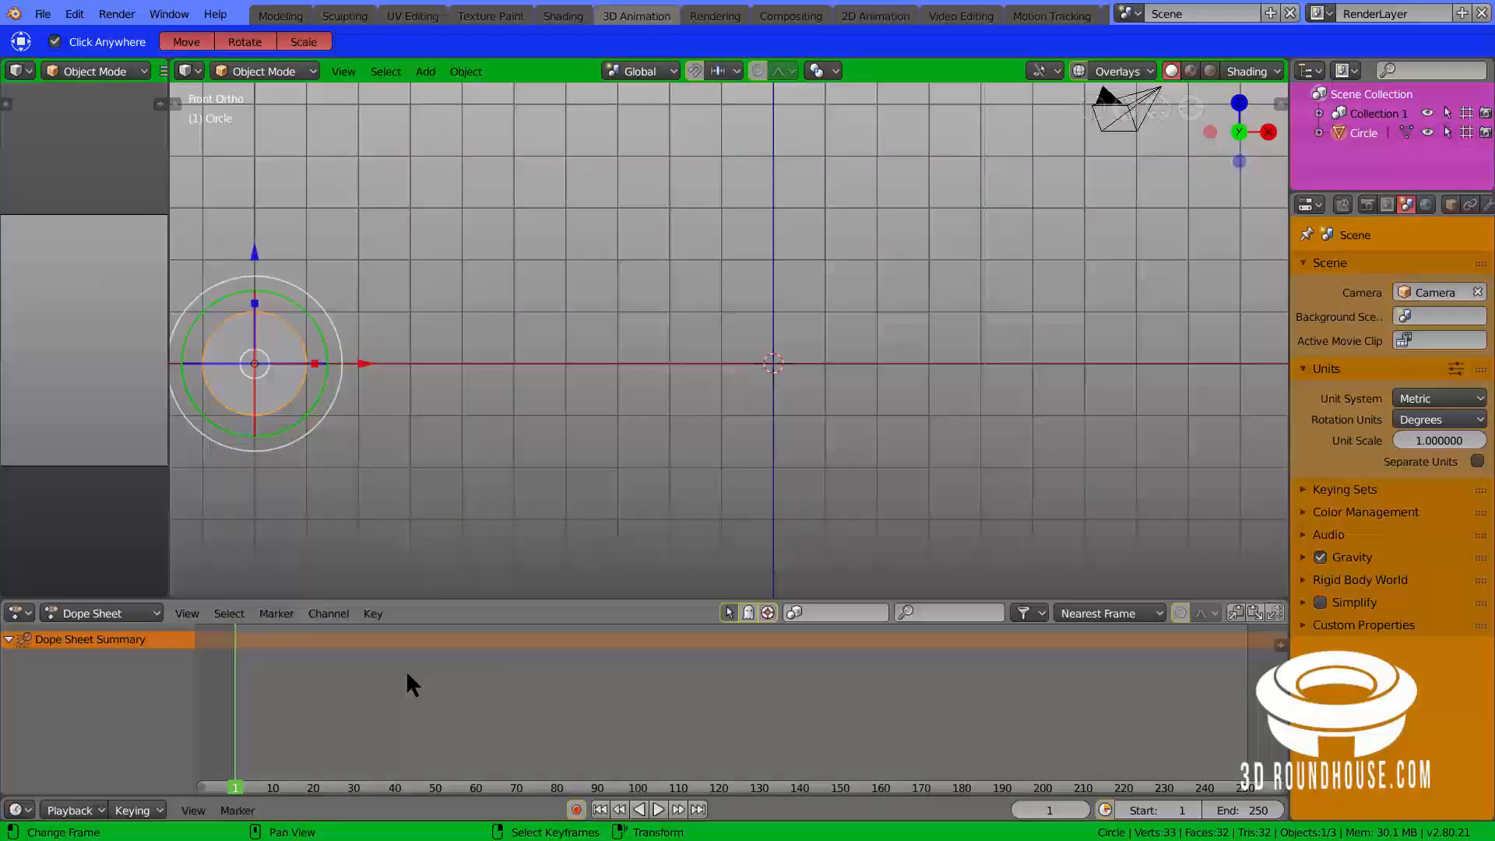
mouse_move(688, 707)
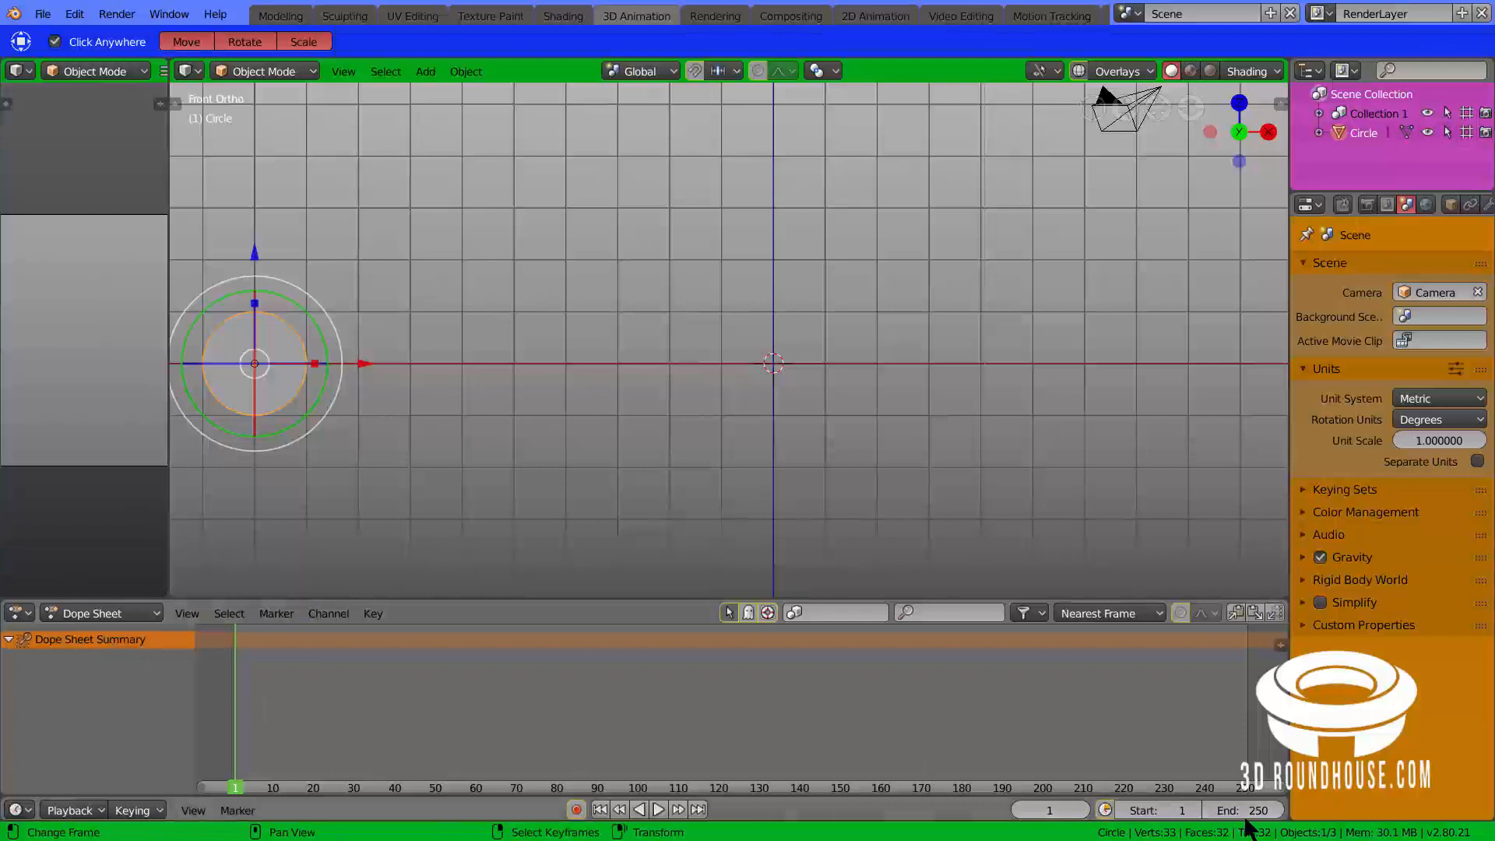
Step: Change the timeline End frame from 250 to 100
click(1239, 810)
text(100)
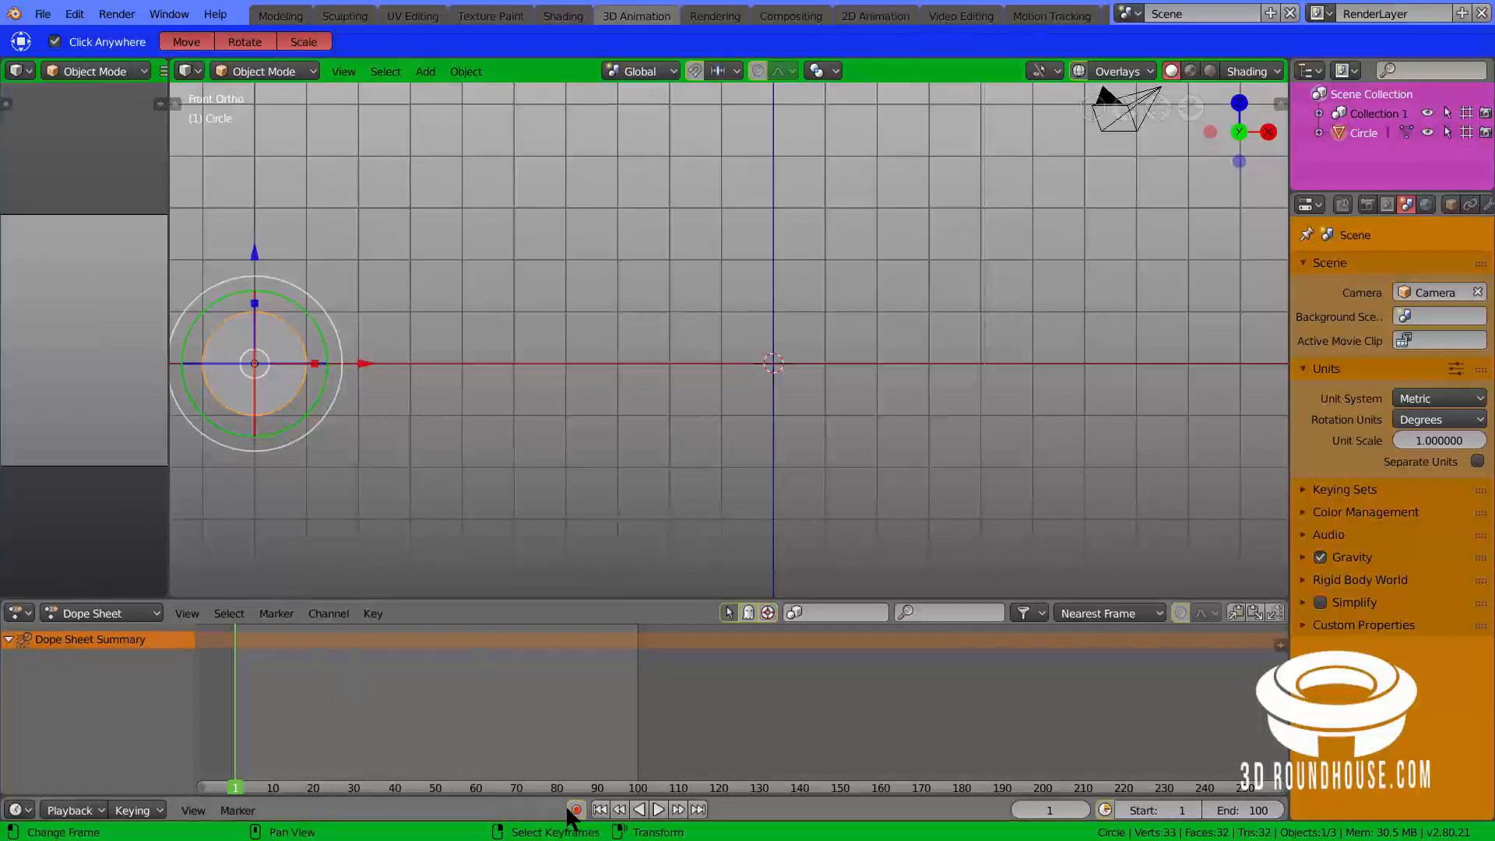
mouse_move(576, 808)
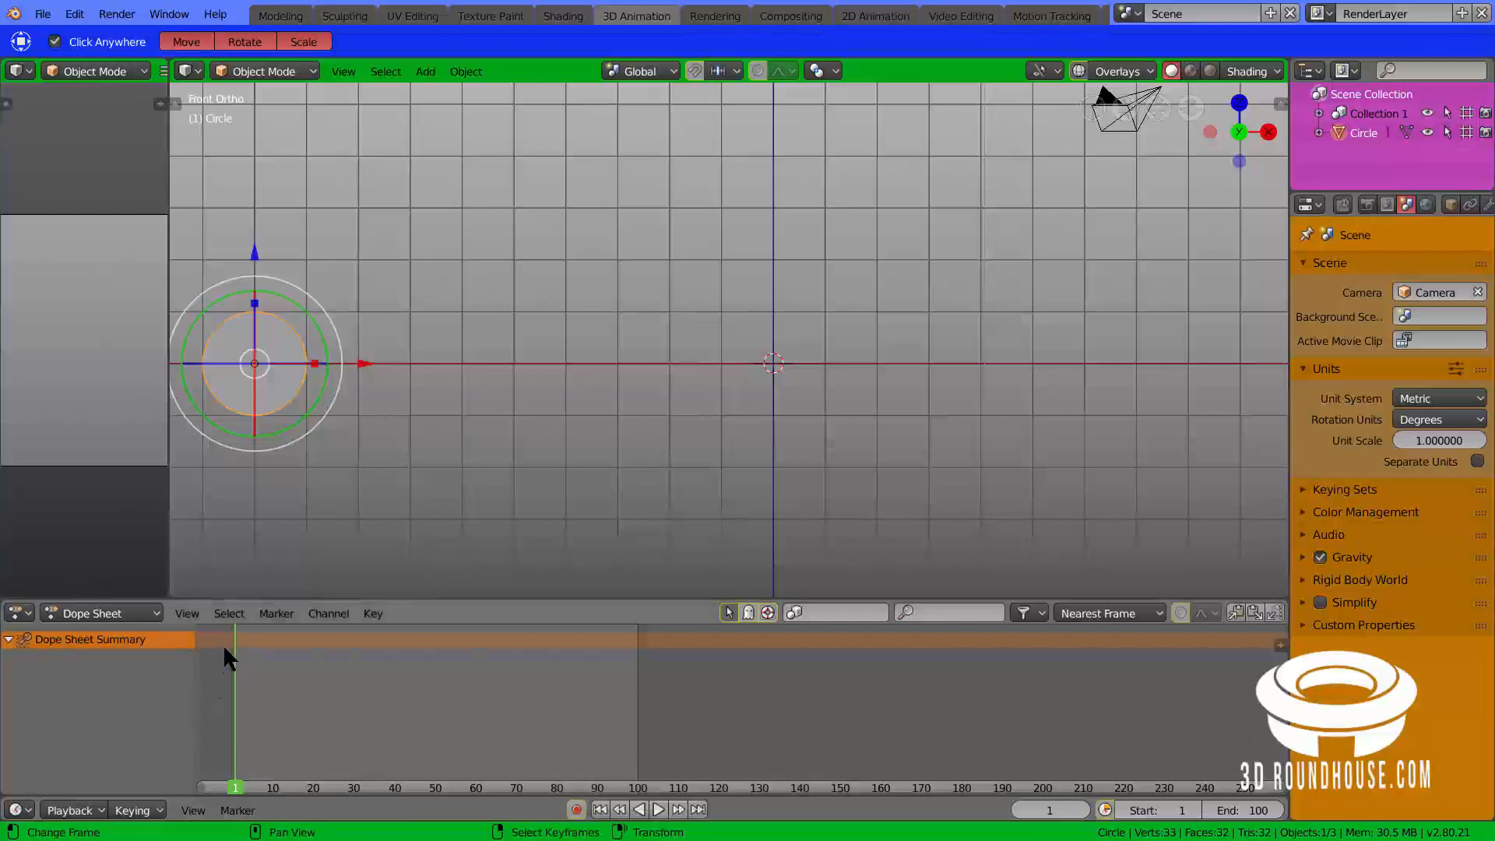
mouse_move(348, 681)
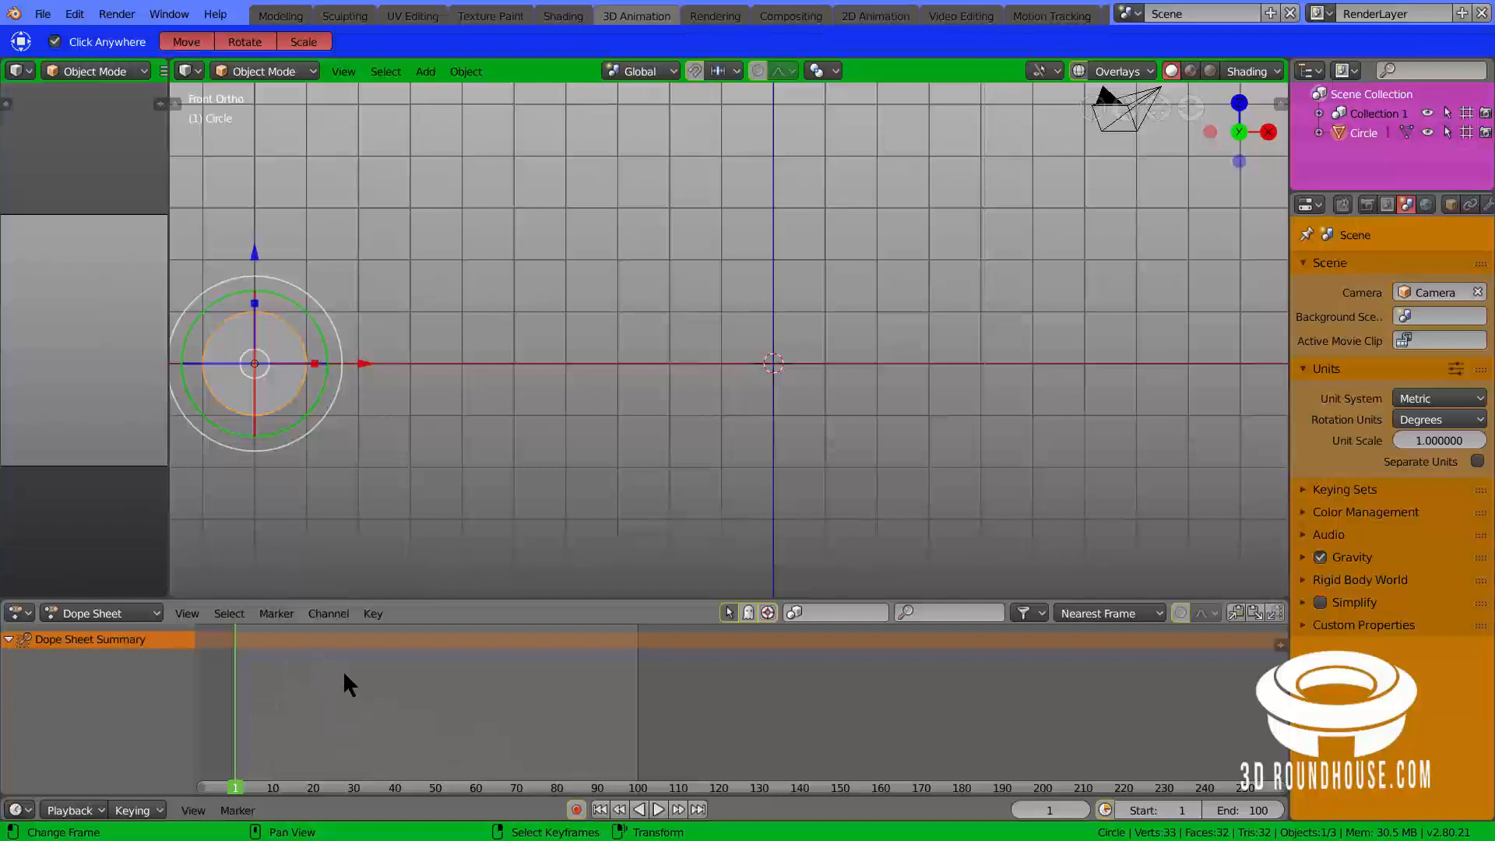
mouse_move(424, 694)
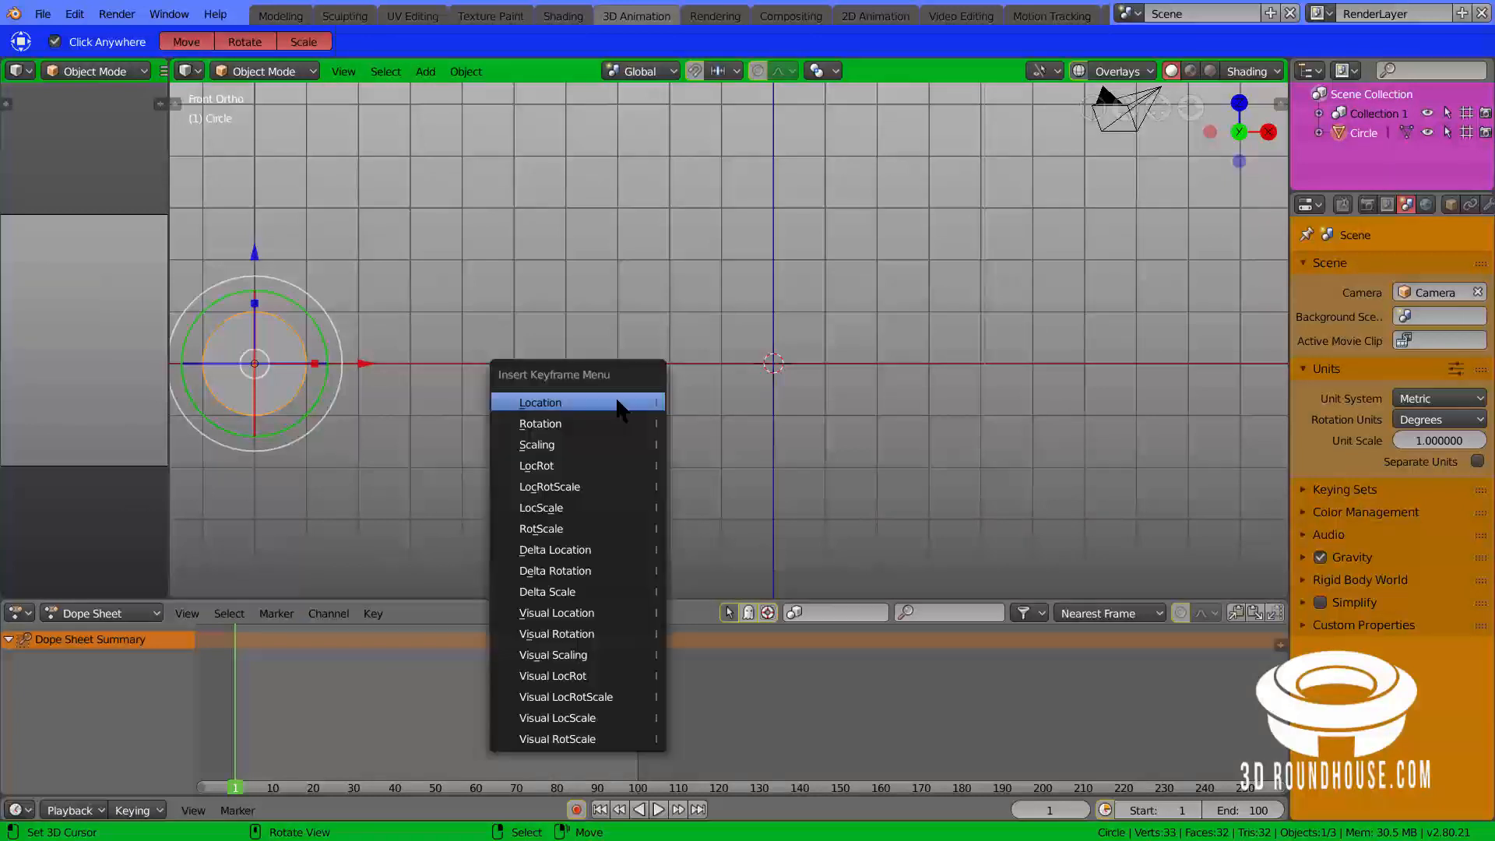
mouse_move(540, 402)
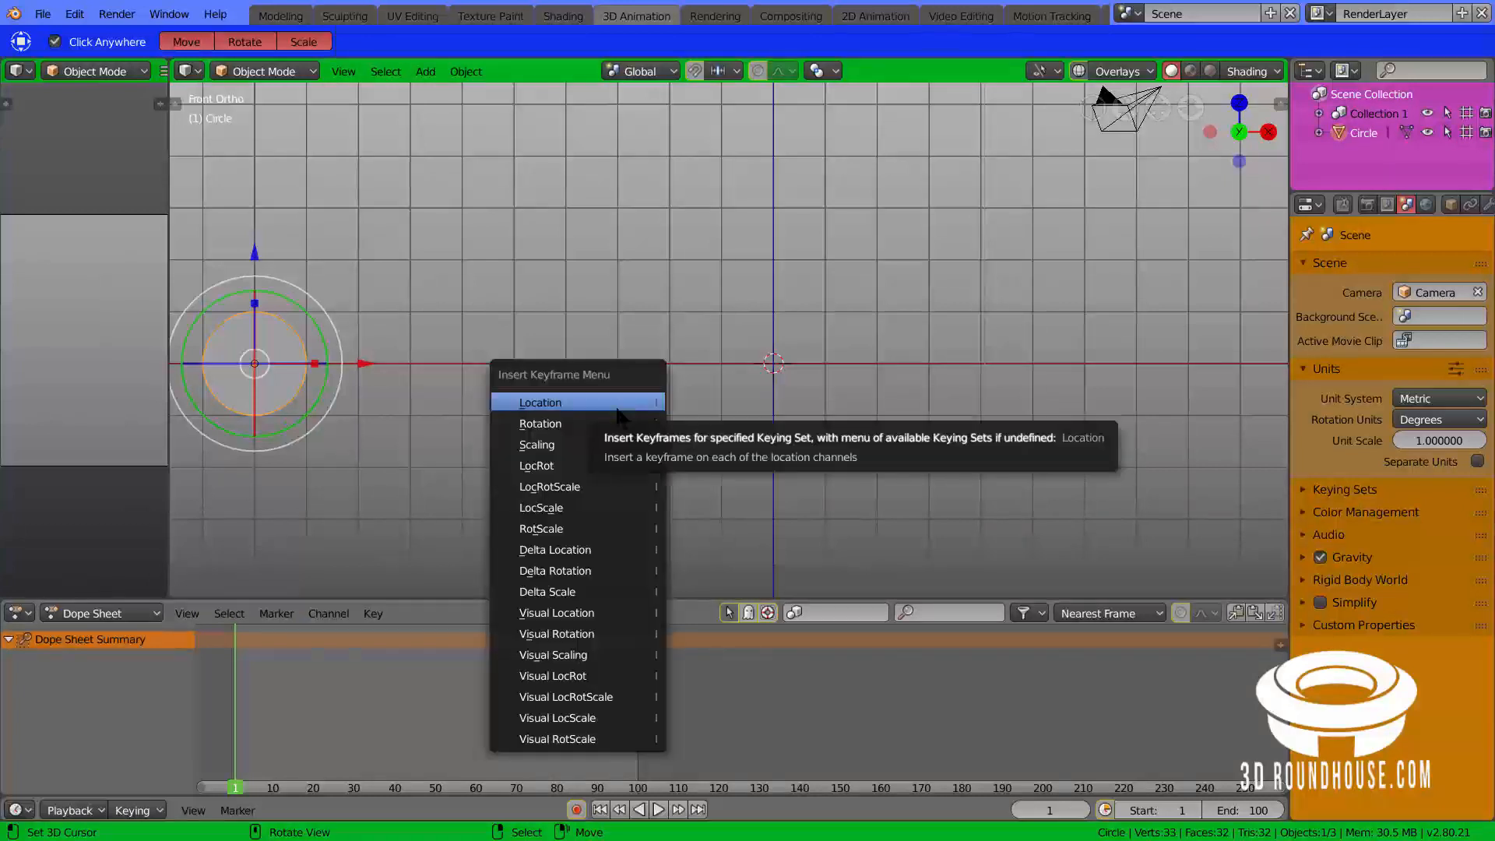
mouse_move(555, 633)
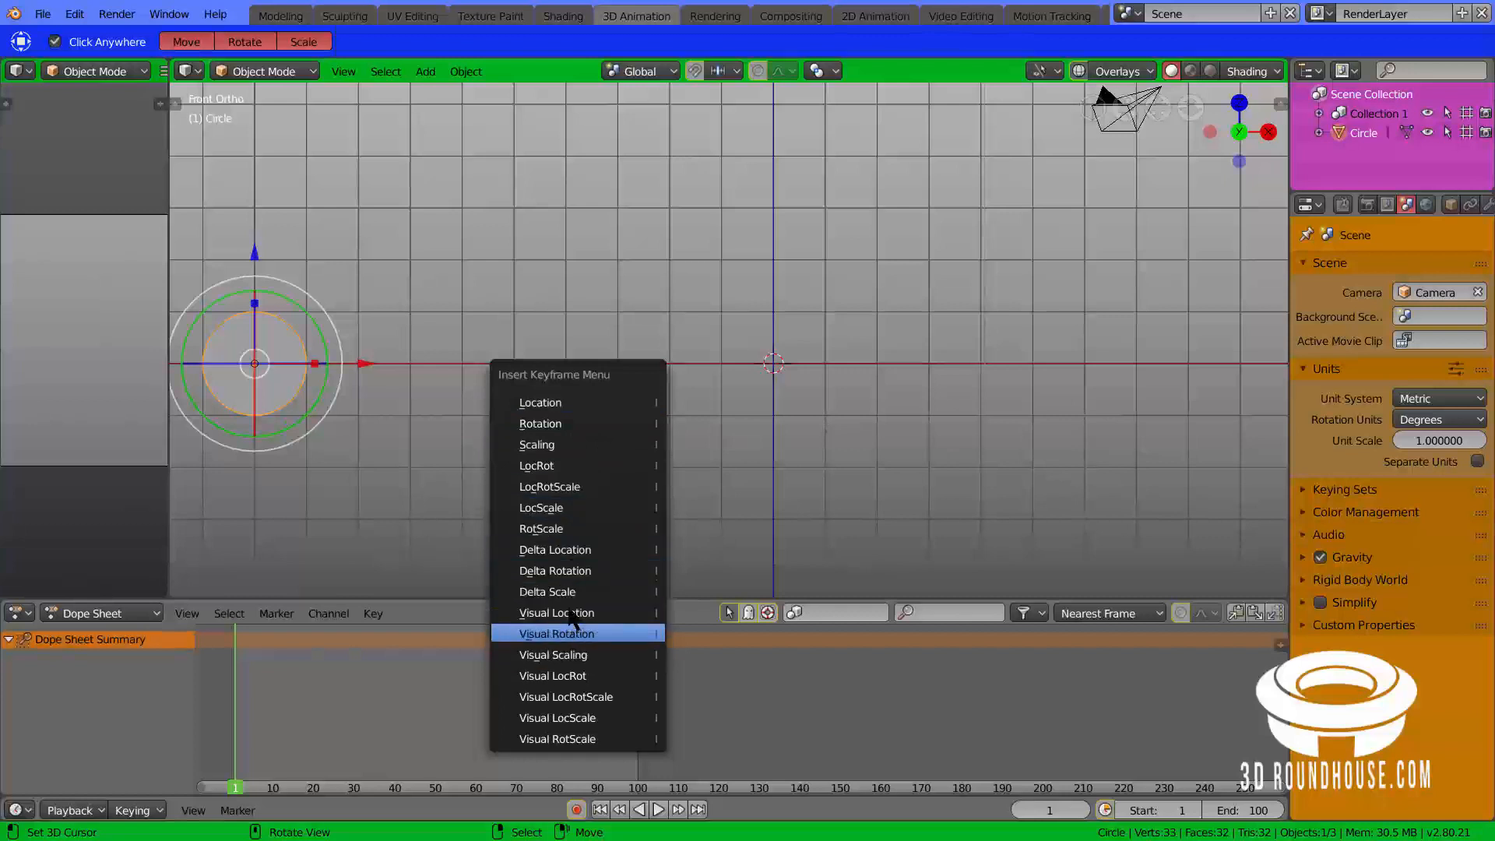
mouse_move(539, 465)
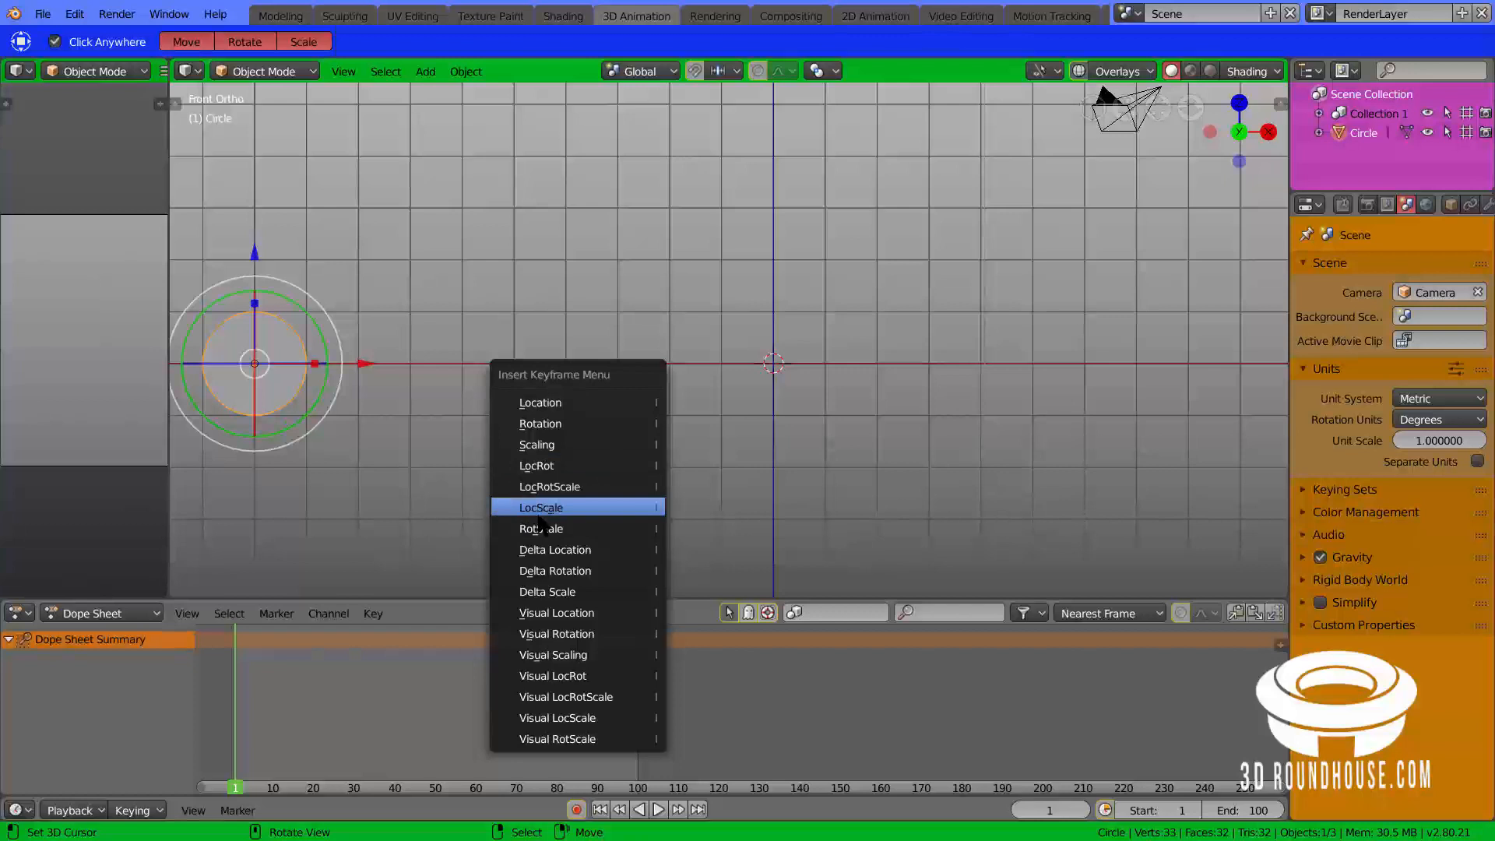
mouse_move(540, 506)
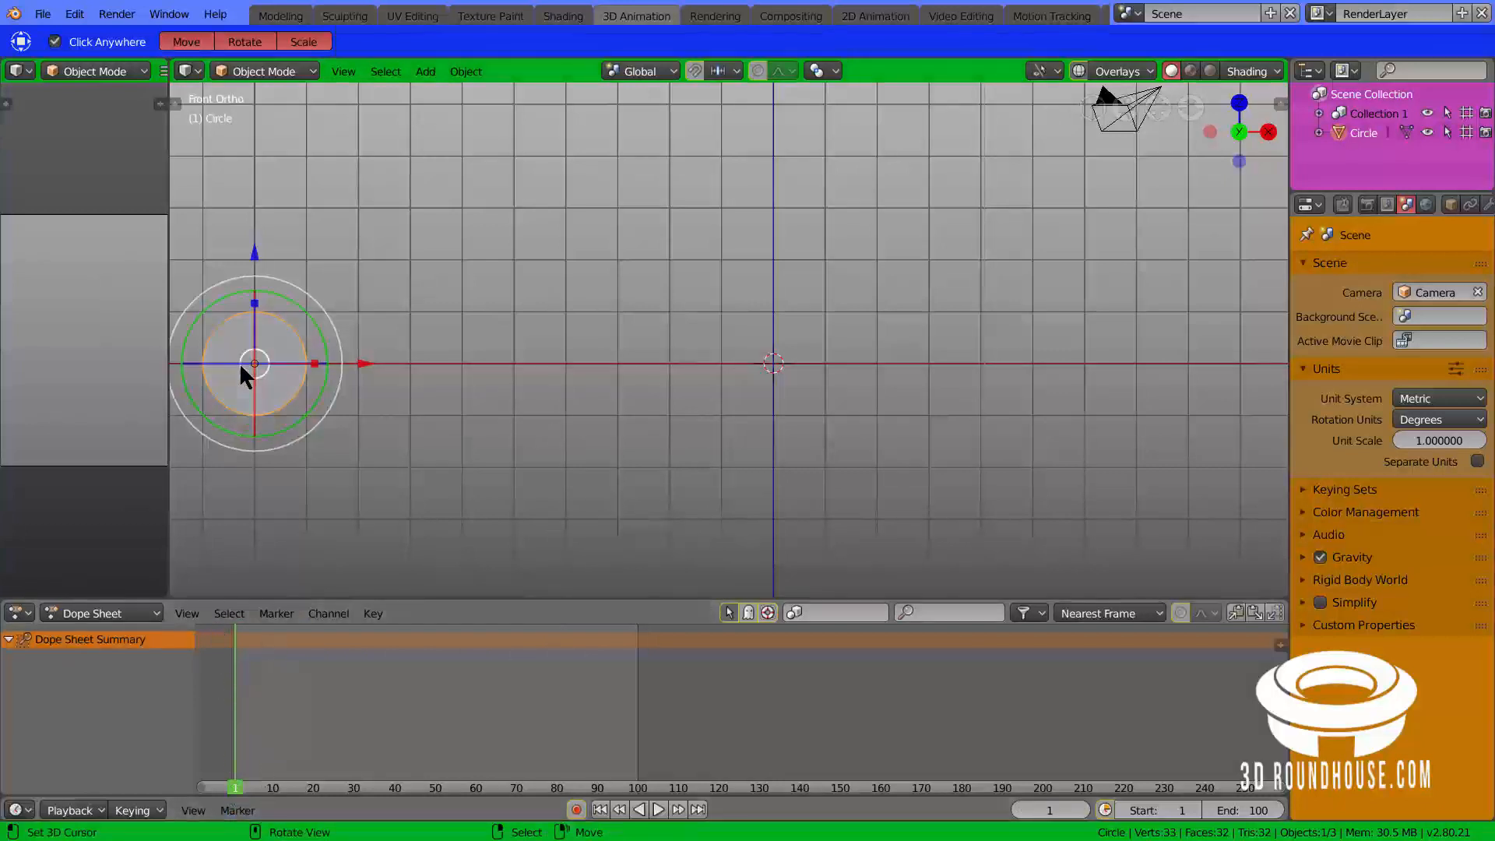
mouse_move(515, 417)
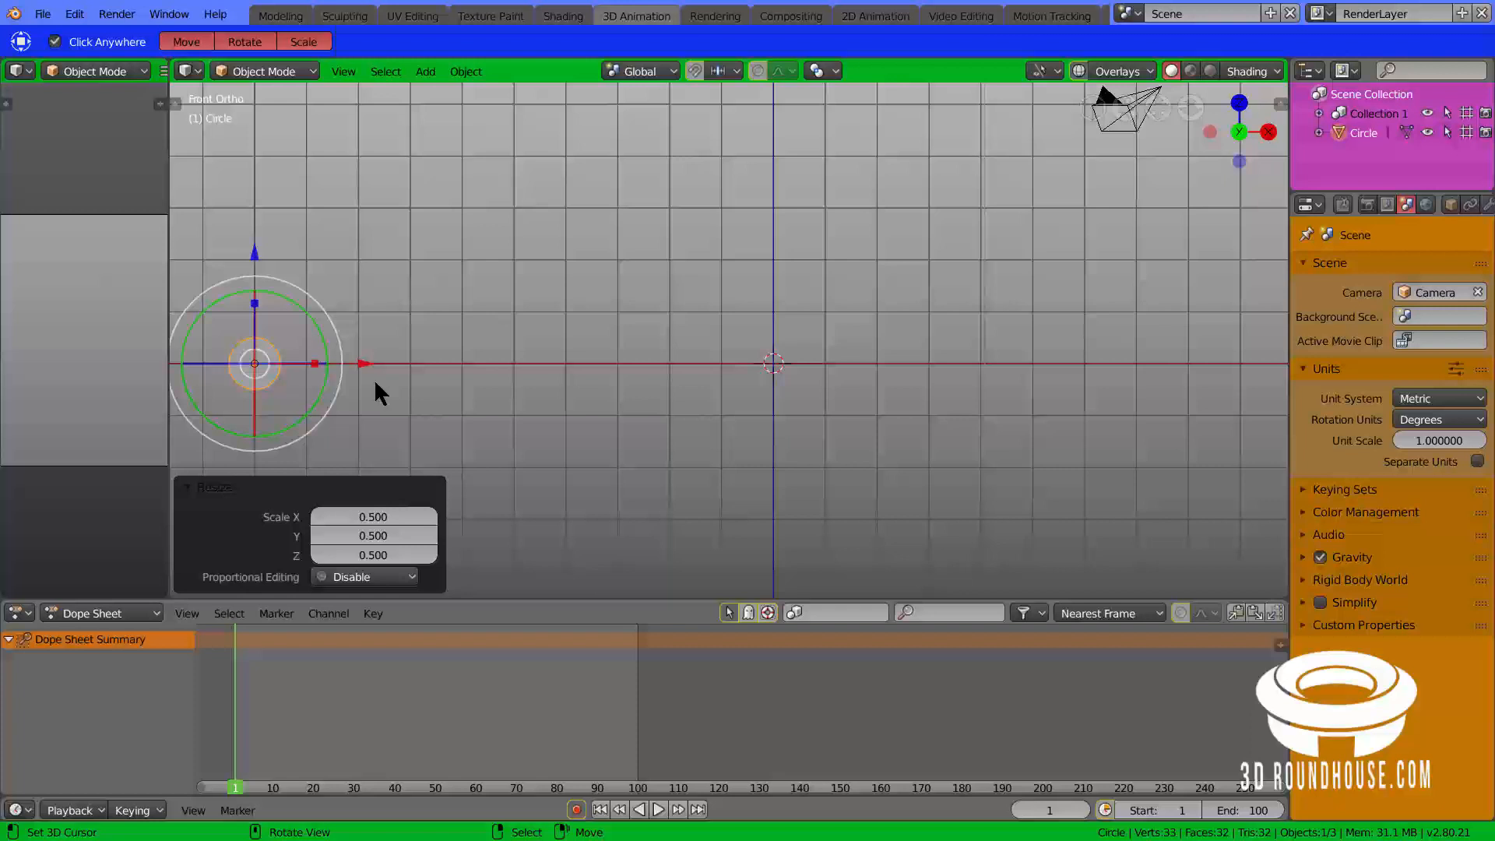
mouse_move(394, 396)
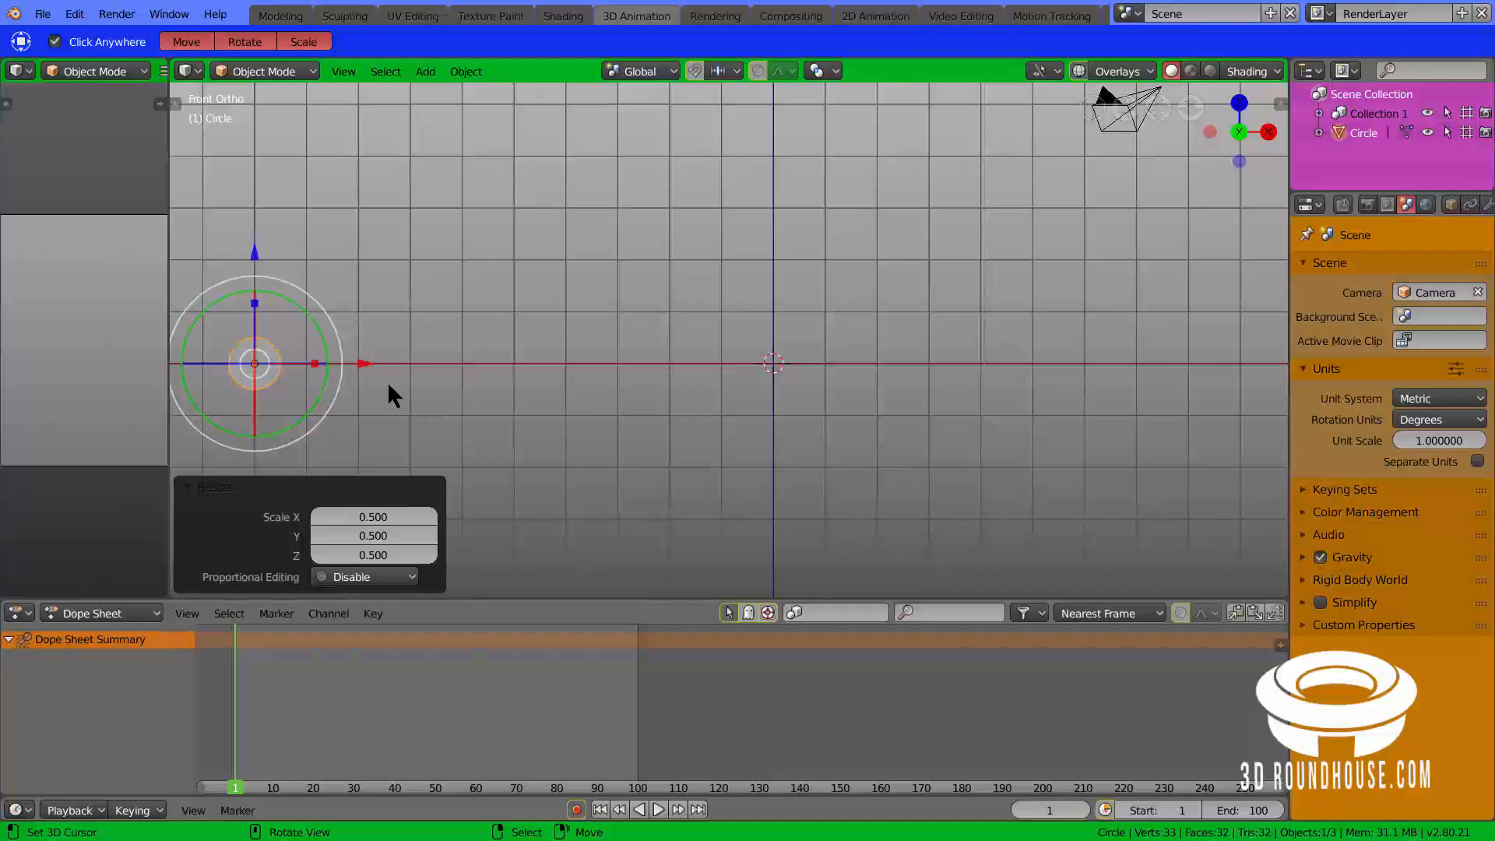
mouse_move(395, 407)
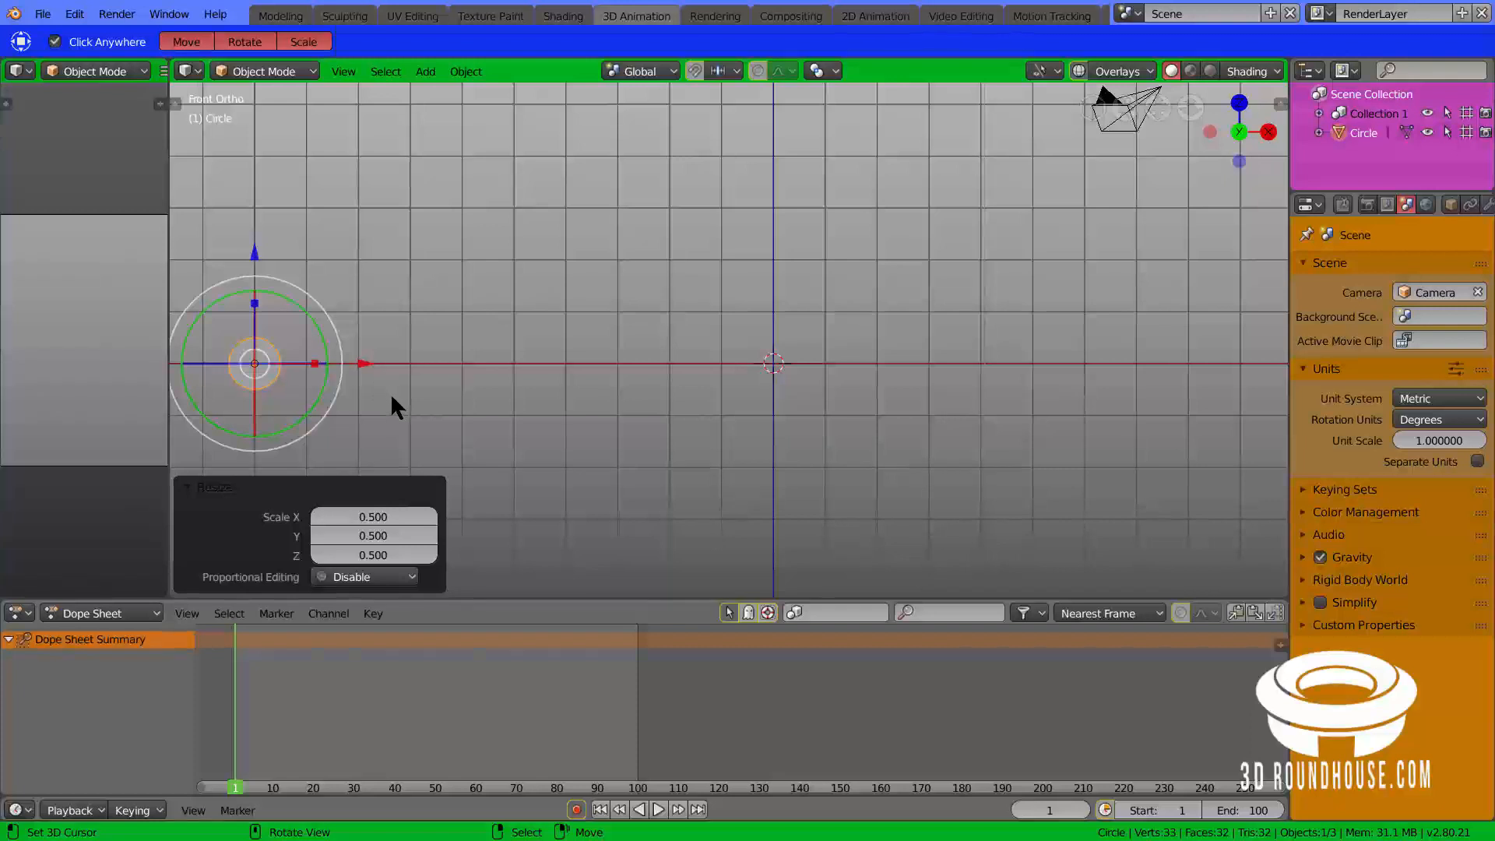
mouse_move(386, 402)
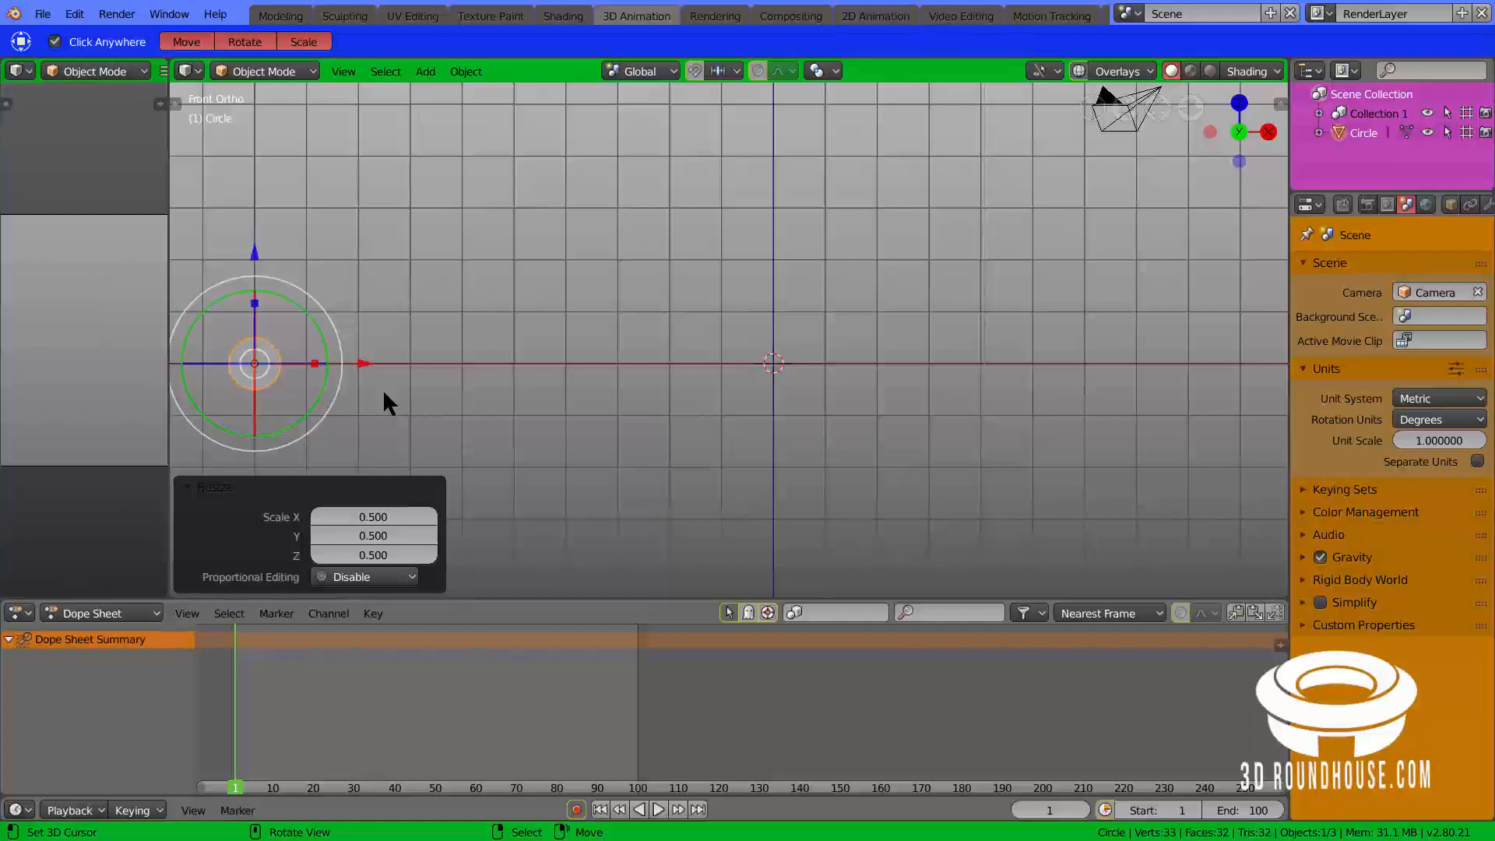
Step: Scale the circle to 0.5 and back by 2 before keyframing frame 1
key(s)
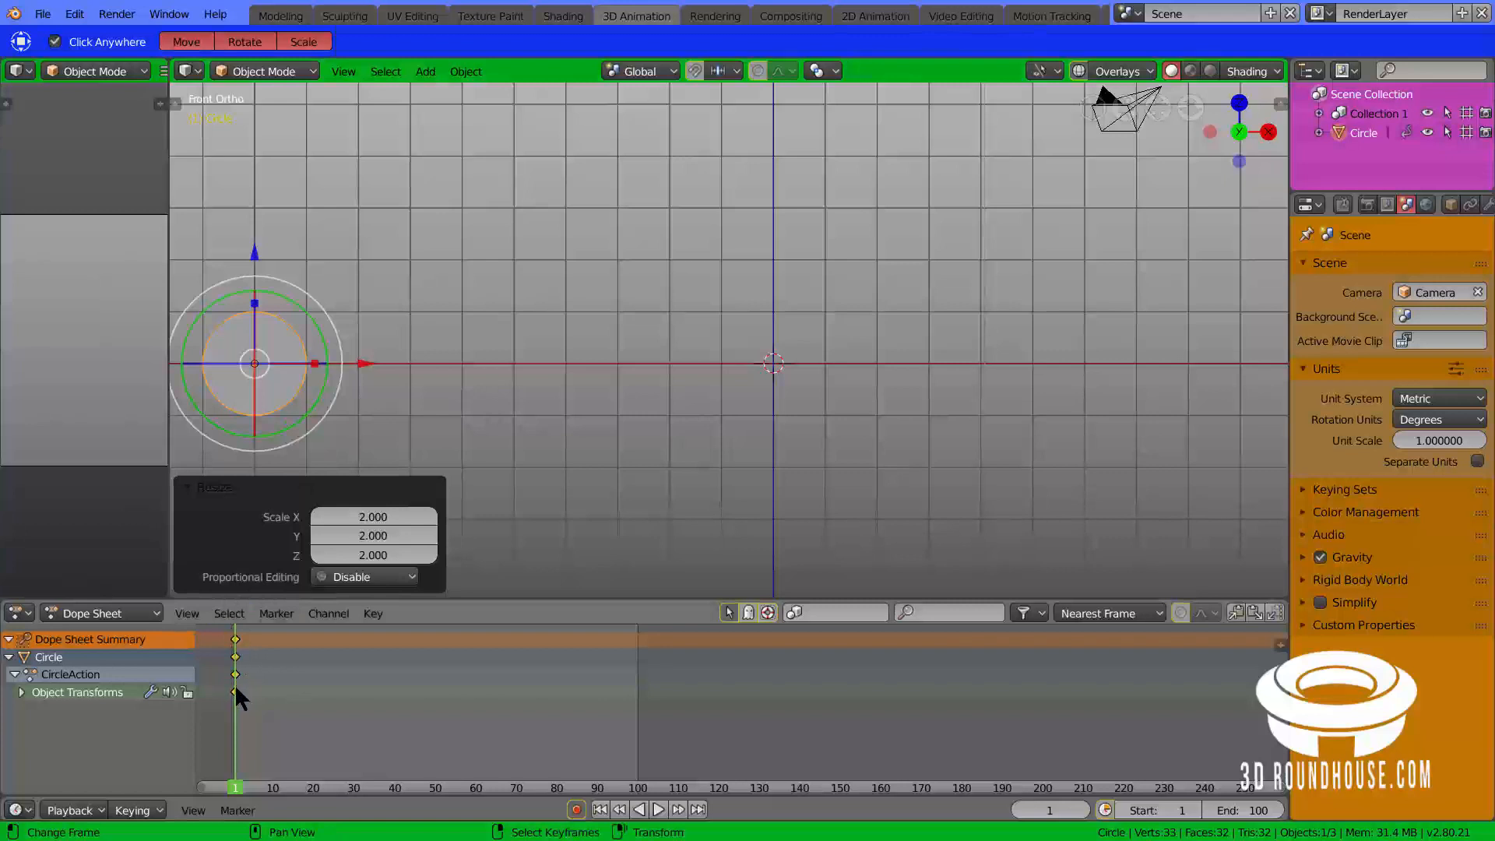
mouse_move(221, 655)
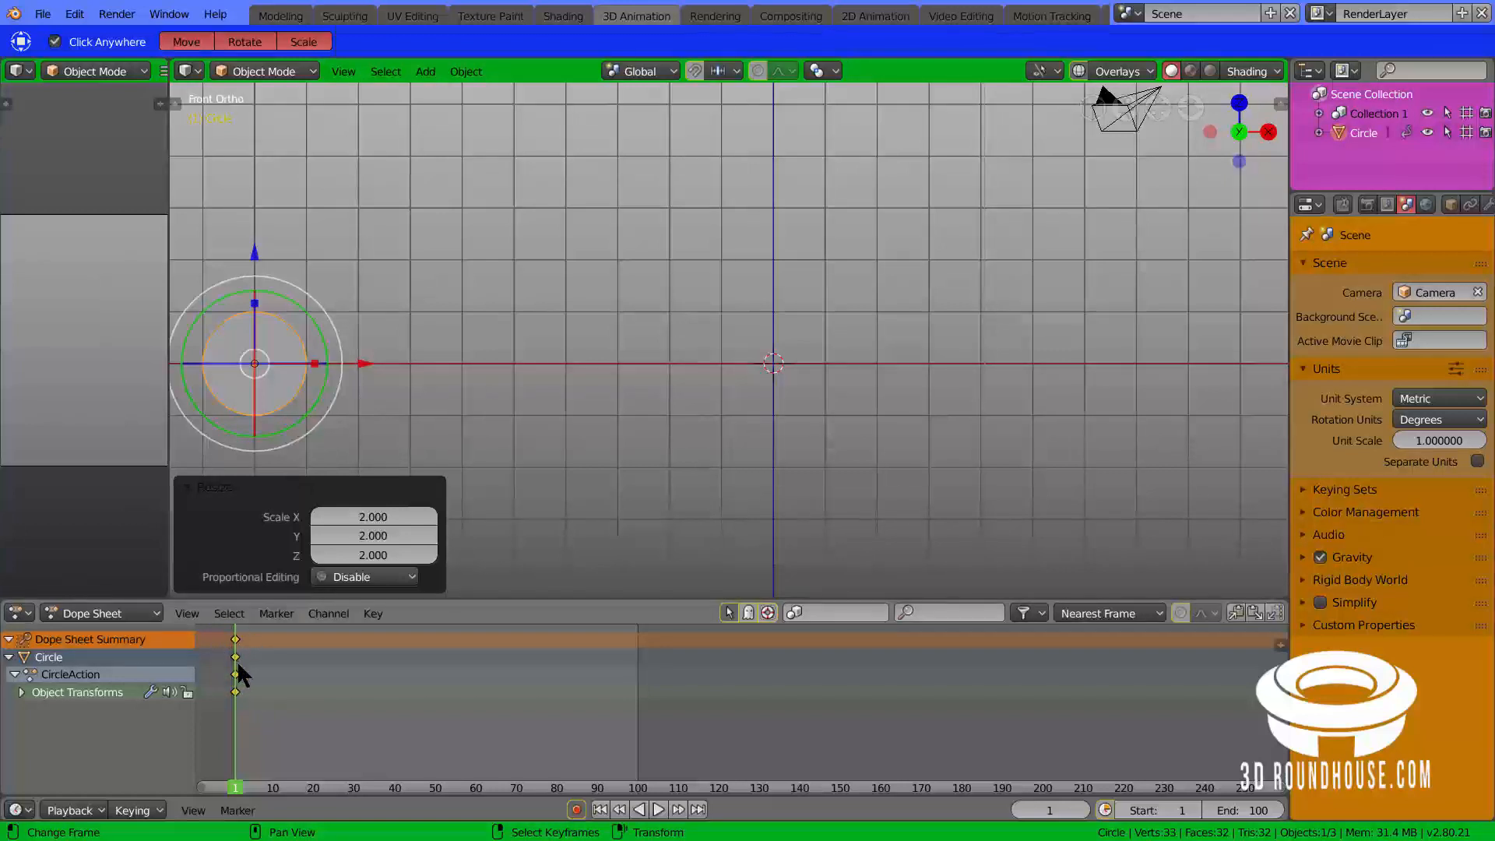
mouse_move(257, 767)
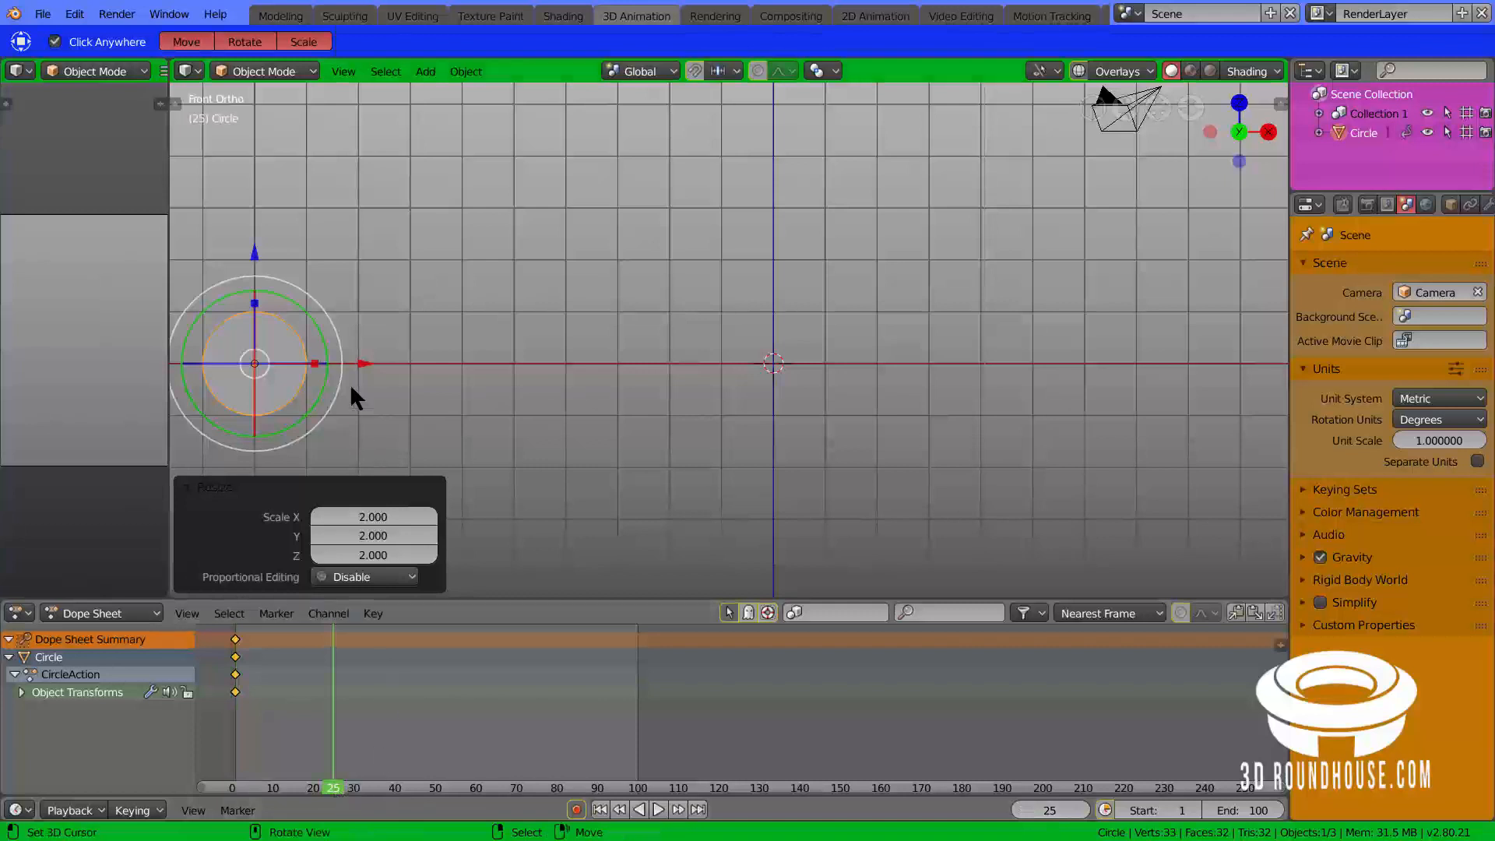
mouse_move(448, 382)
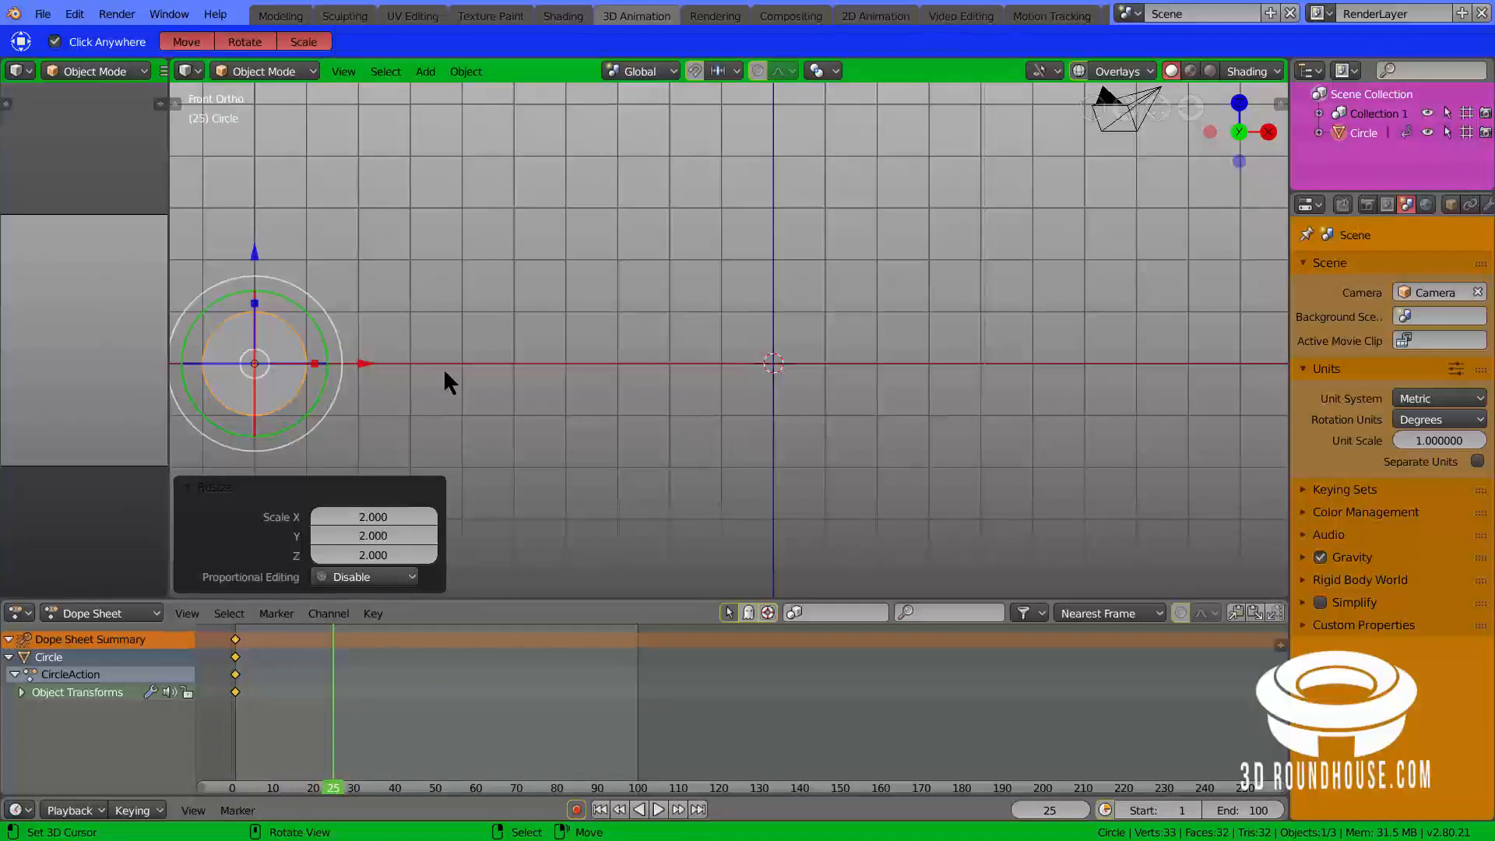
Step: Scale the circle by 2 at frame 25
key(s)
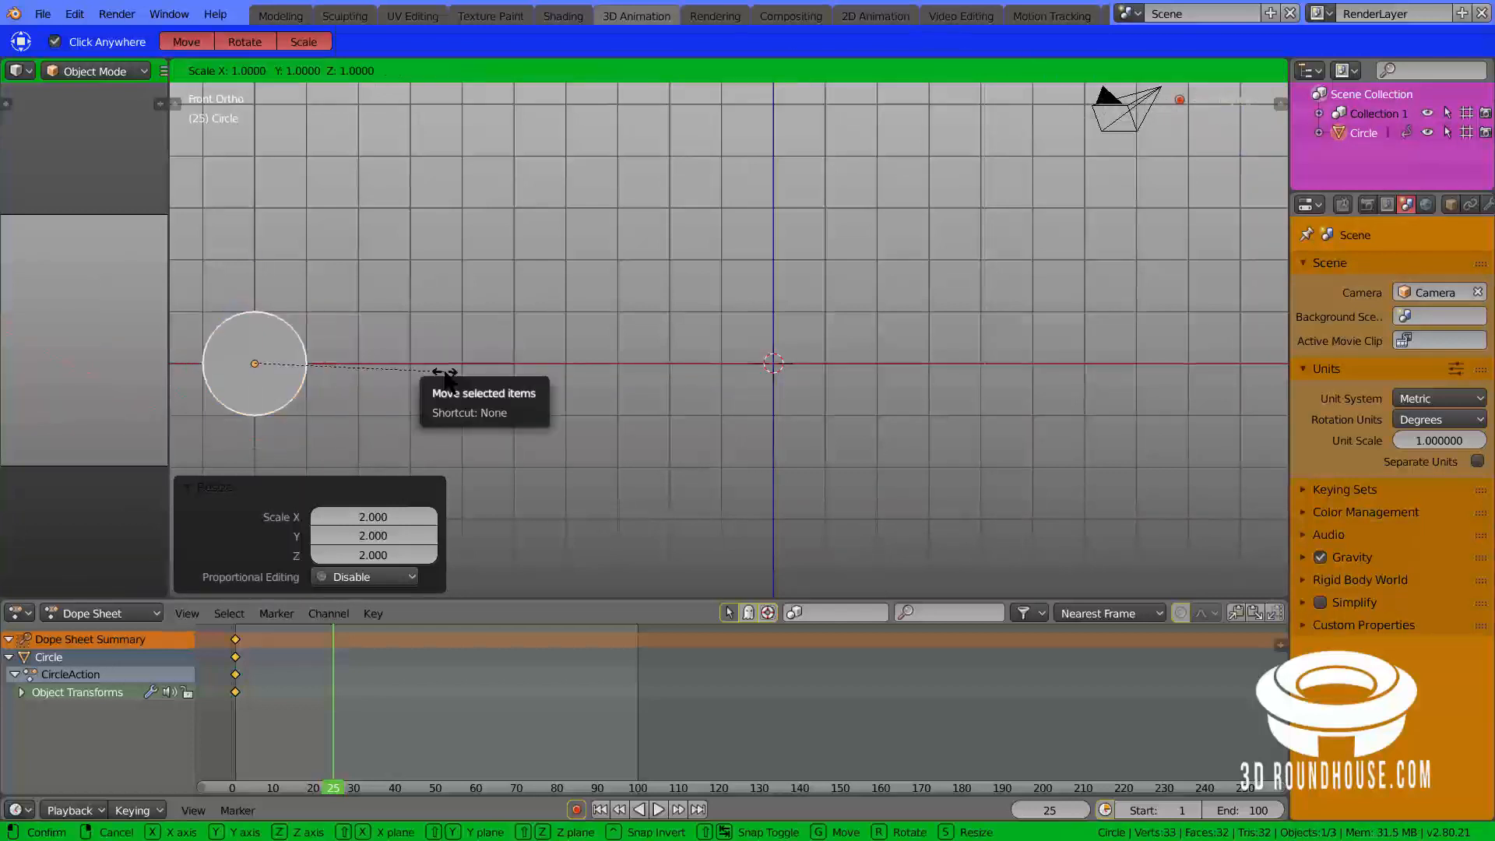
Step: Move the circle 5 m along X at frame 25
key(x)
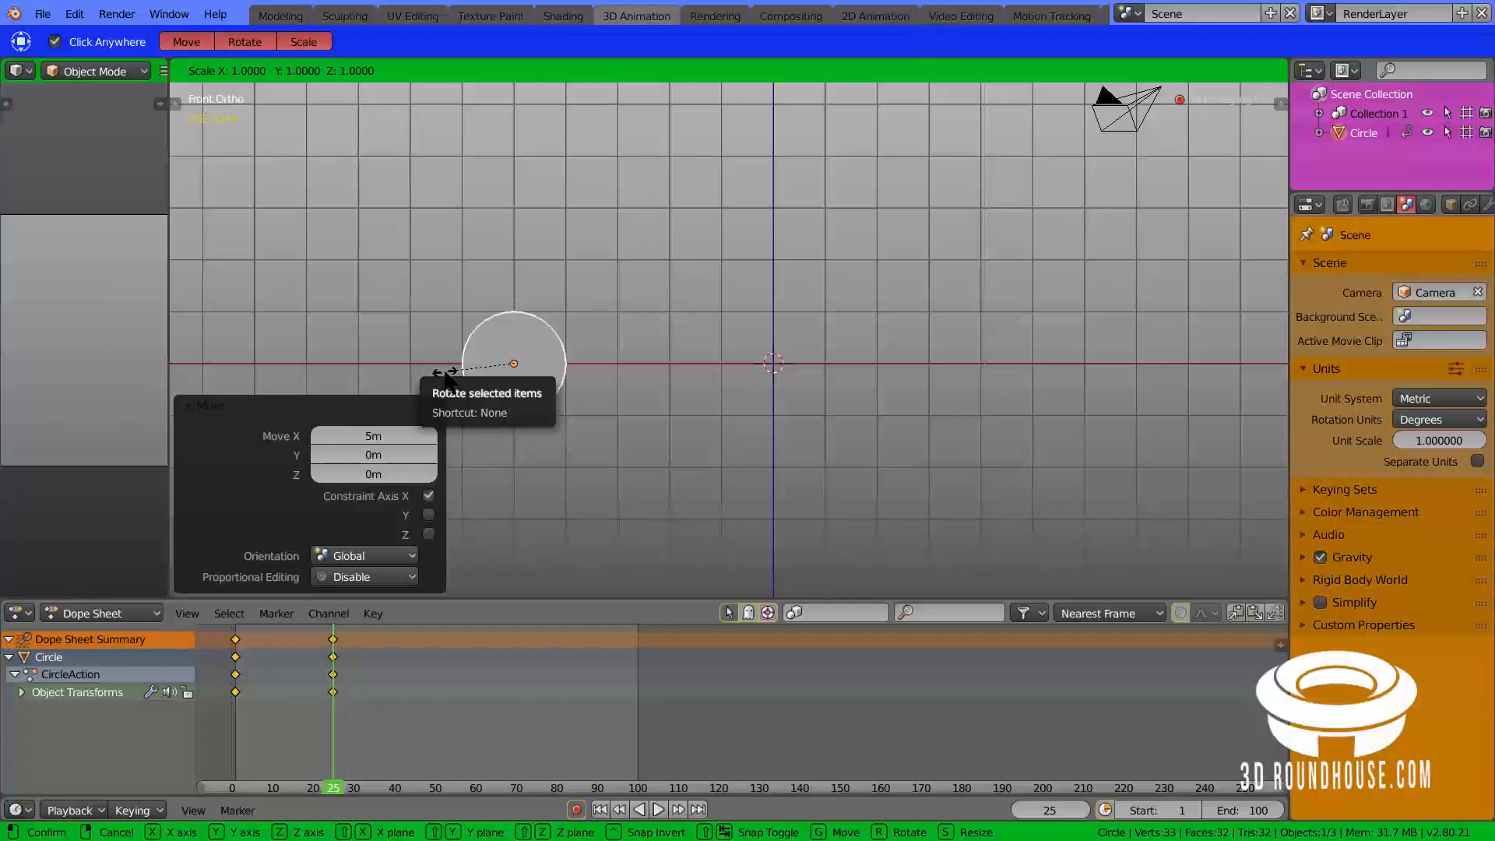
text(5)
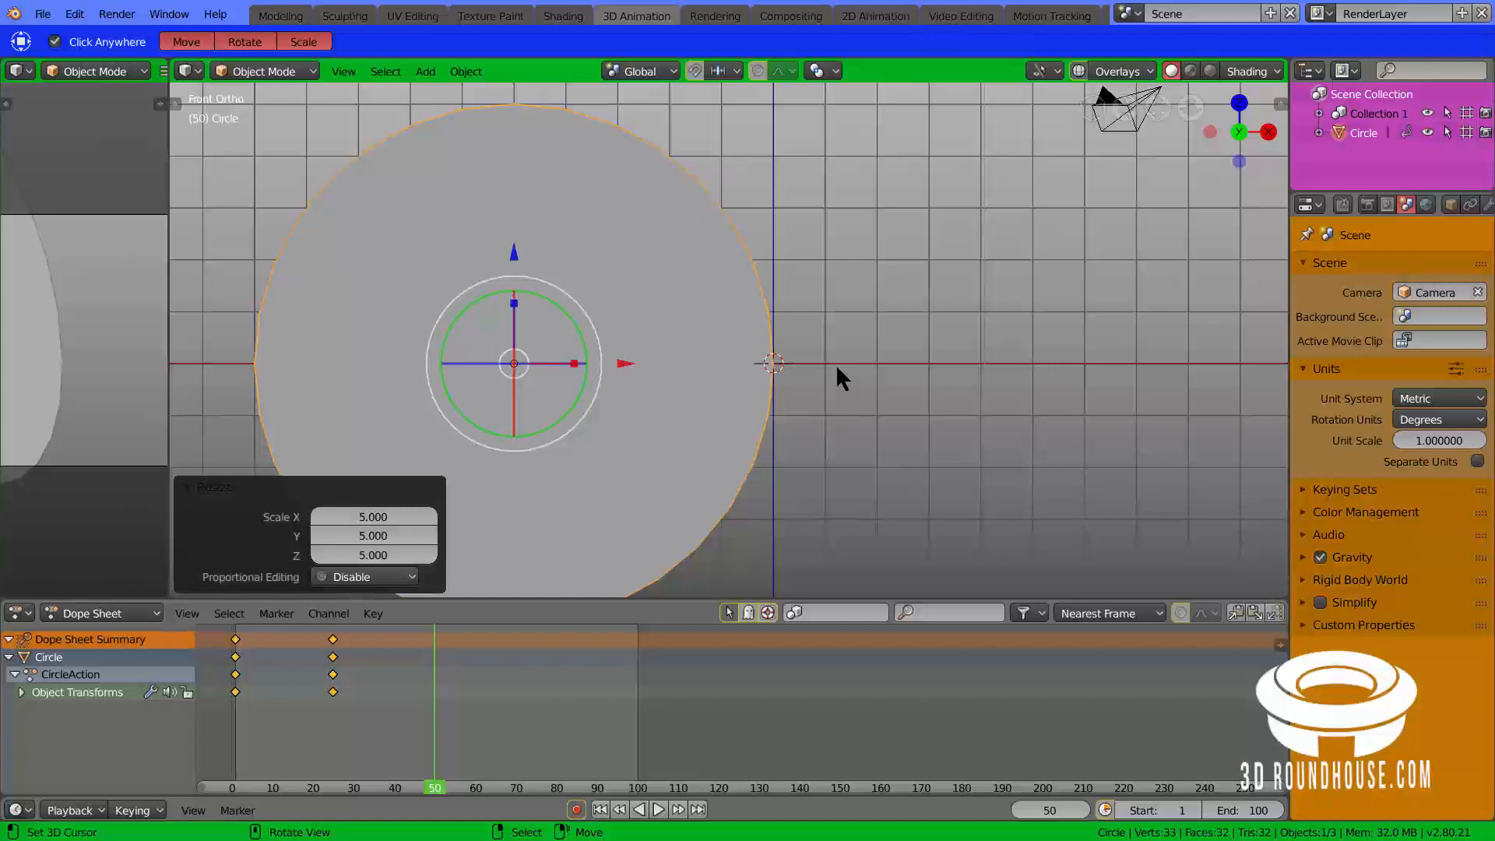
Step: Move the fivefold circle along X at frame 50, then the 0.1-scale circle at frame 75
key(g)
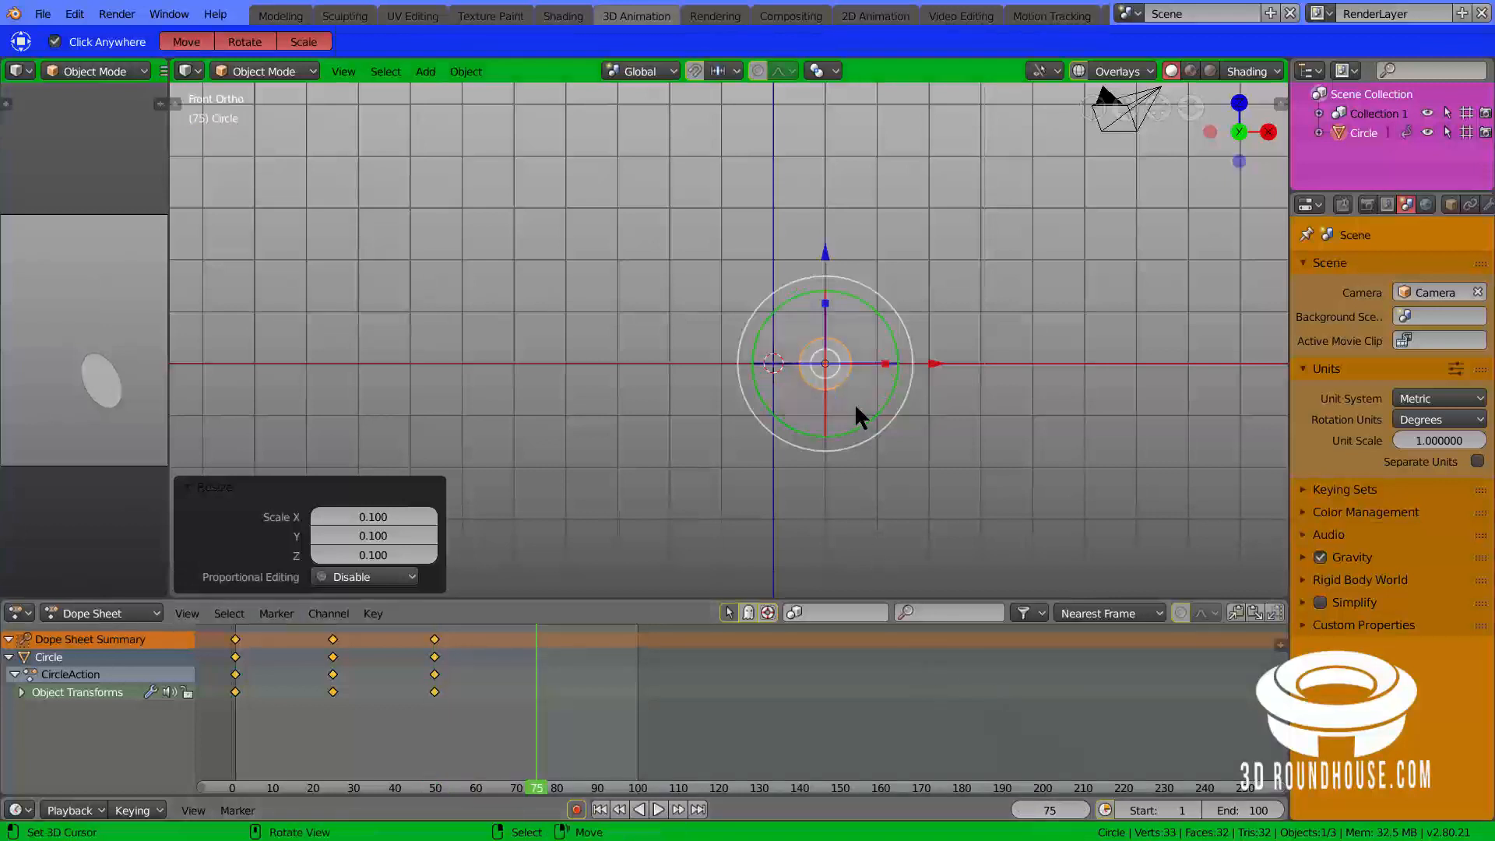
mouse_move(858, 416)
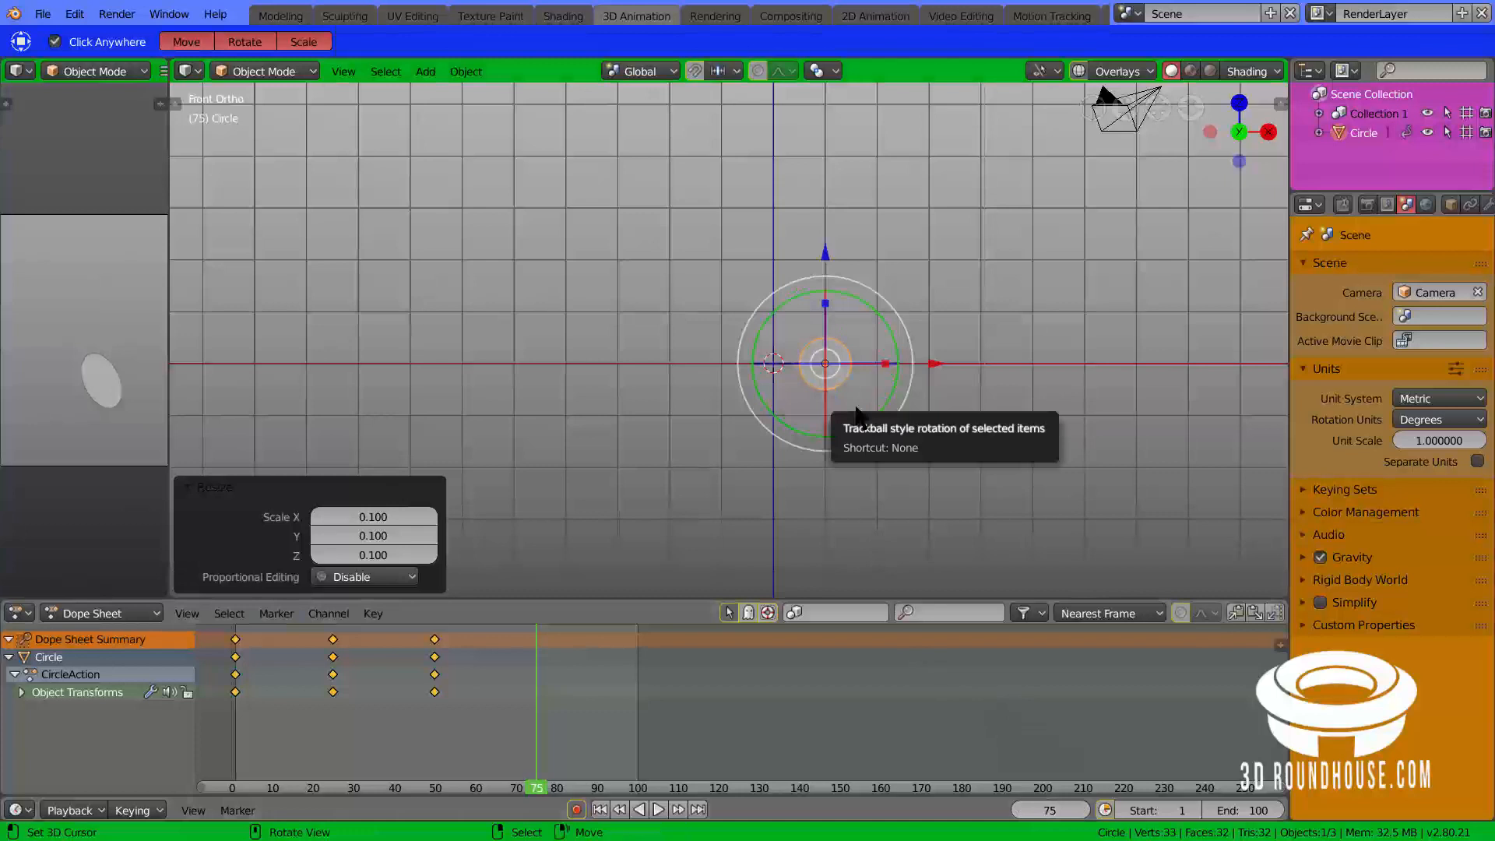
key(g)
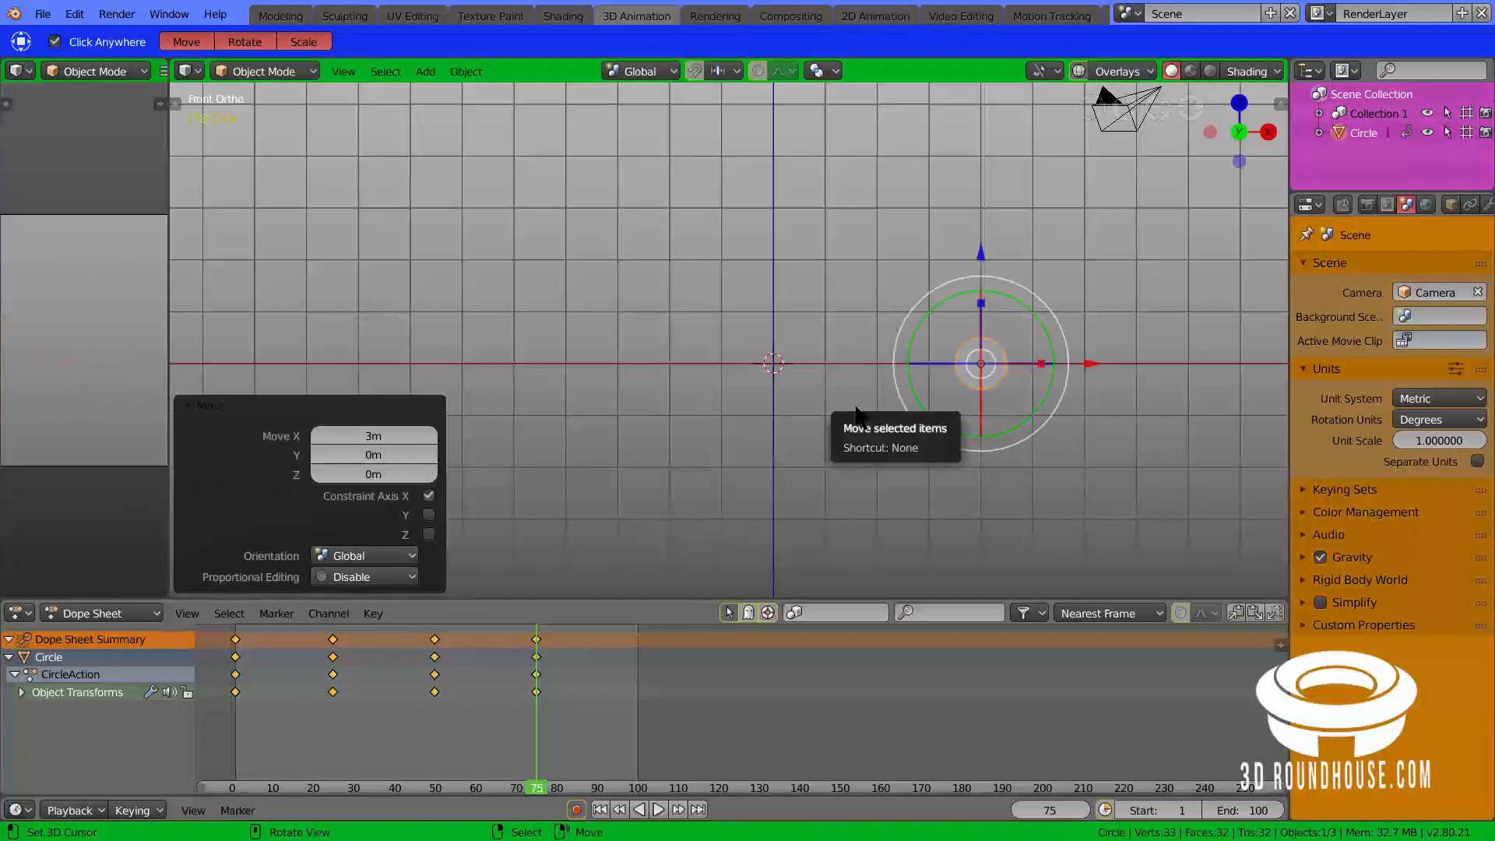
Step: Scale the circle up tenfold at frame 75
key(s)
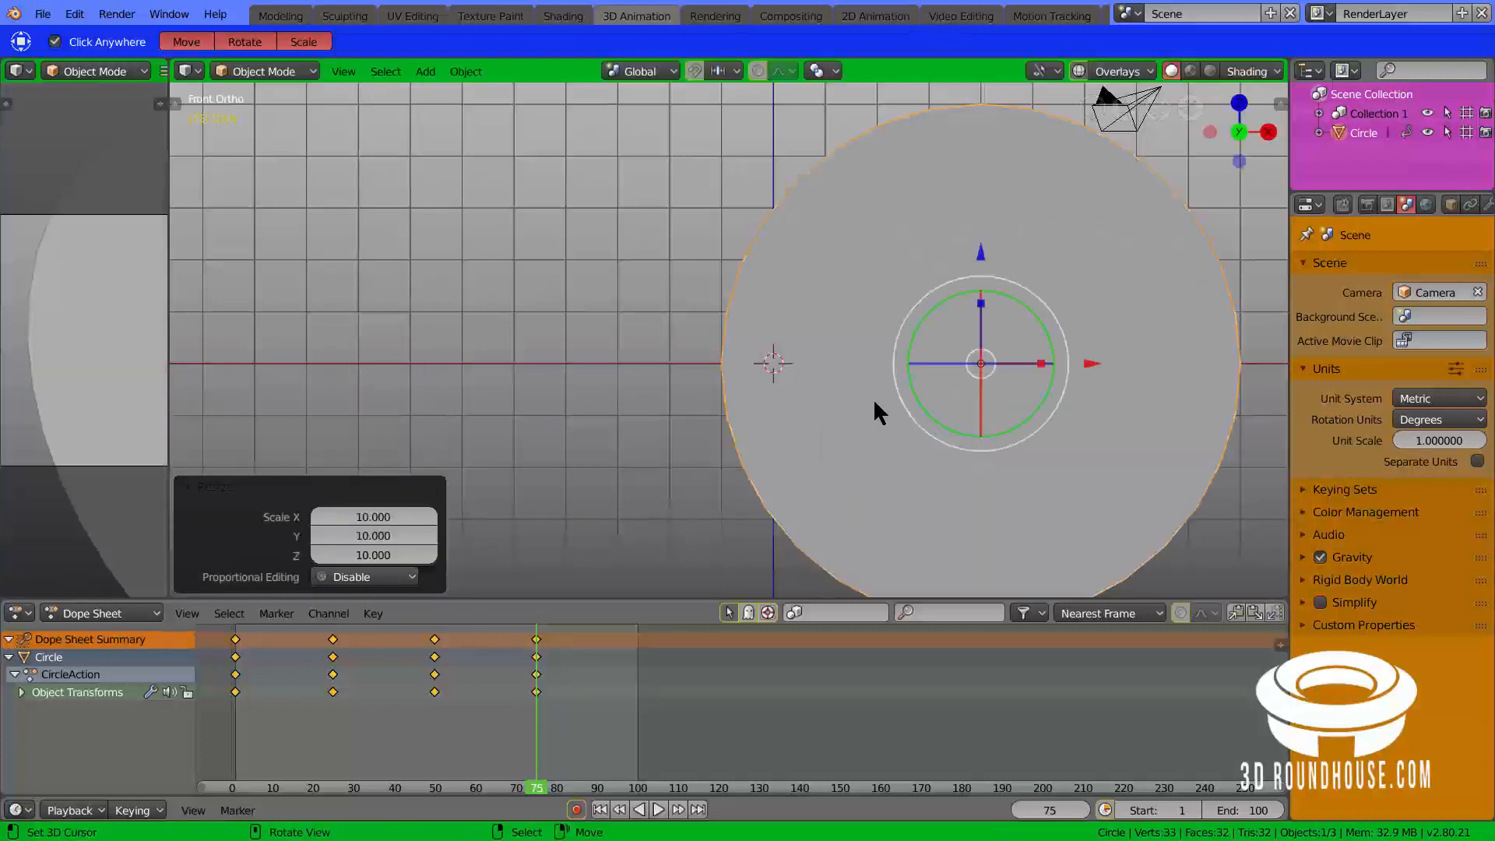
mouse_move(951, 421)
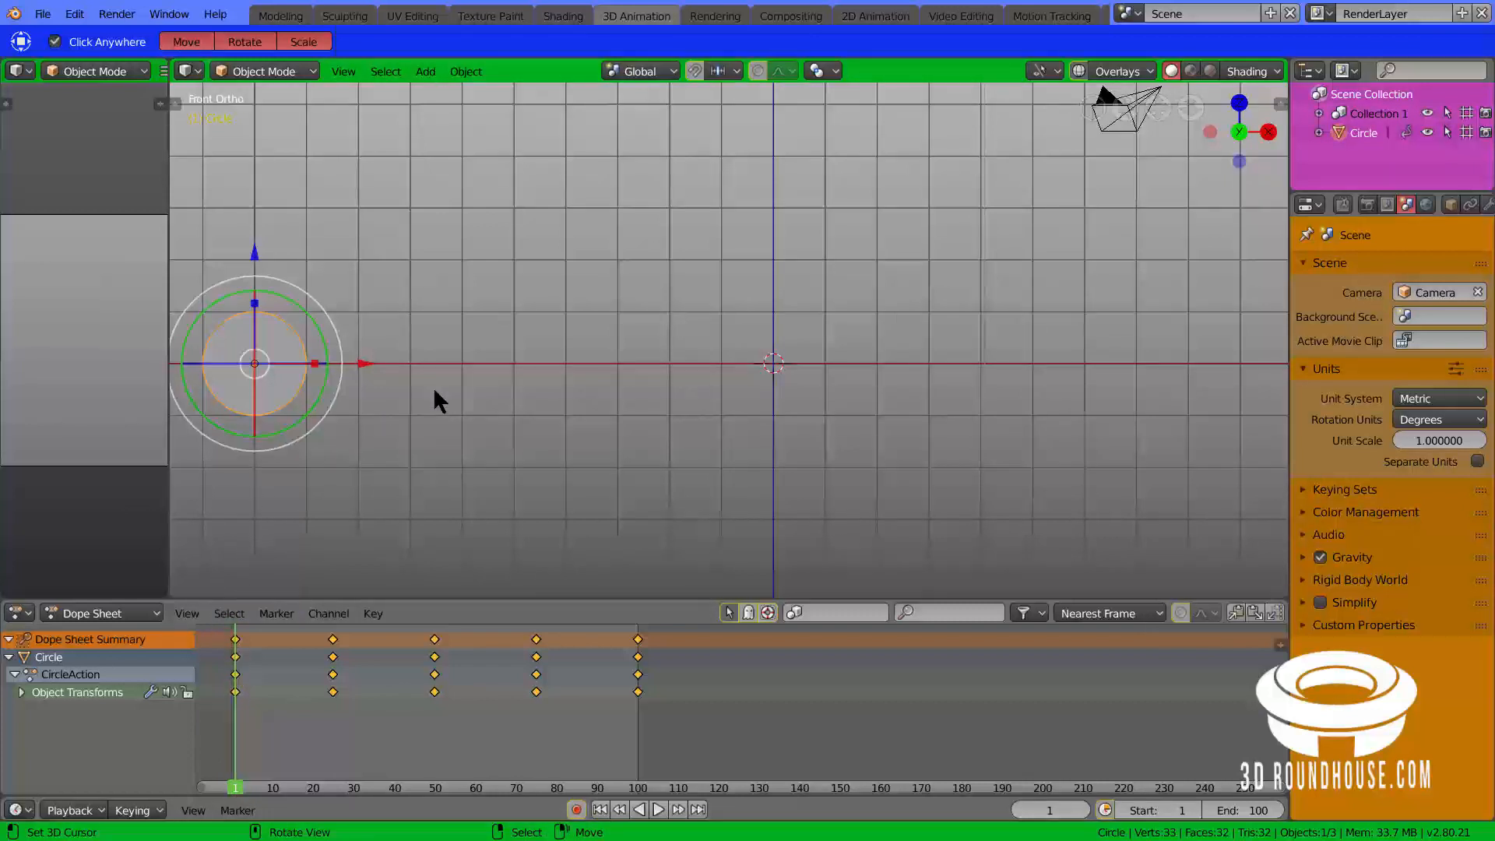
mouse_move(481, 426)
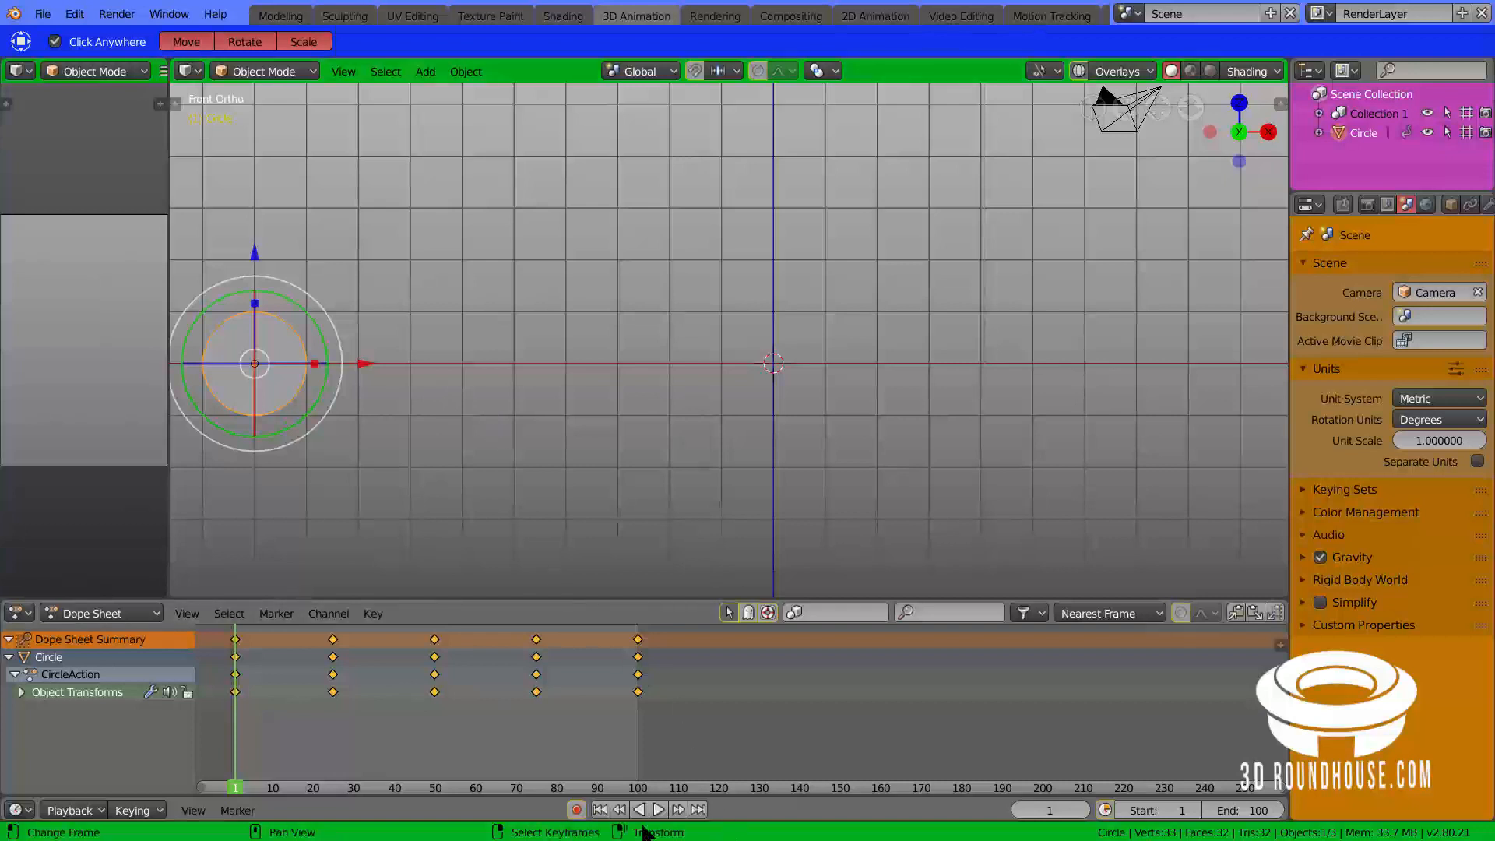
mouse_move(658, 808)
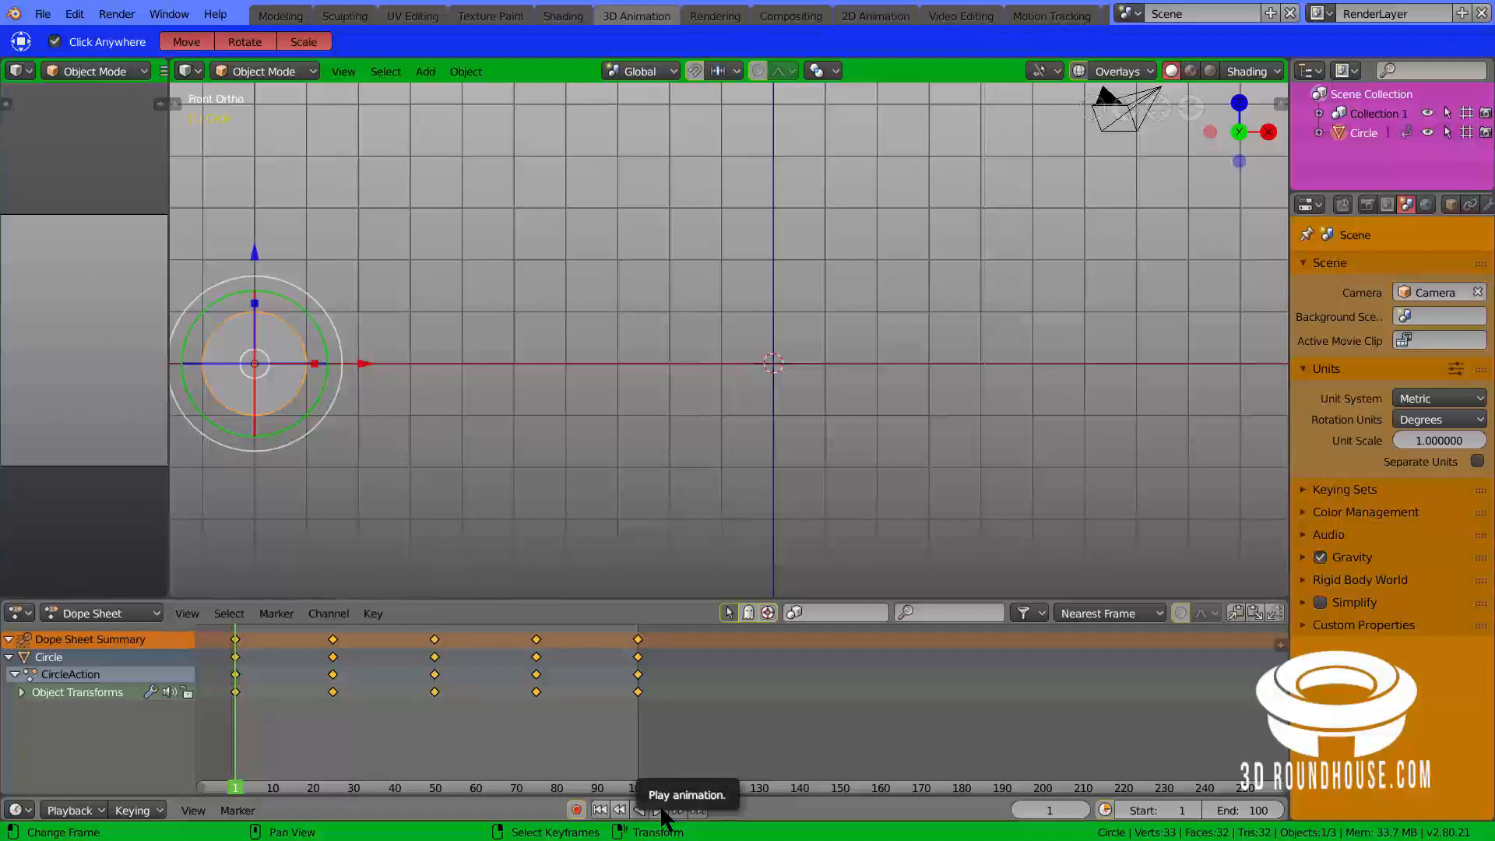
mouse_move(682, 818)
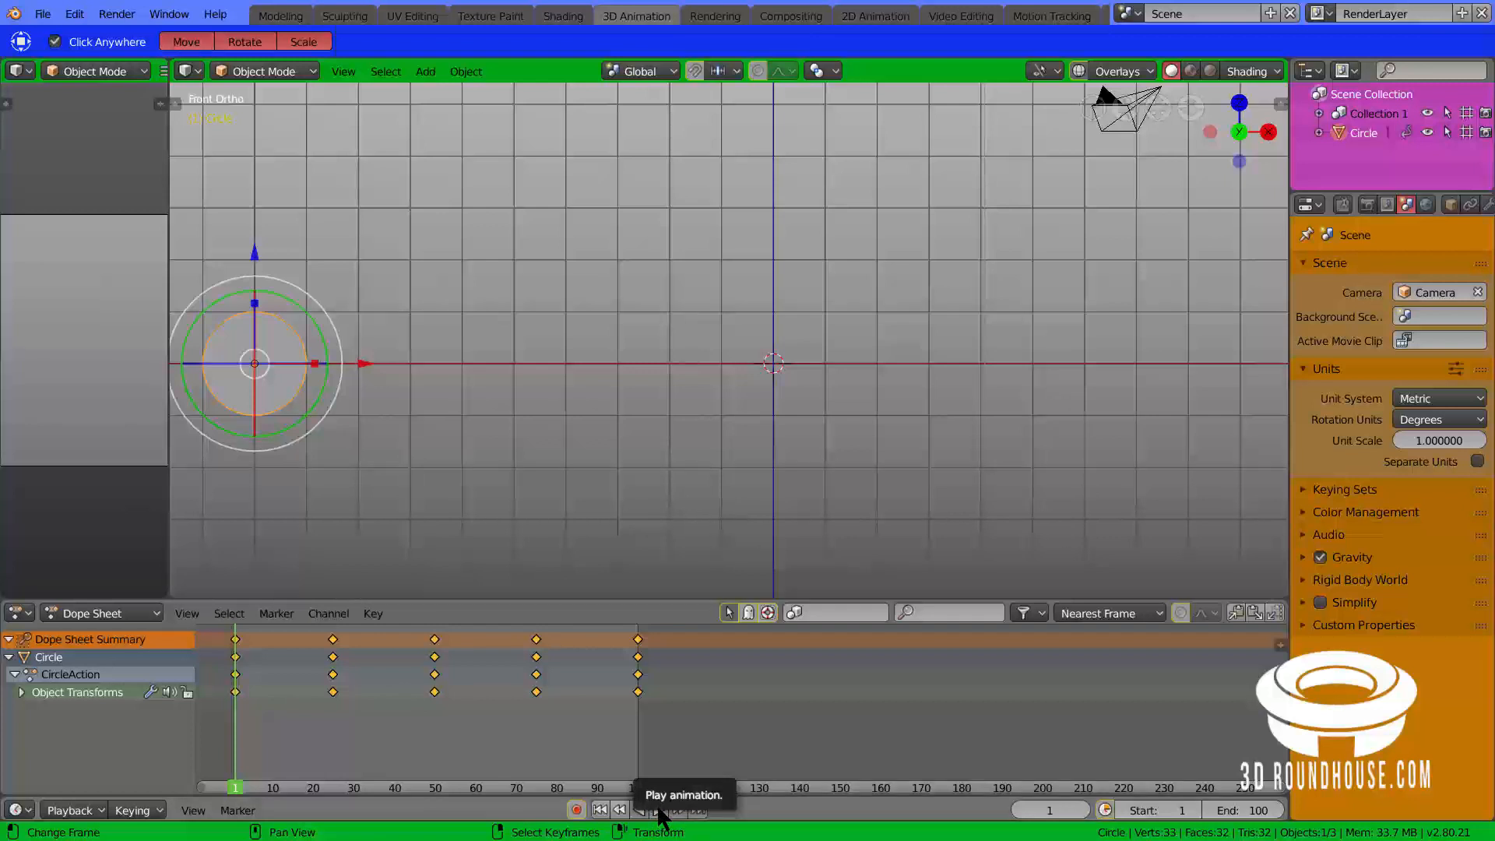
Step: Play the circle animation with the timeline Play button
click(649, 808)
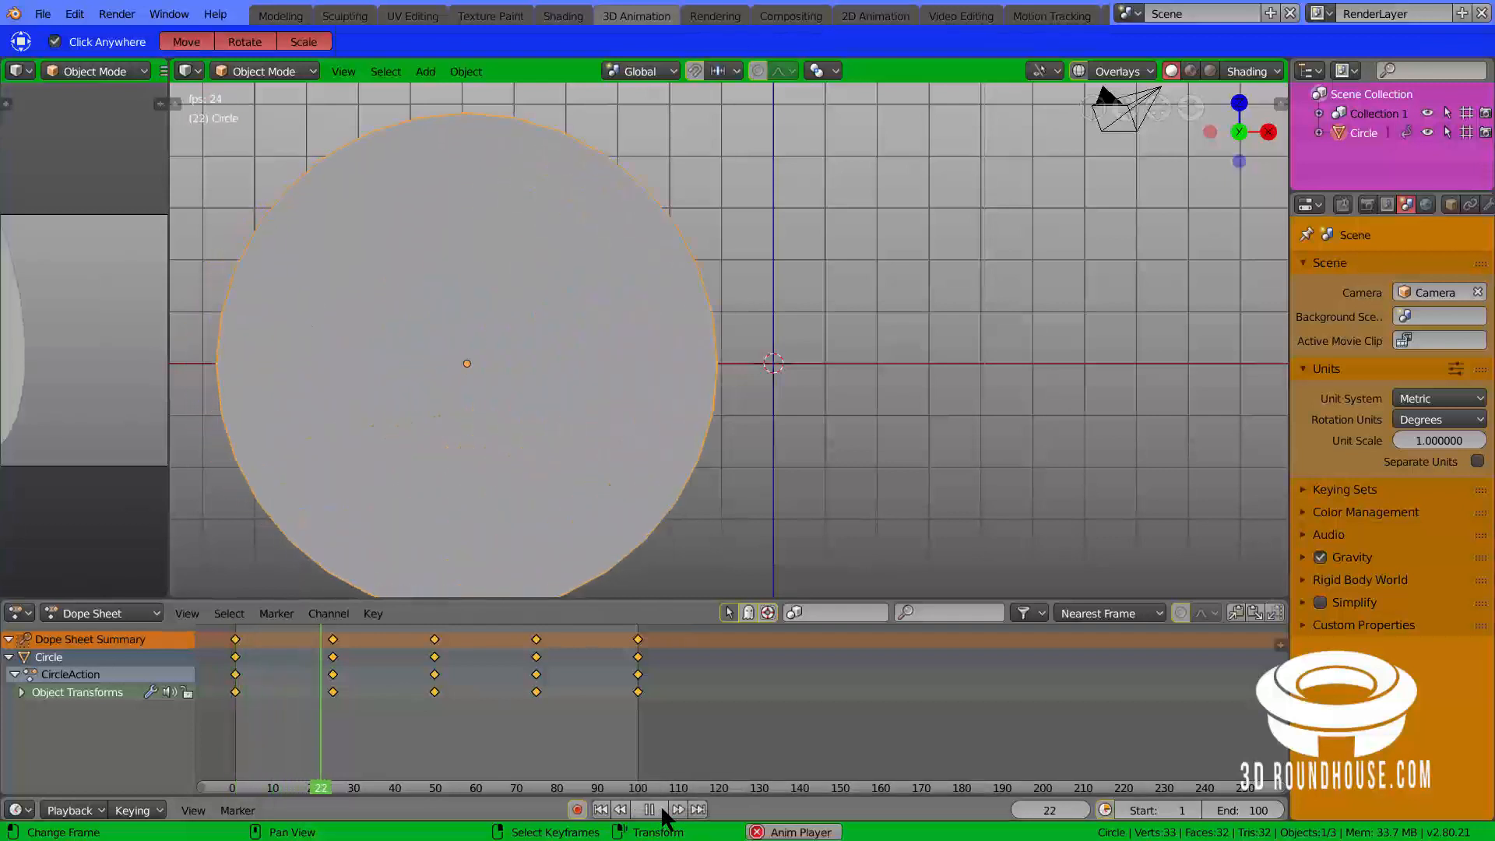
click(649, 808)
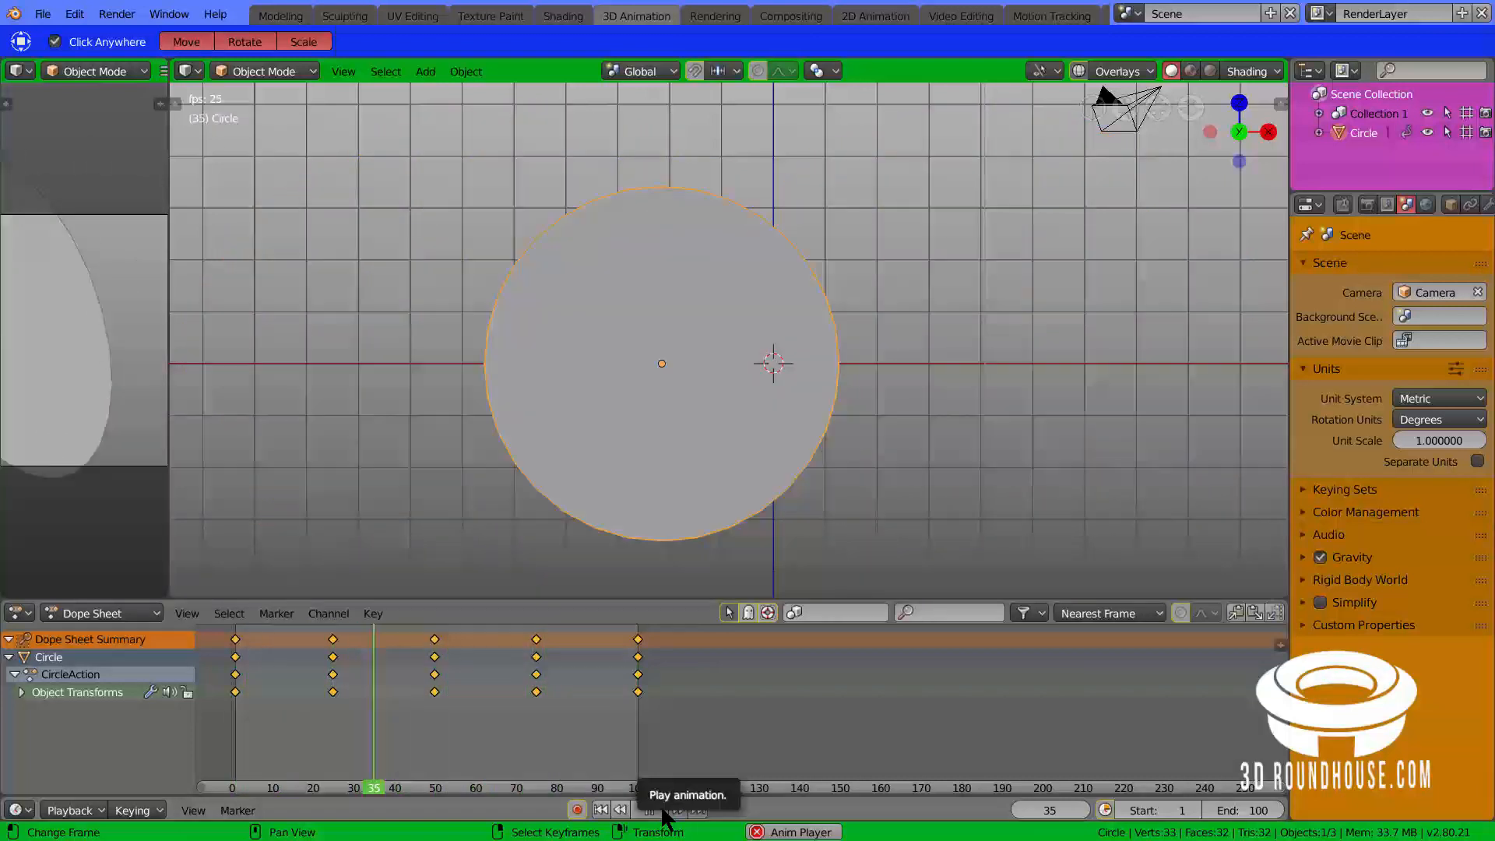
click(646, 808)
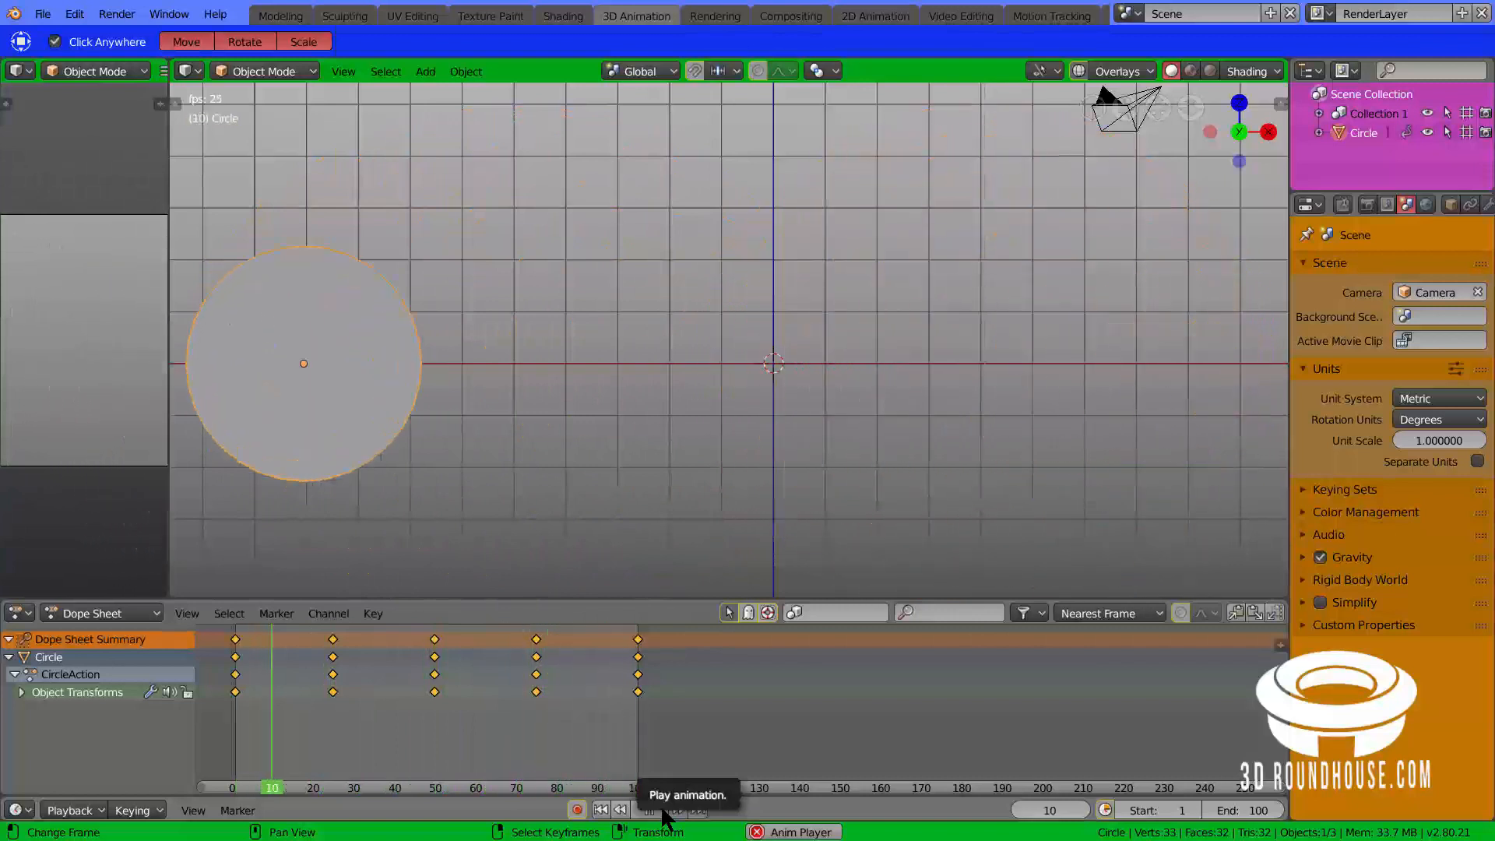
click(649, 808)
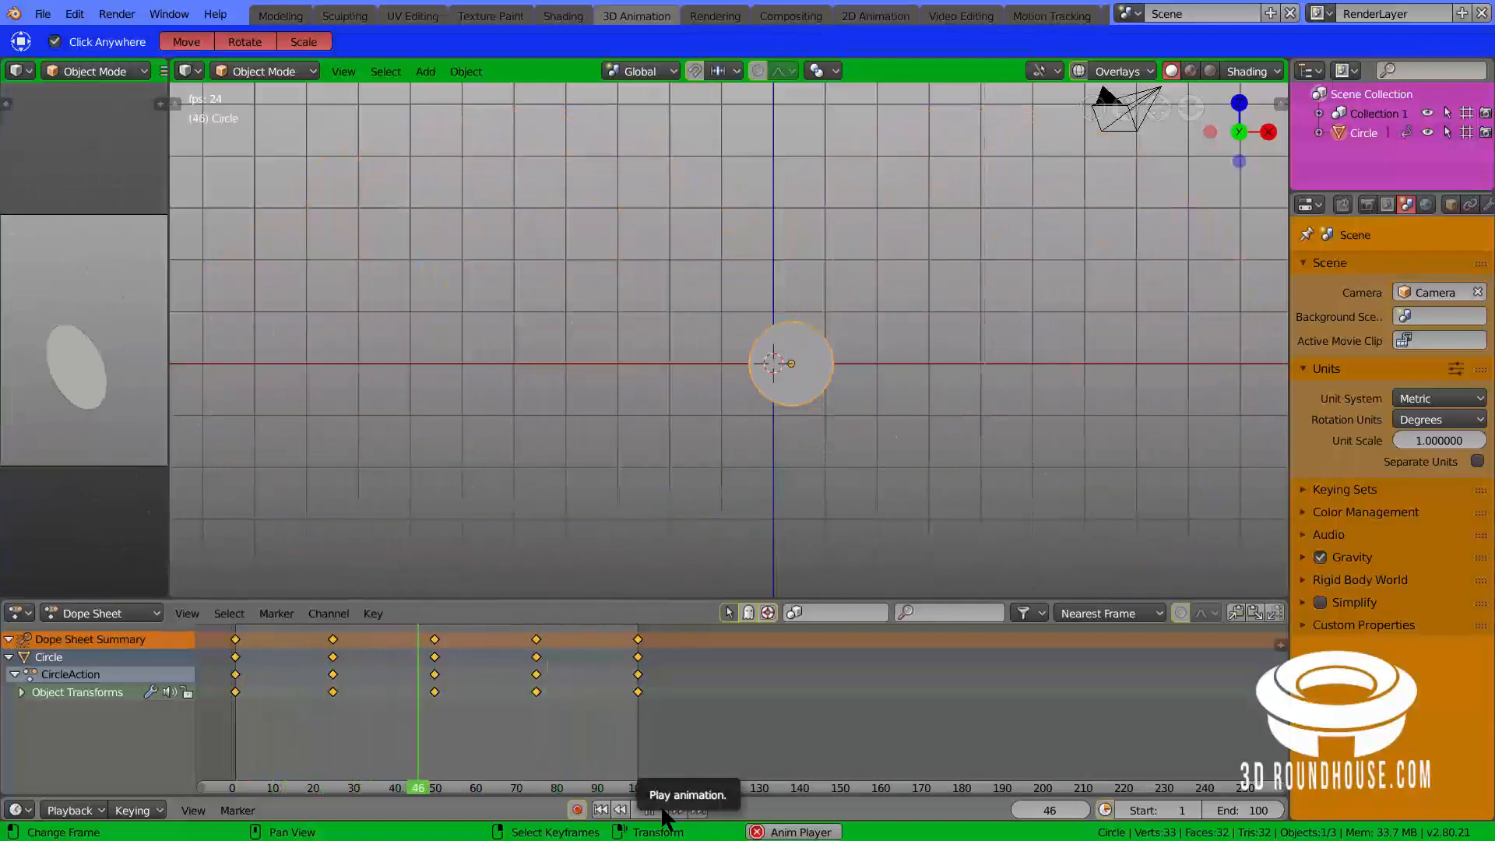
click(649, 808)
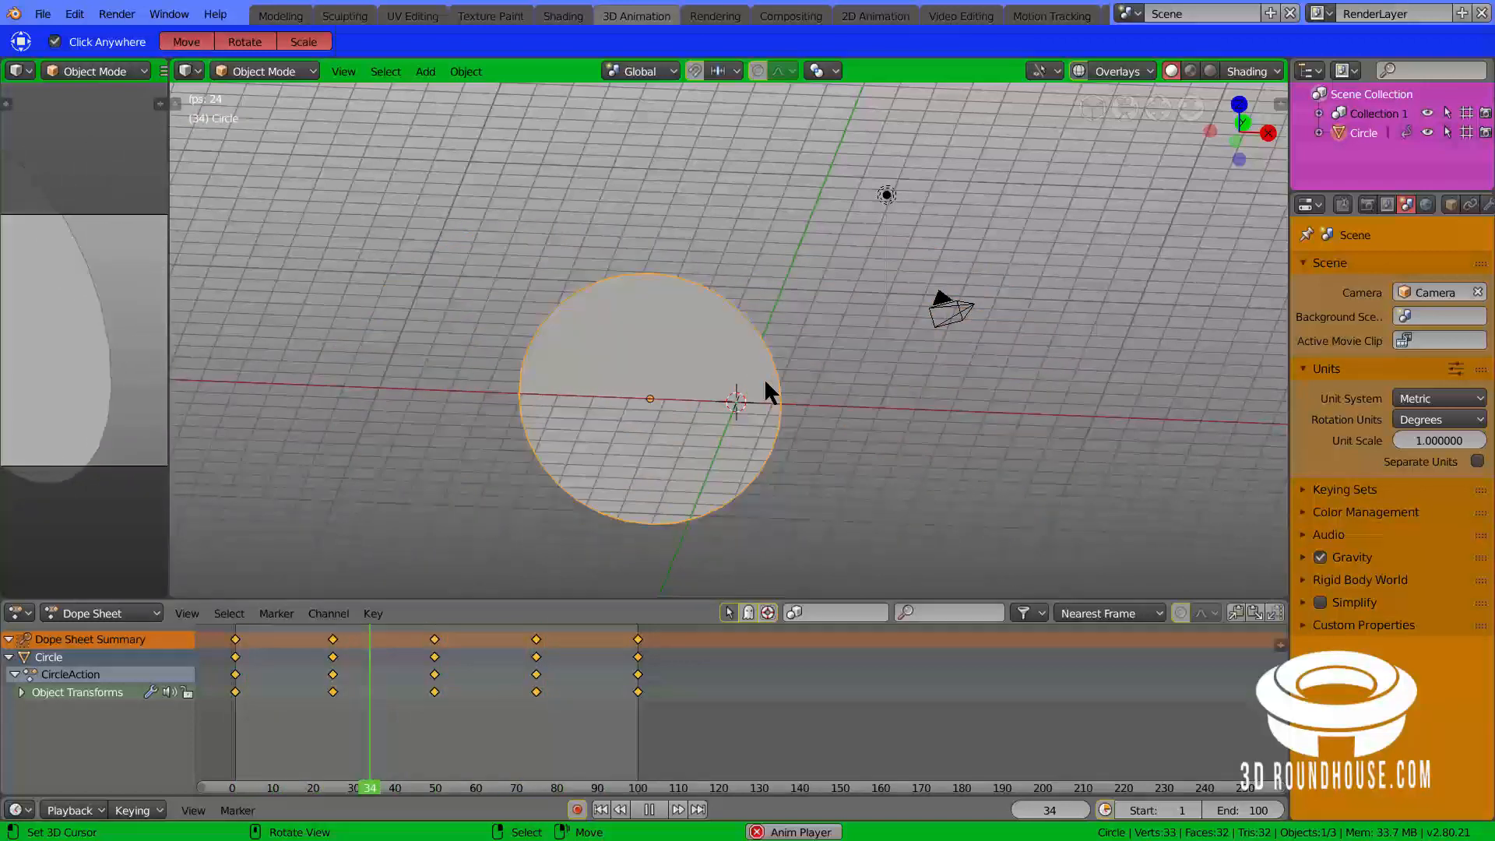
Step: Play the circle animation from the angled perspective, looping back to frame 10
click(566, 786)
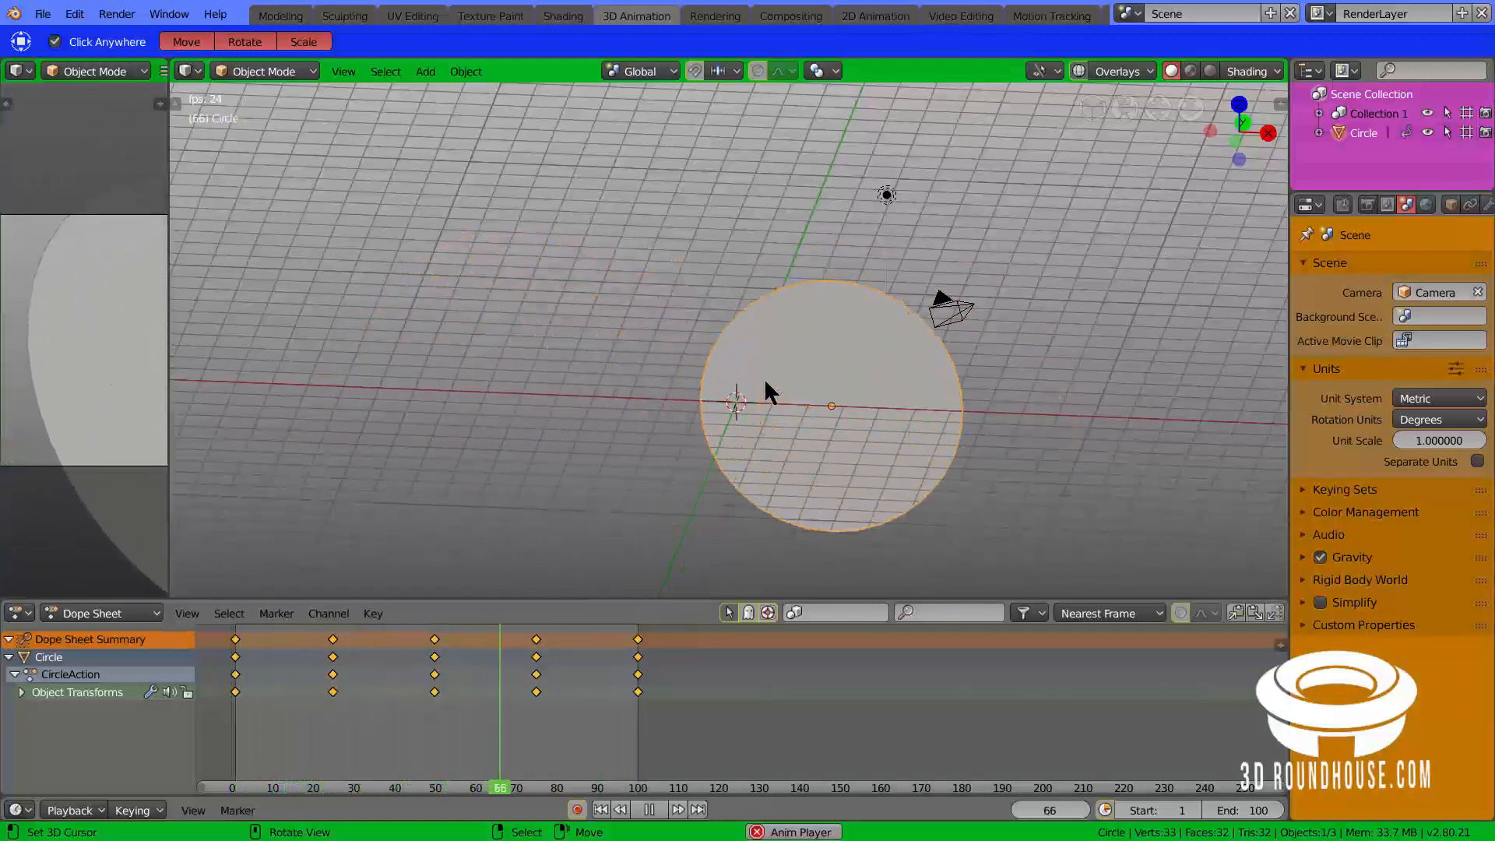
click(288, 787)
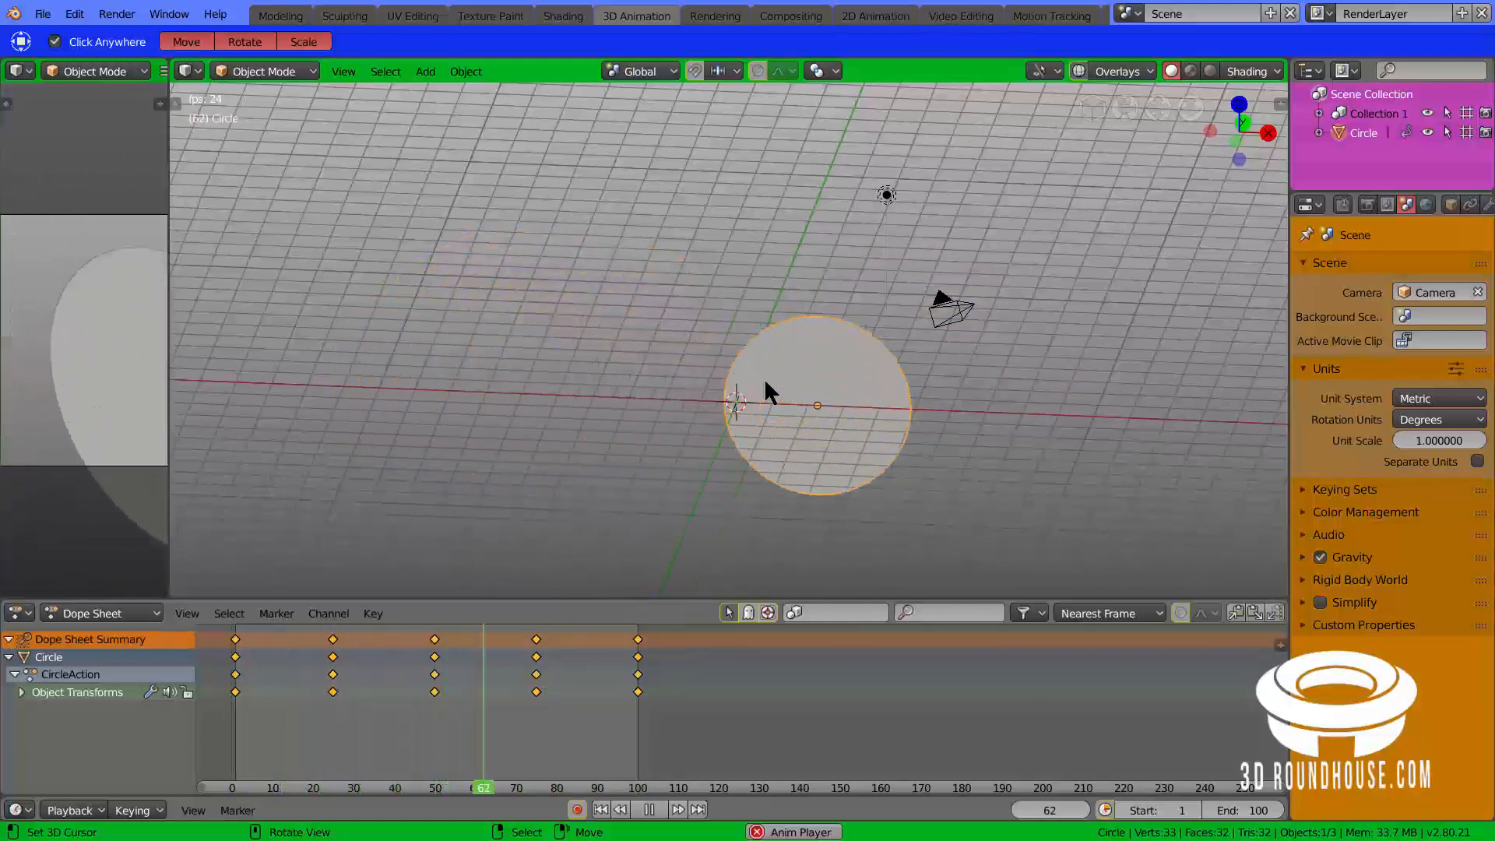
click(272, 788)
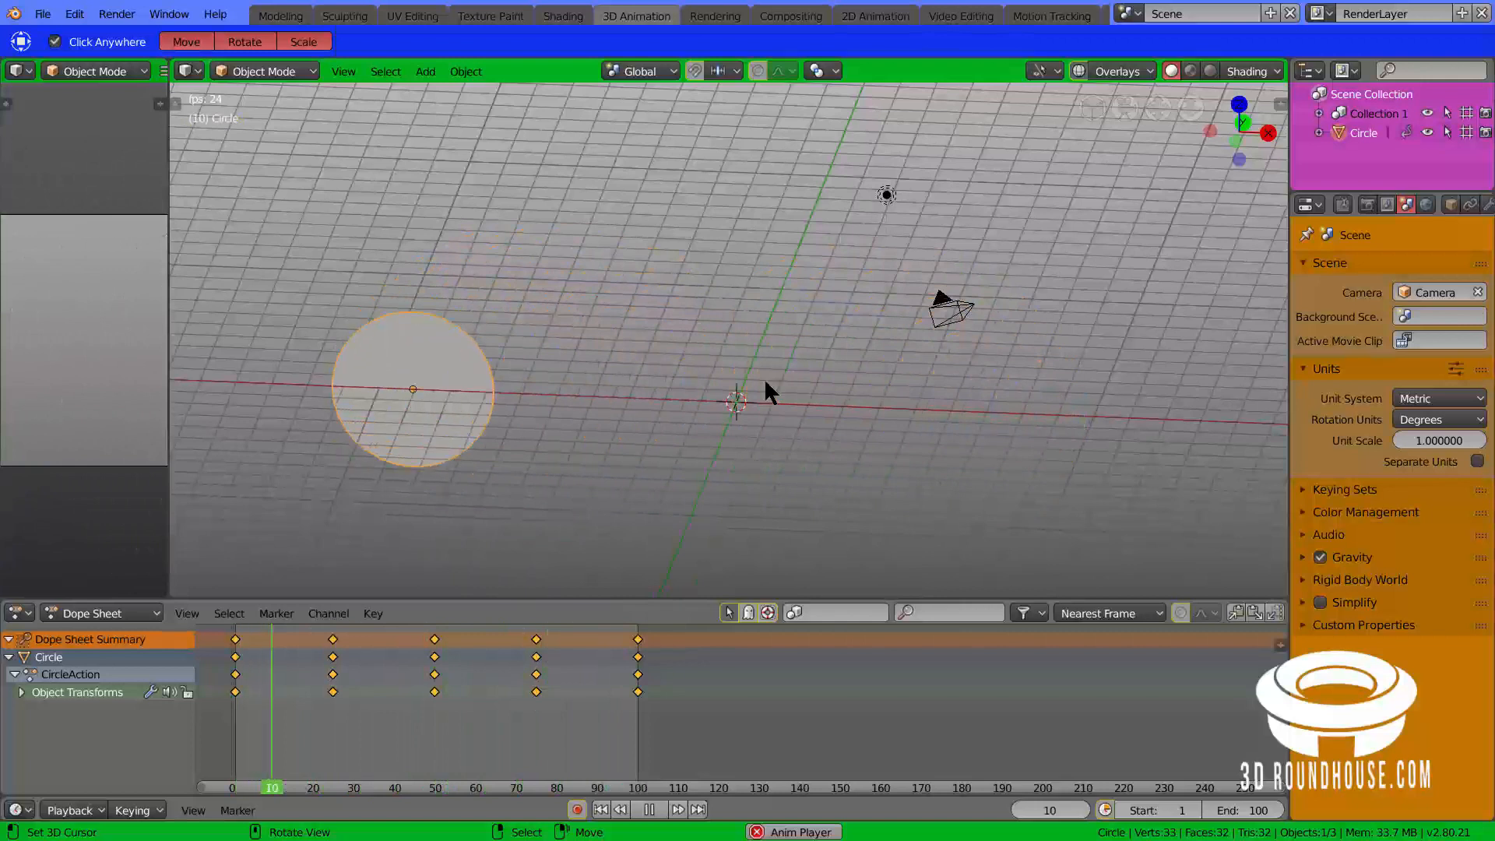